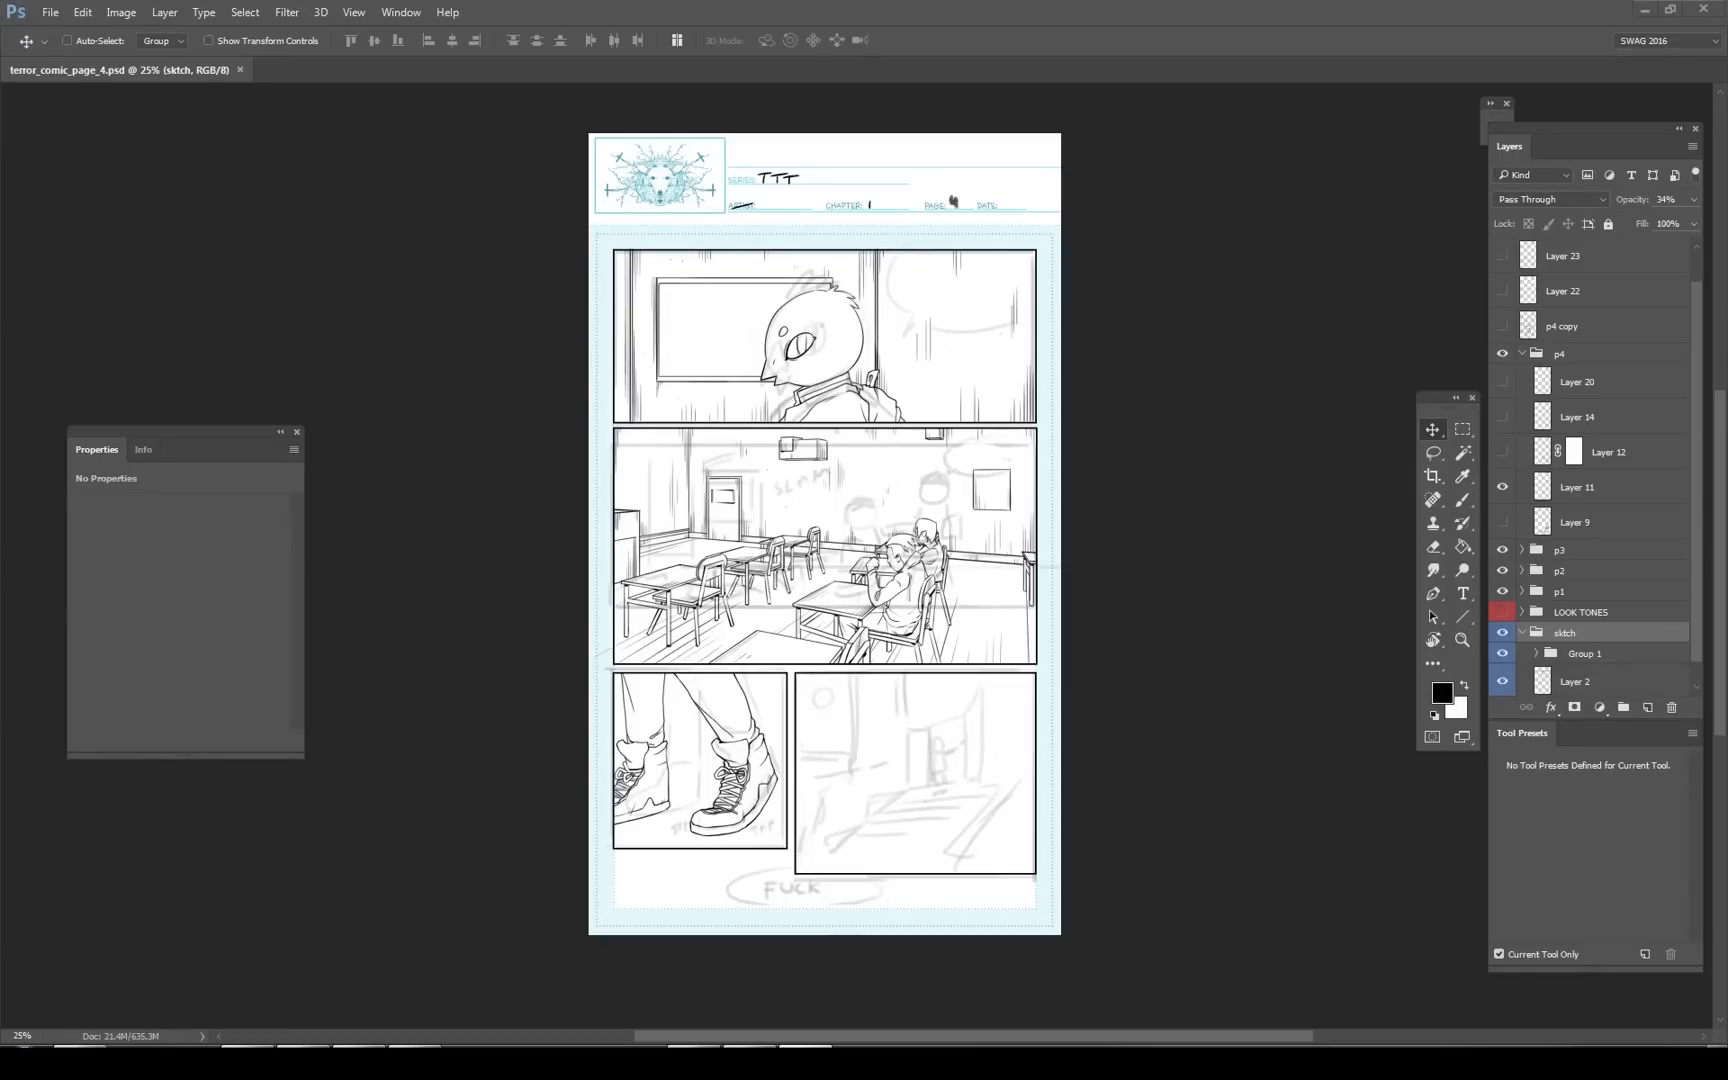
mouse_move(1506, 846)
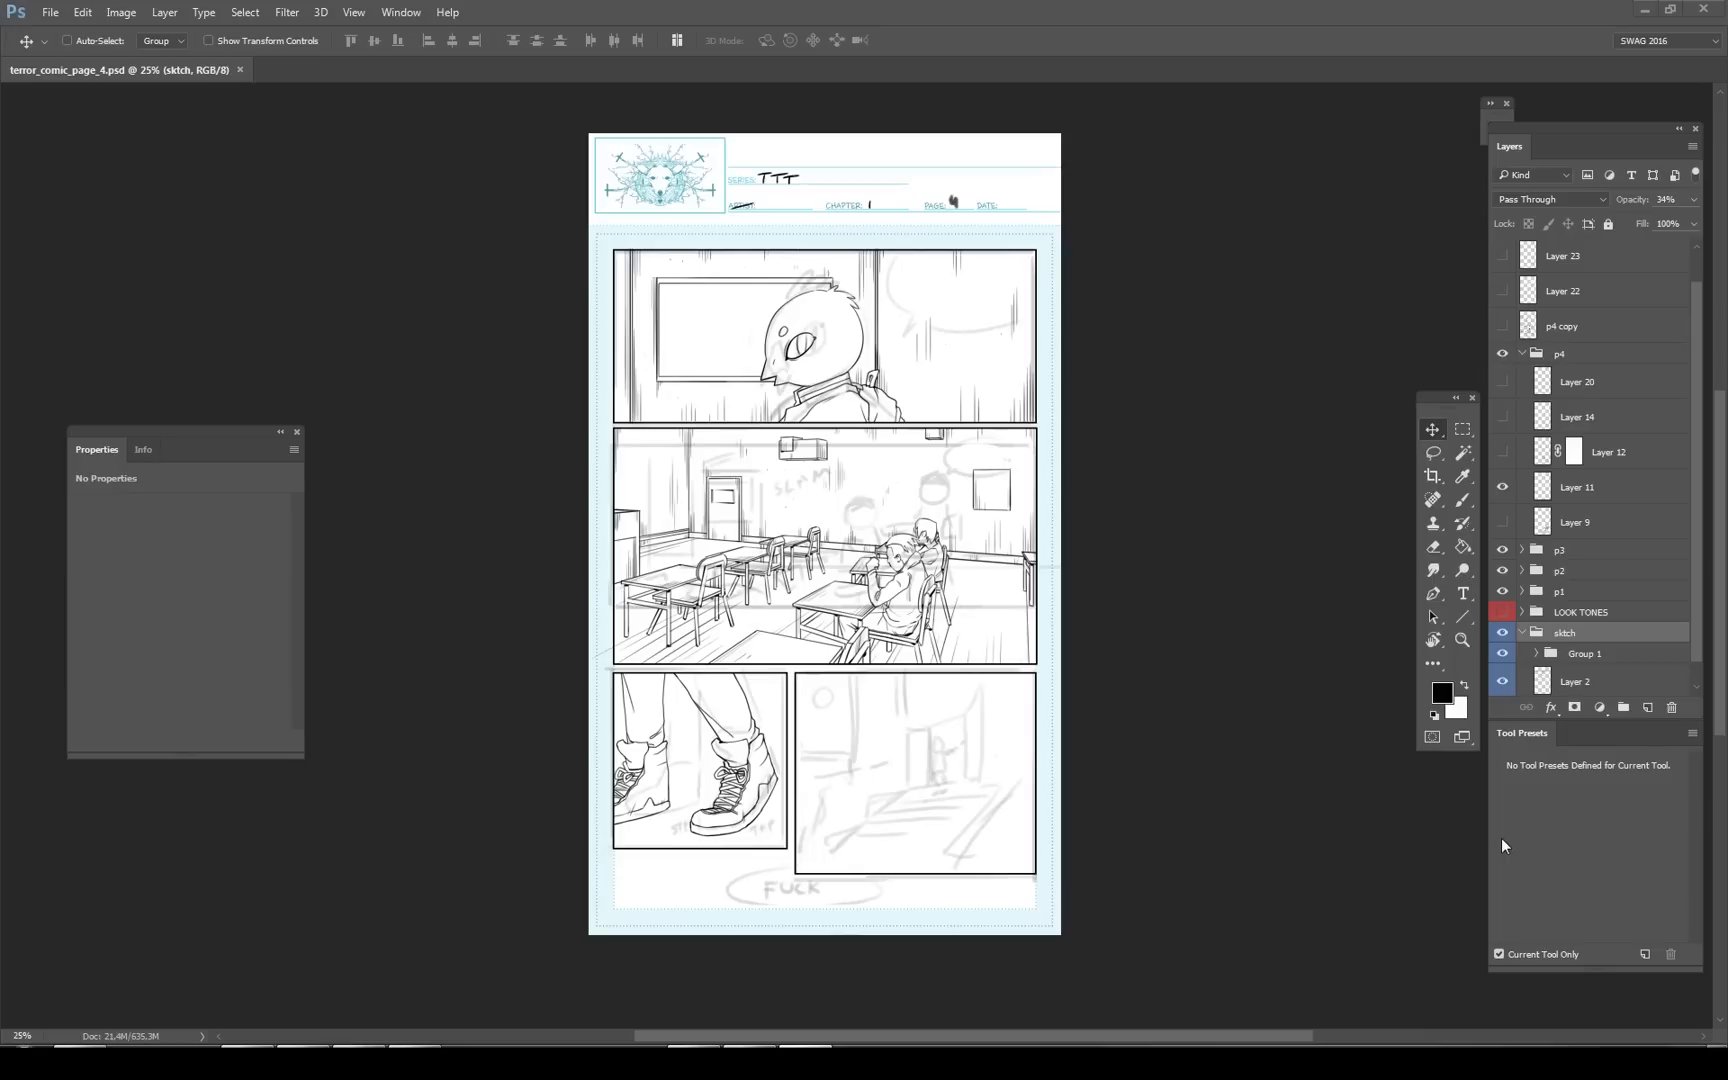
mouse_move(1174, 786)
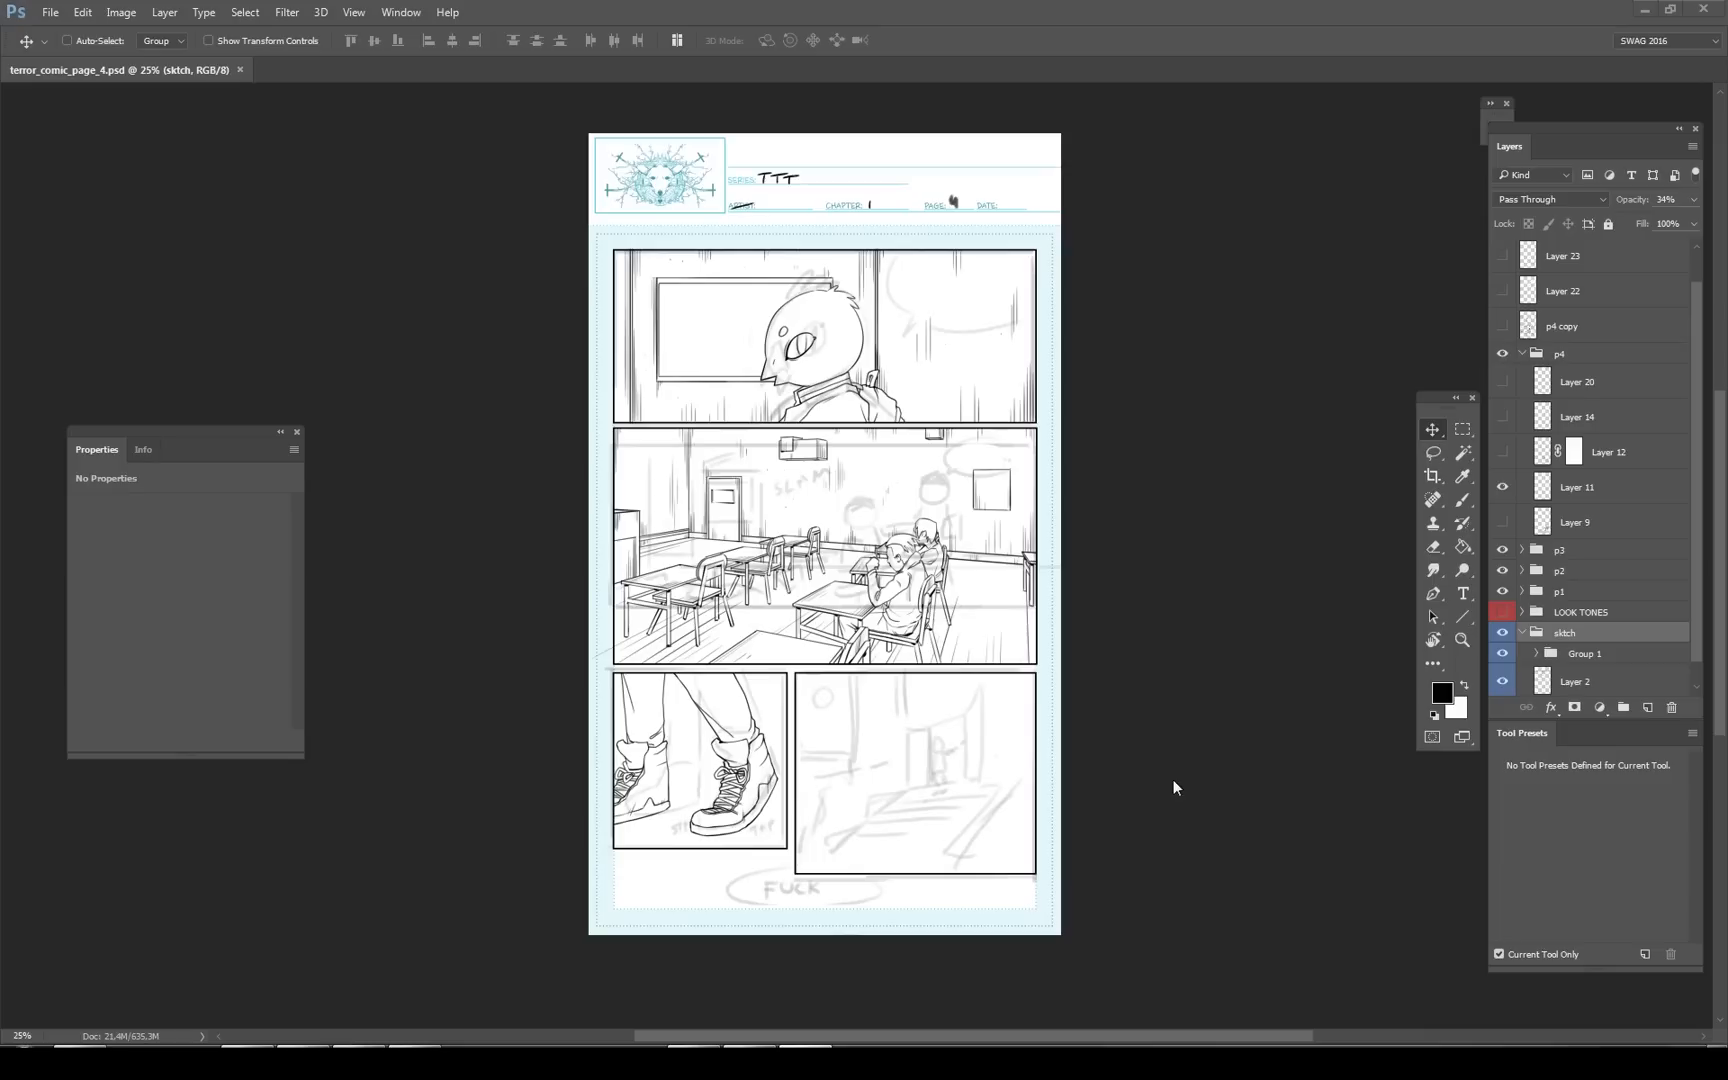
mouse_move(1216, 880)
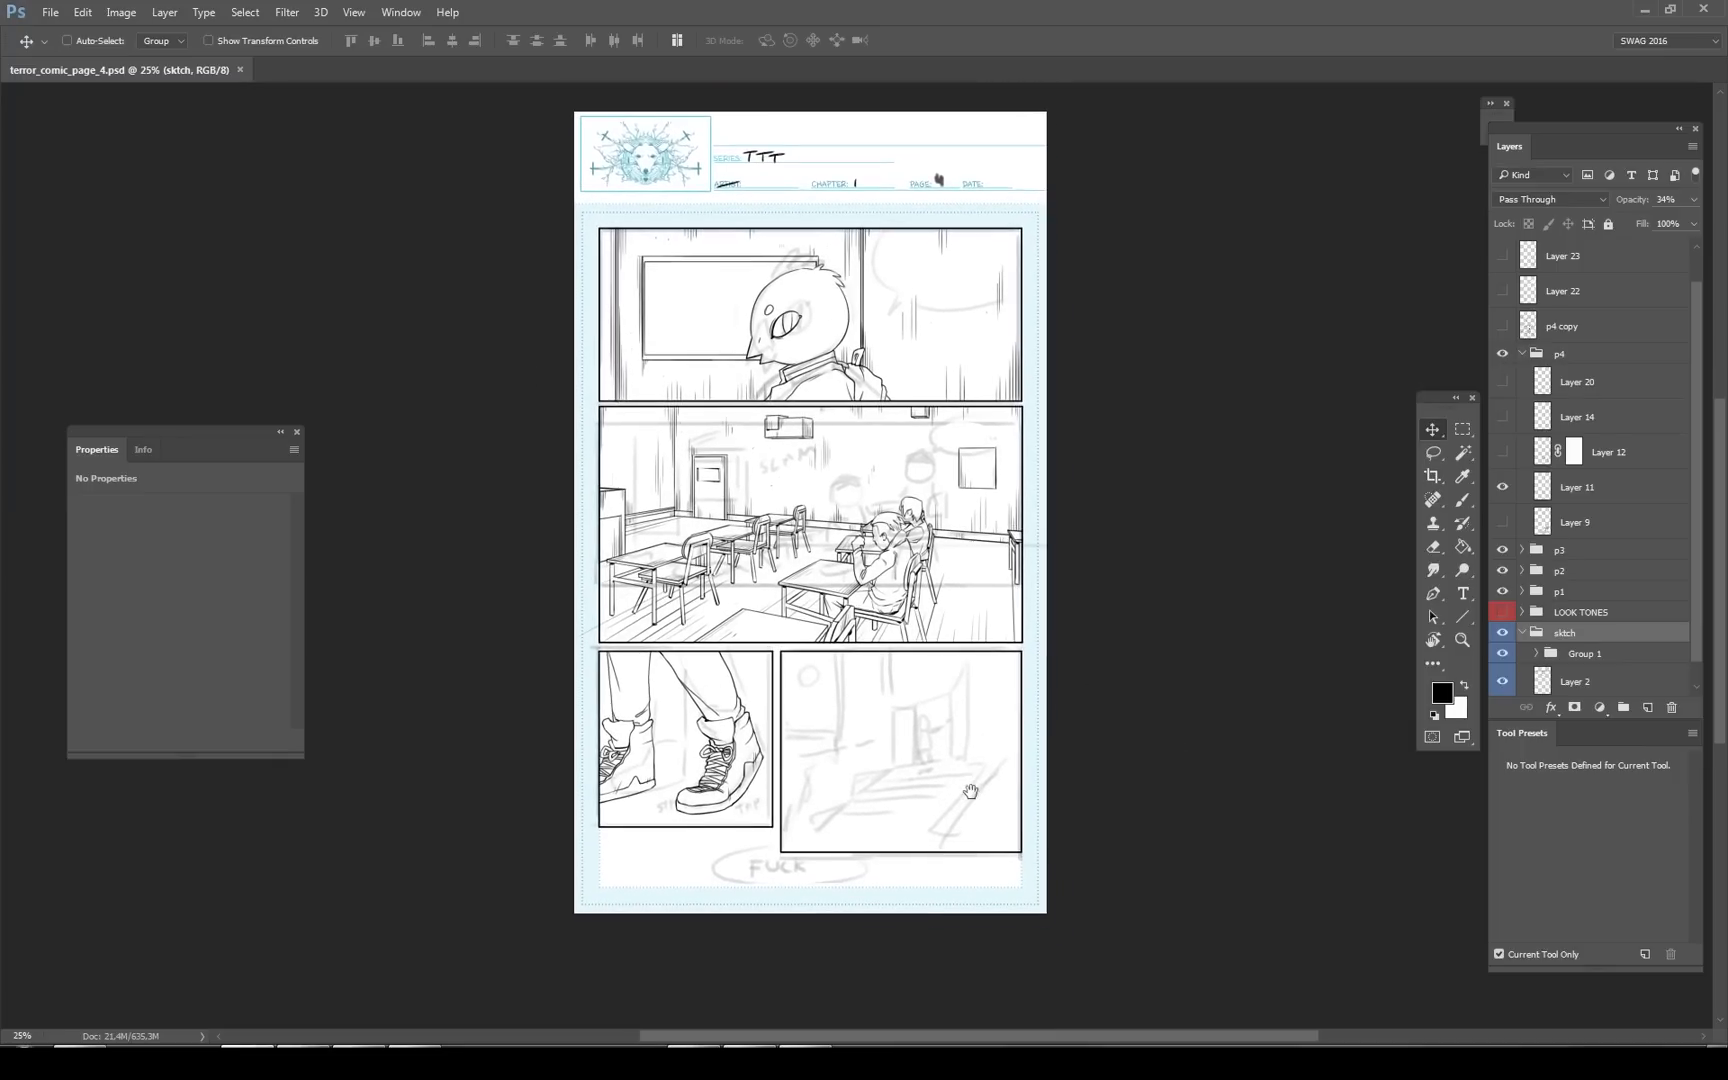
Switch back to the school model and nudge the low-angle entrance view showing steps, doors and sign.
scroll(up, 3)
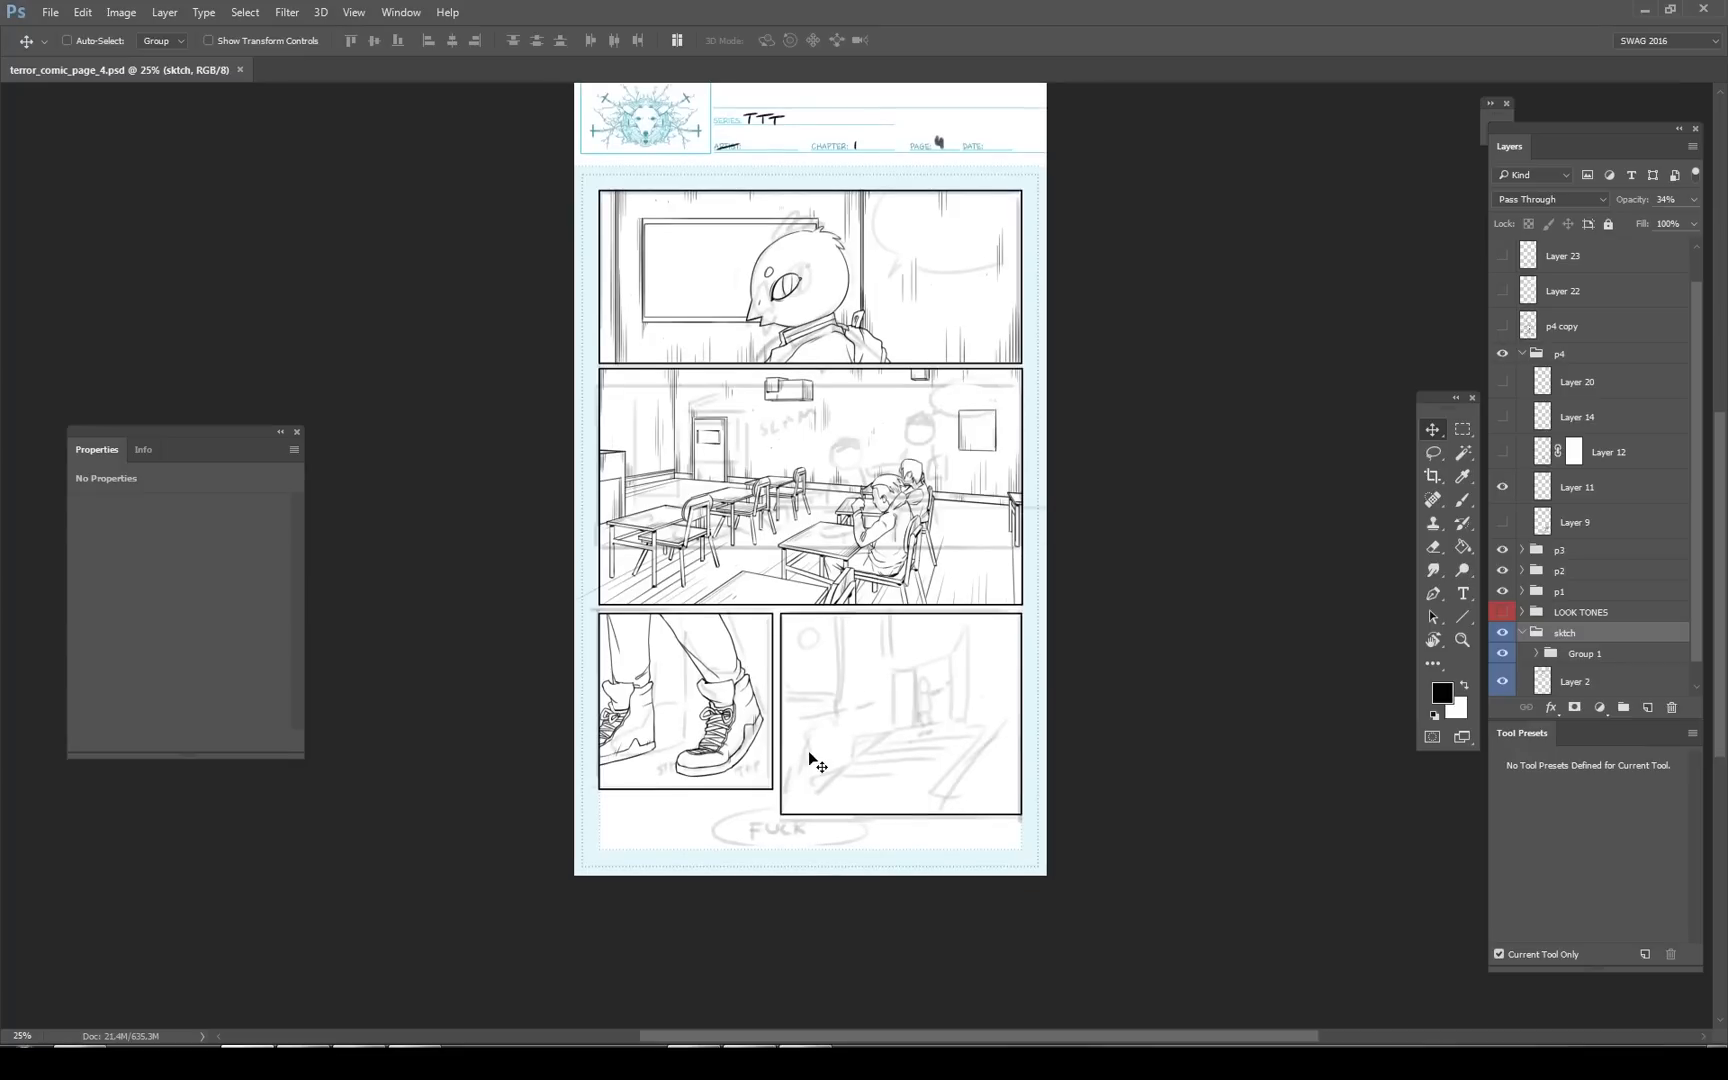
mouse_move(426, 714)
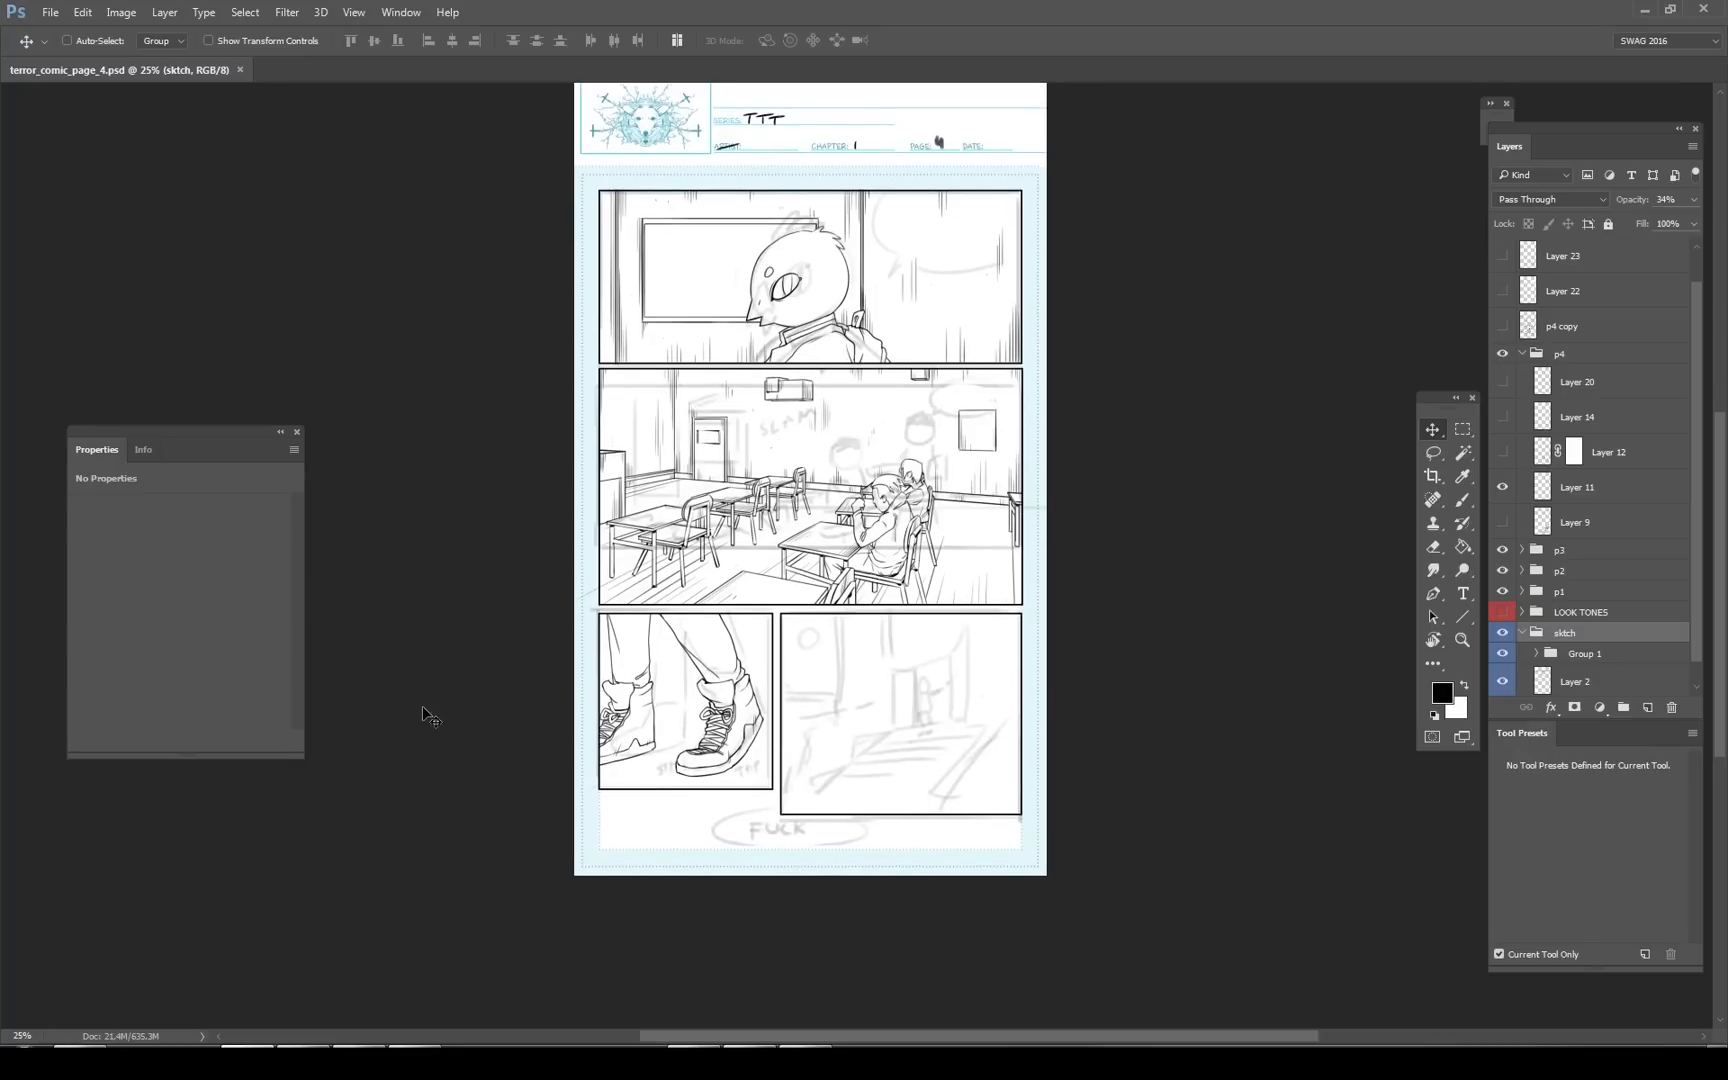
mouse_move(806, 742)
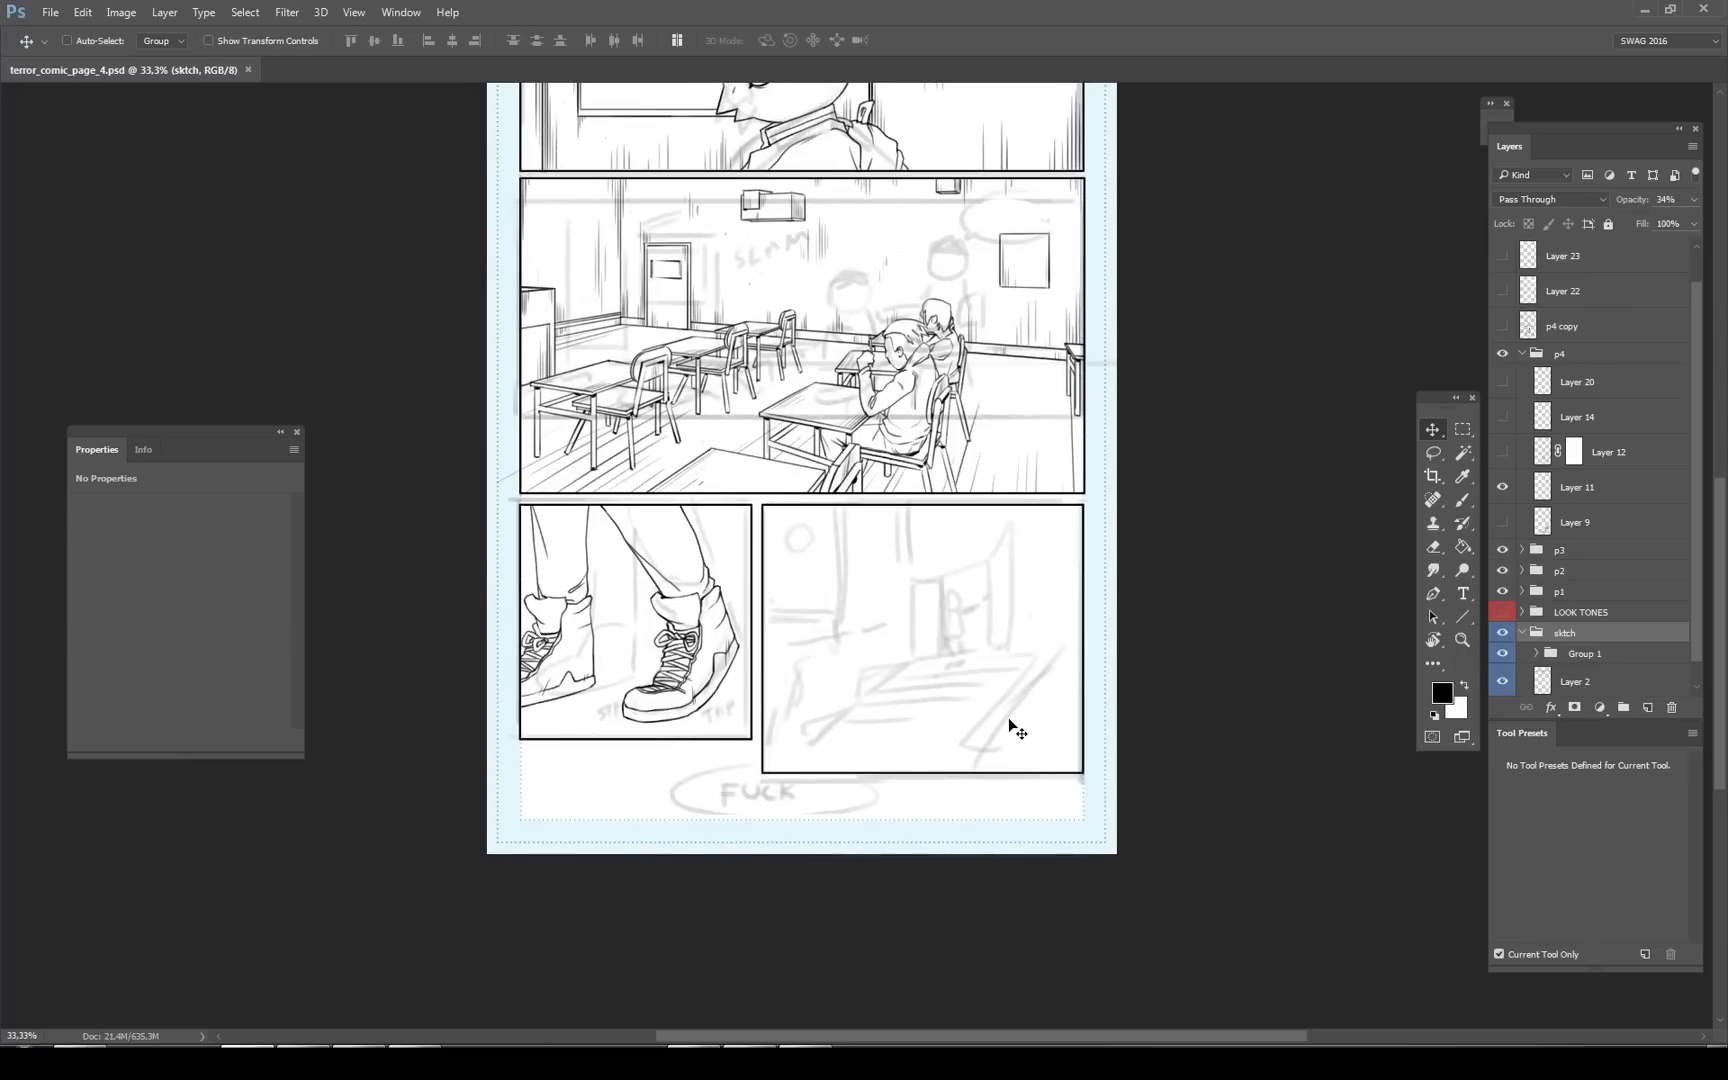
mouse_move(1012, 738)
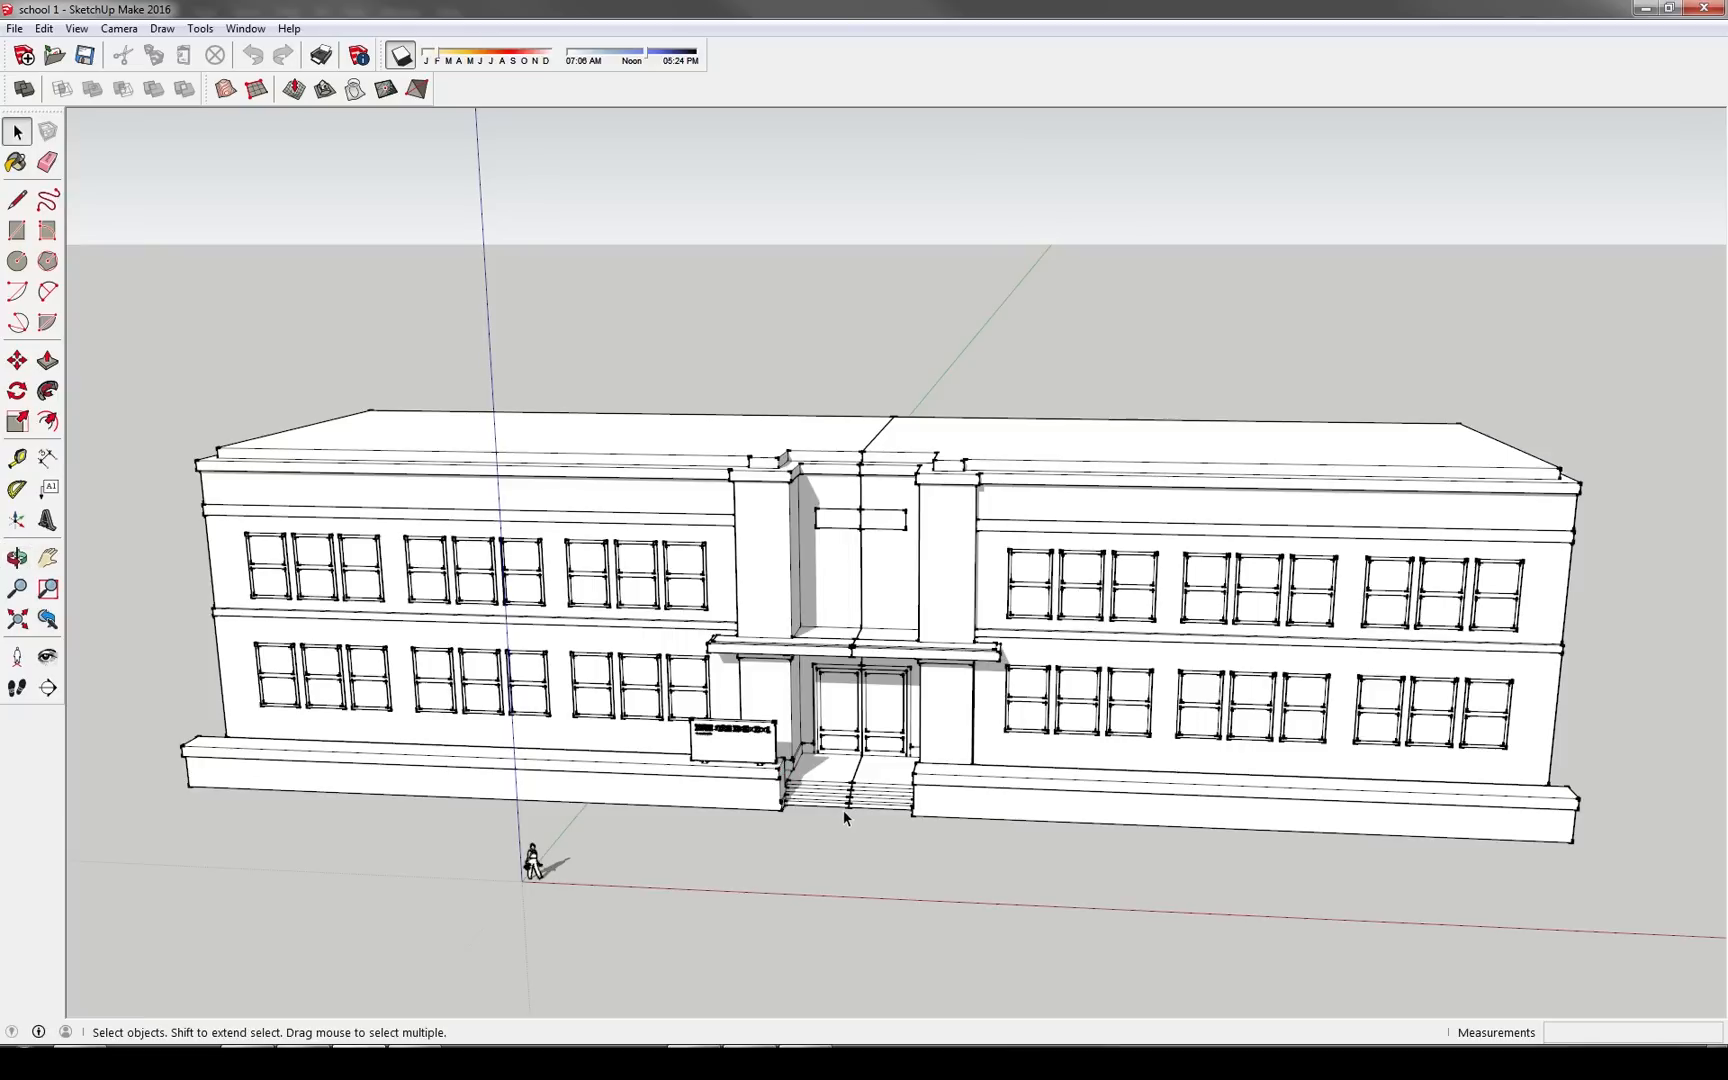
mouse_move(846, 804)
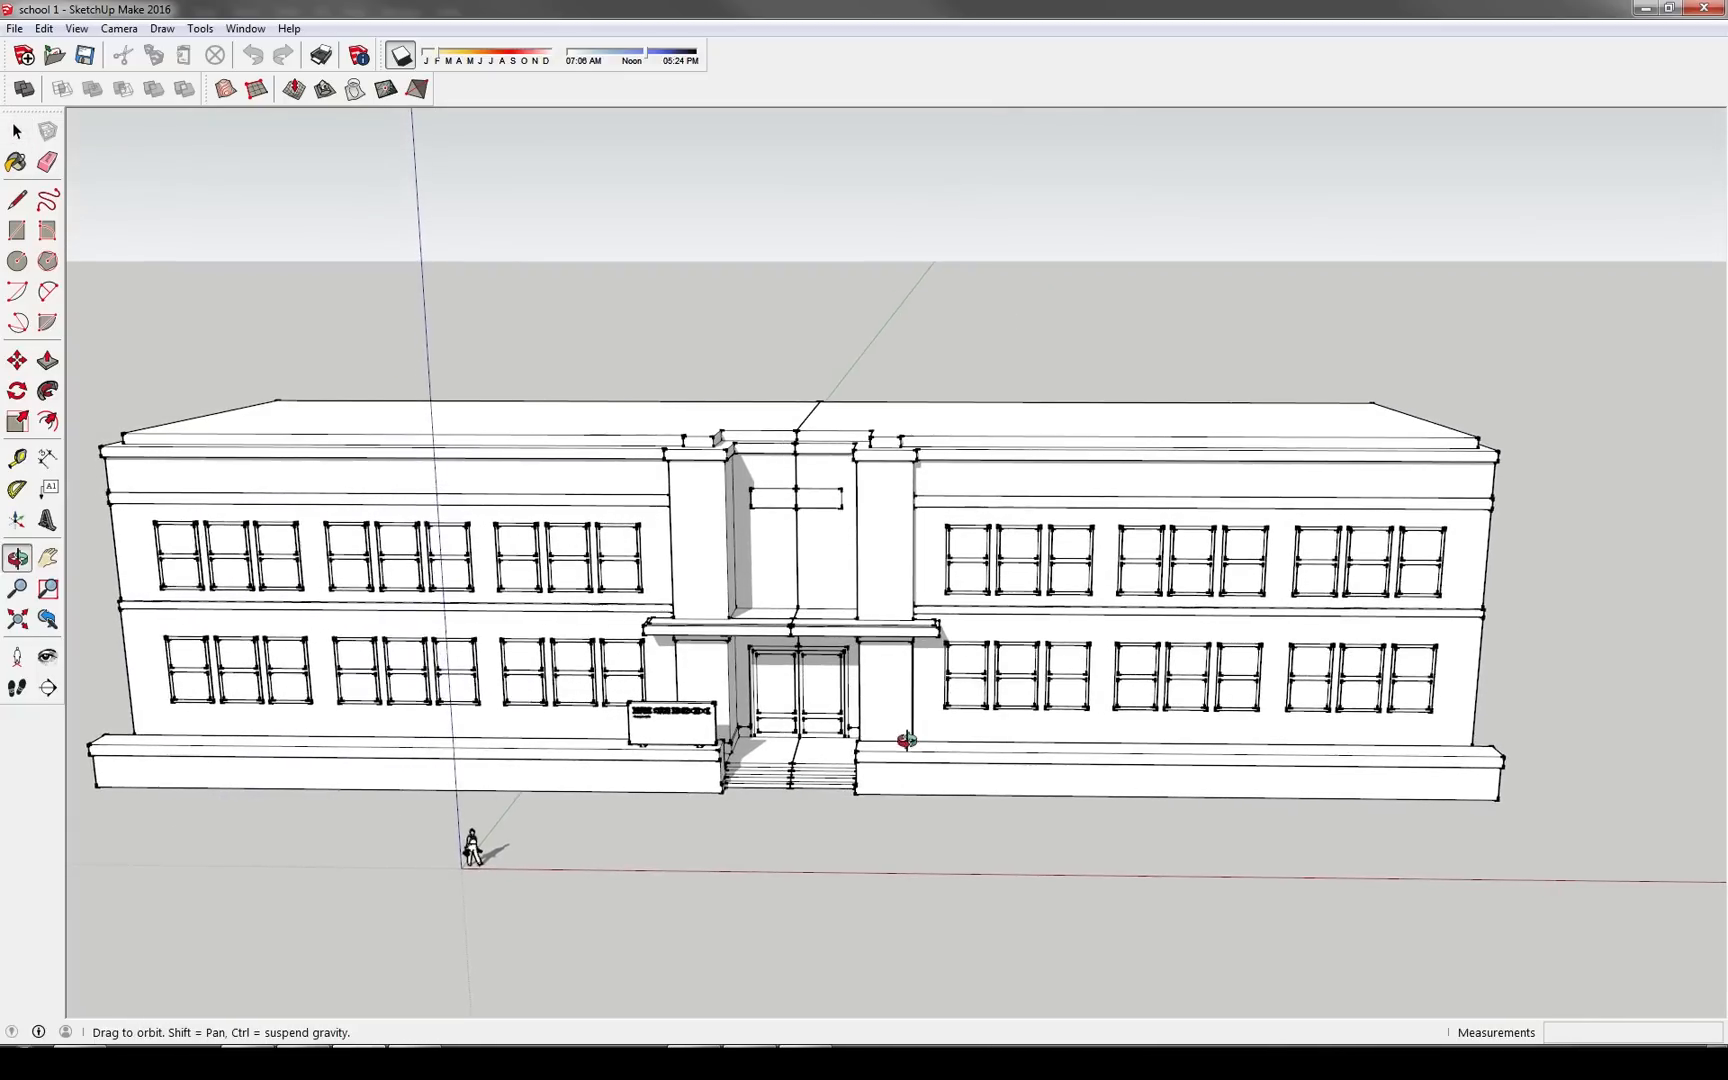
click(16, 132)
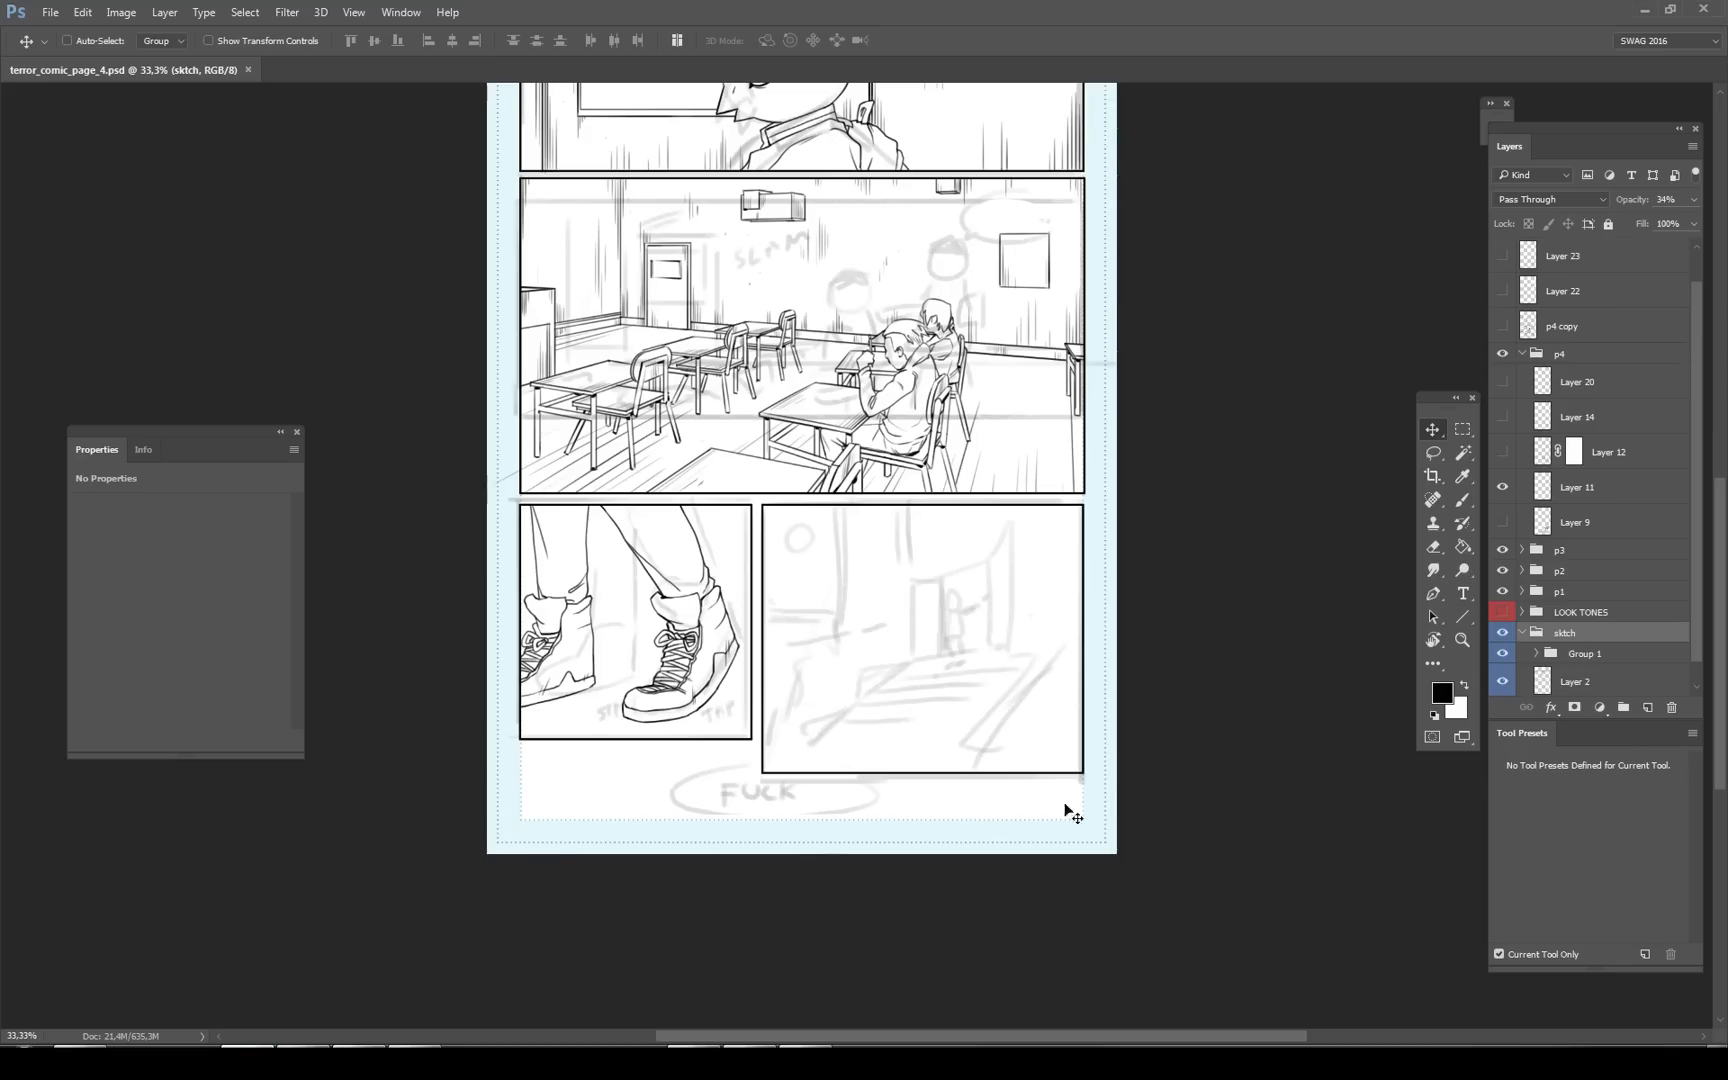
mouse_move(478, 986)
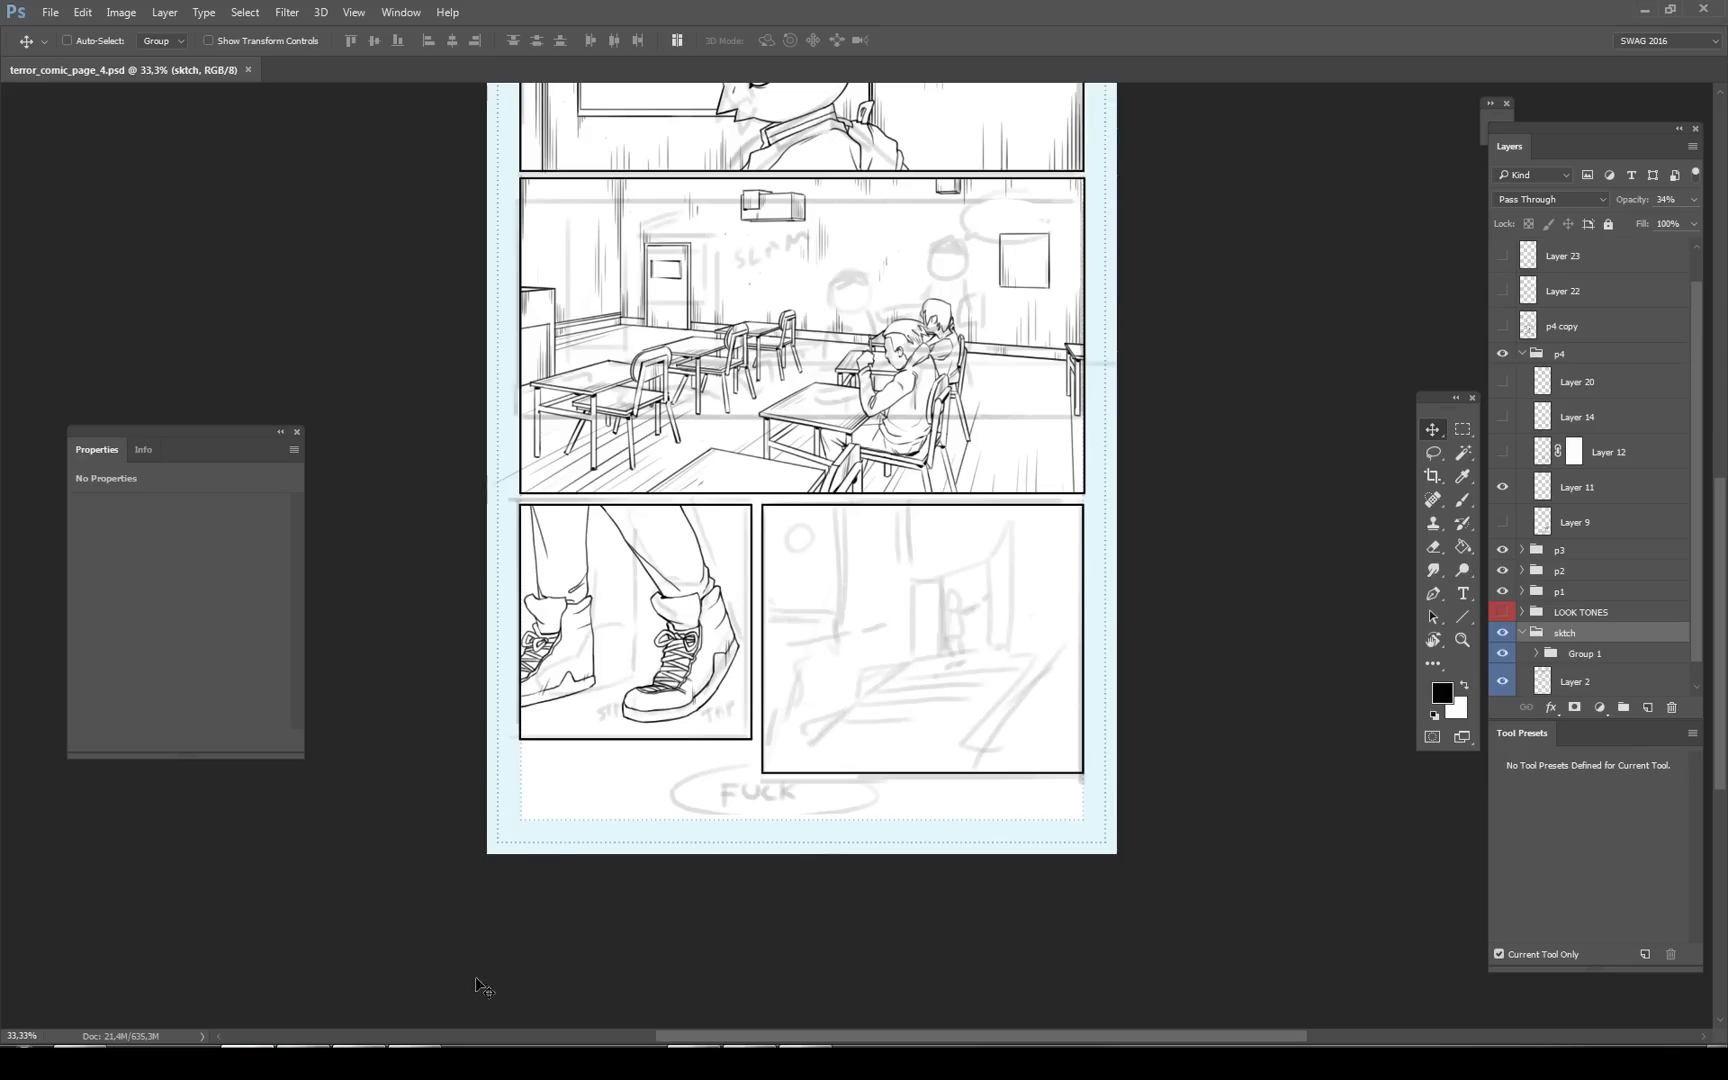
mouse_move(826, 668)
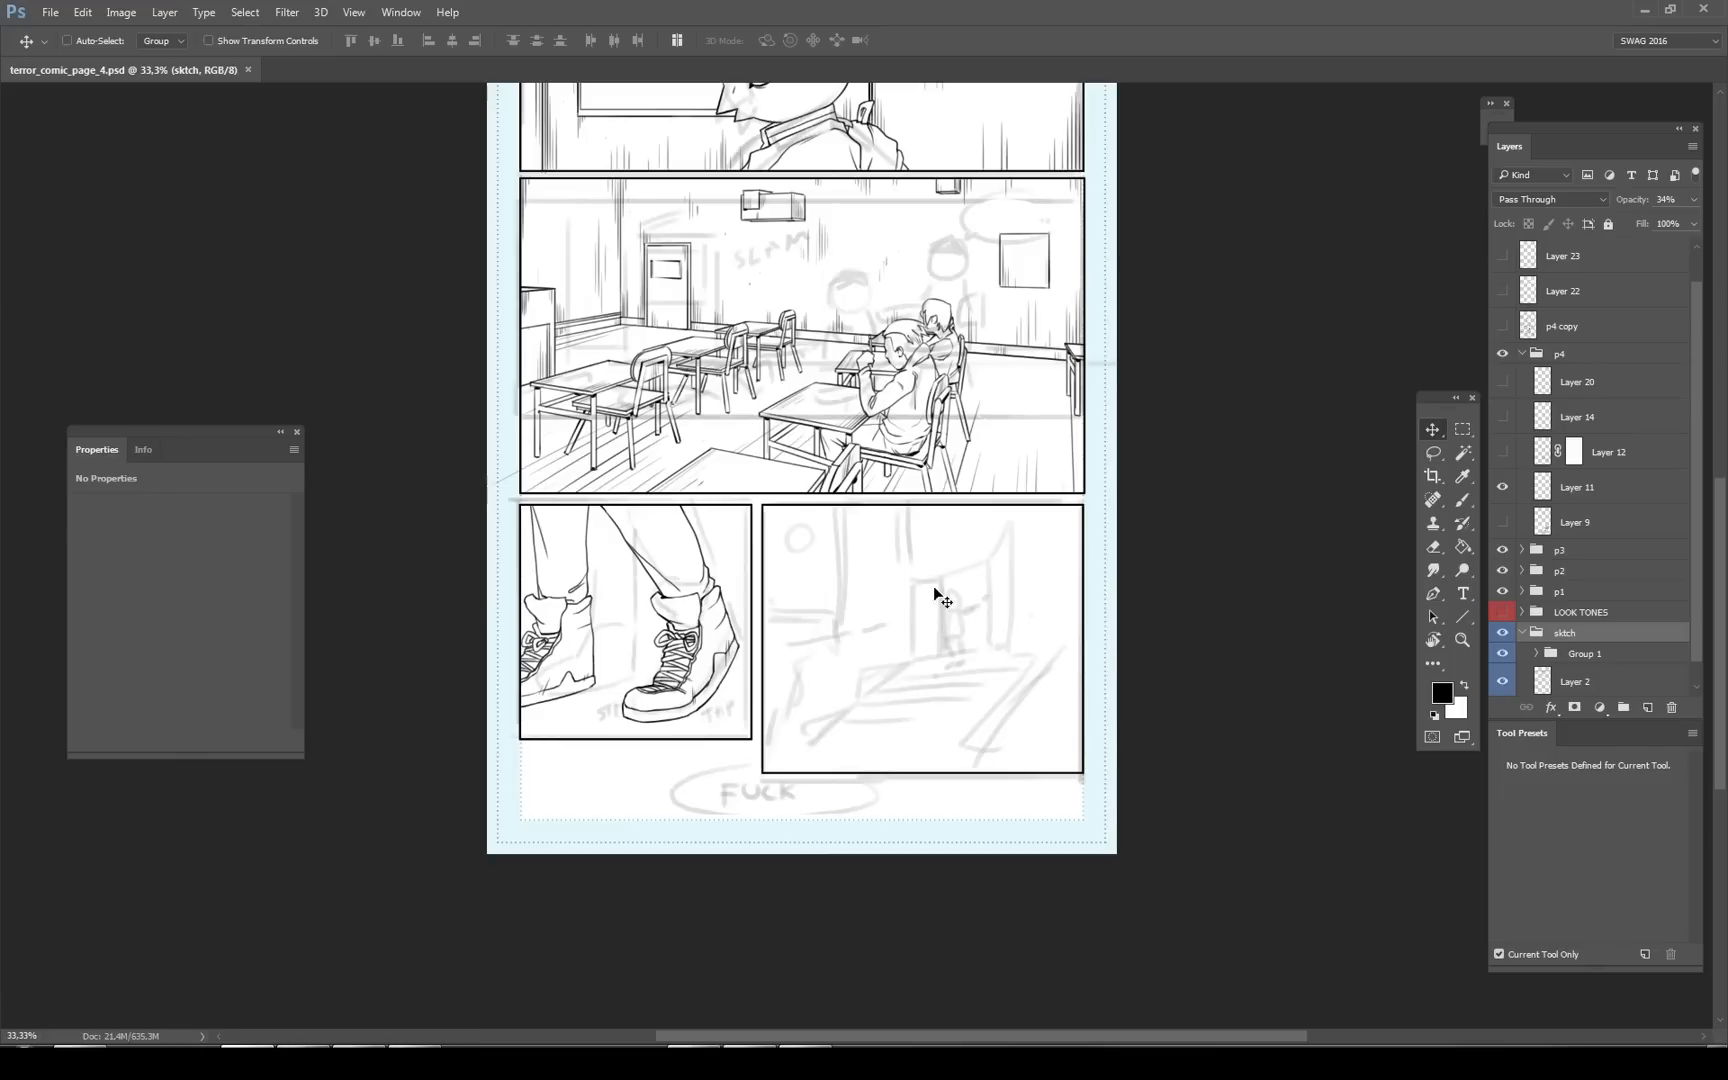
mouse_move(556, 974)
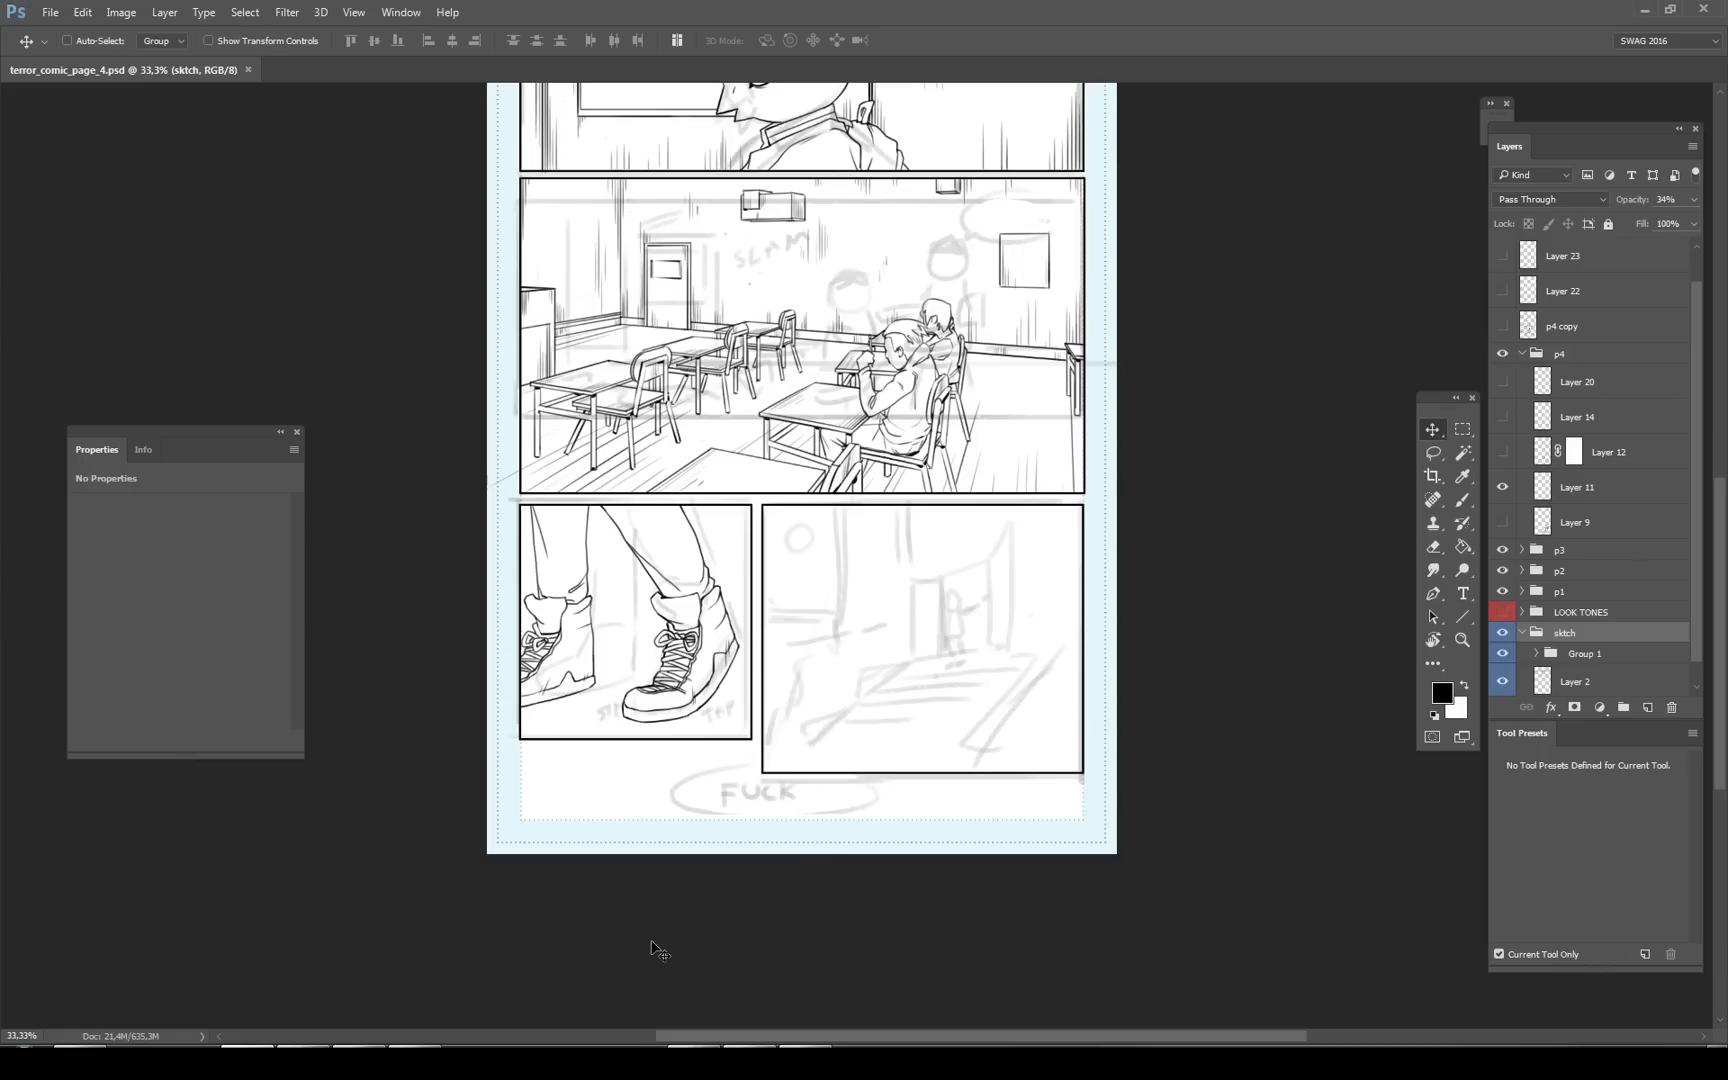
key(alt+tab)
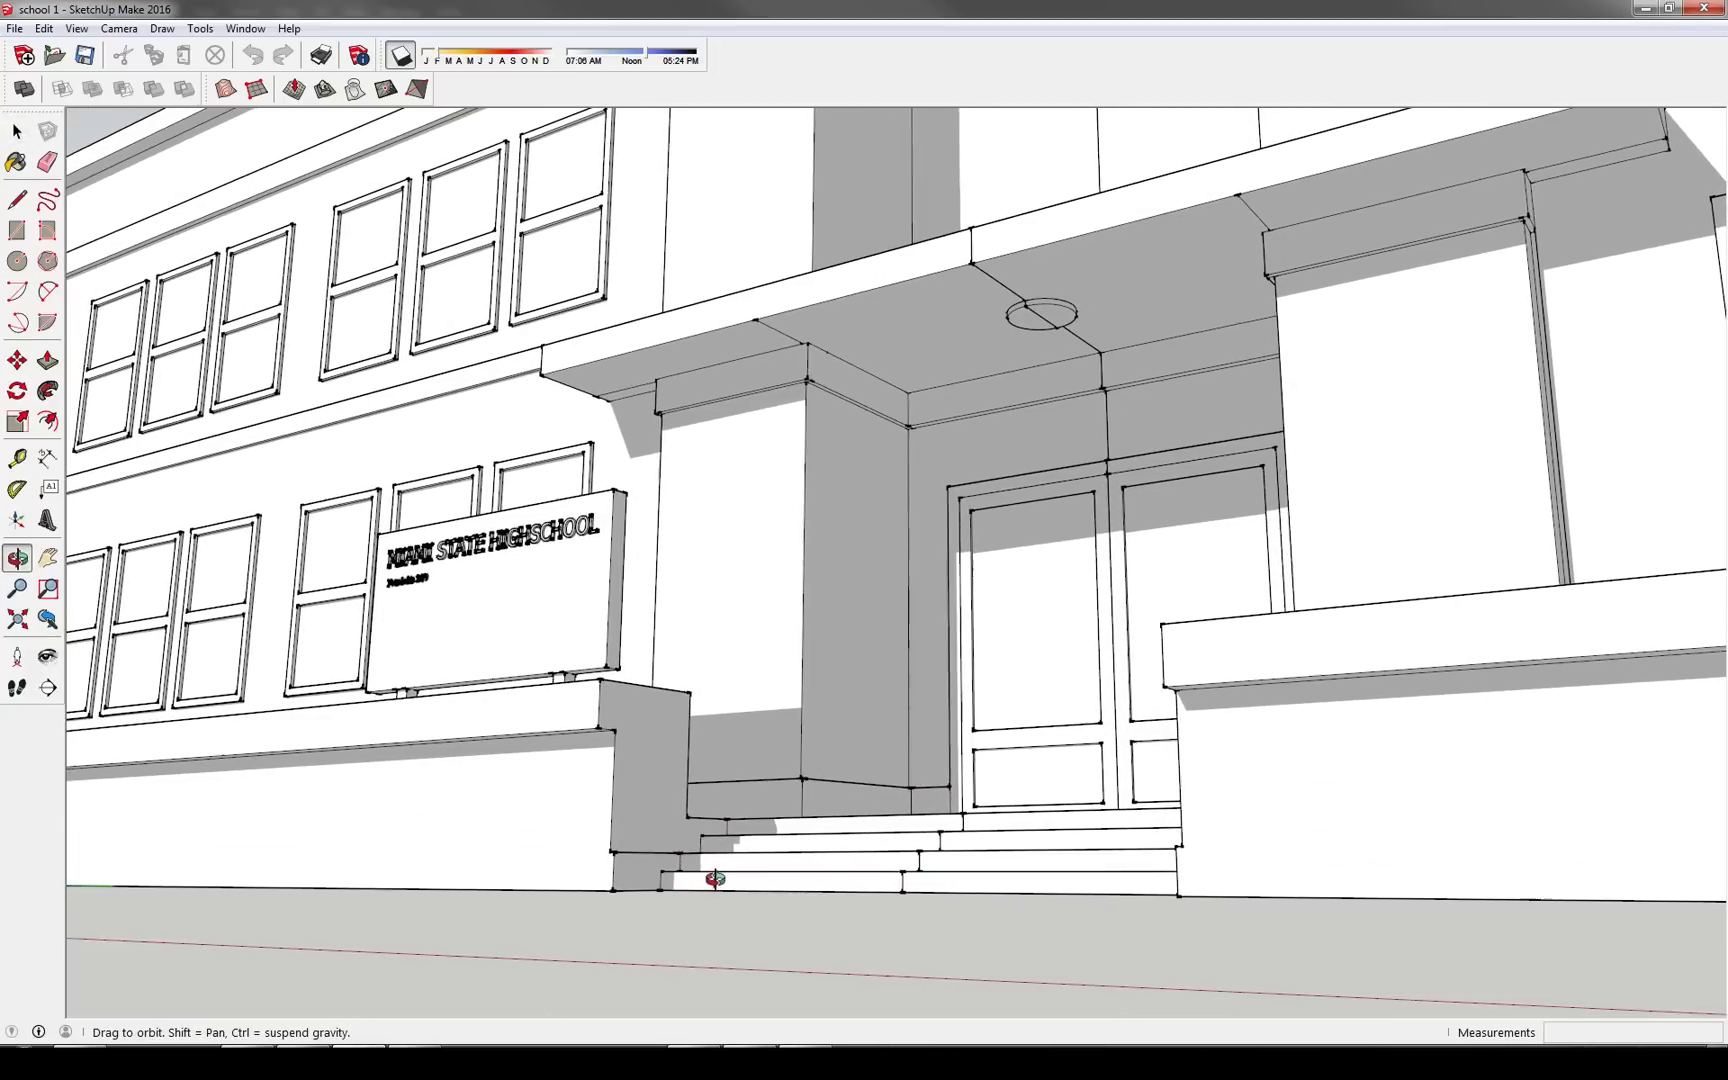
click(16, 132)
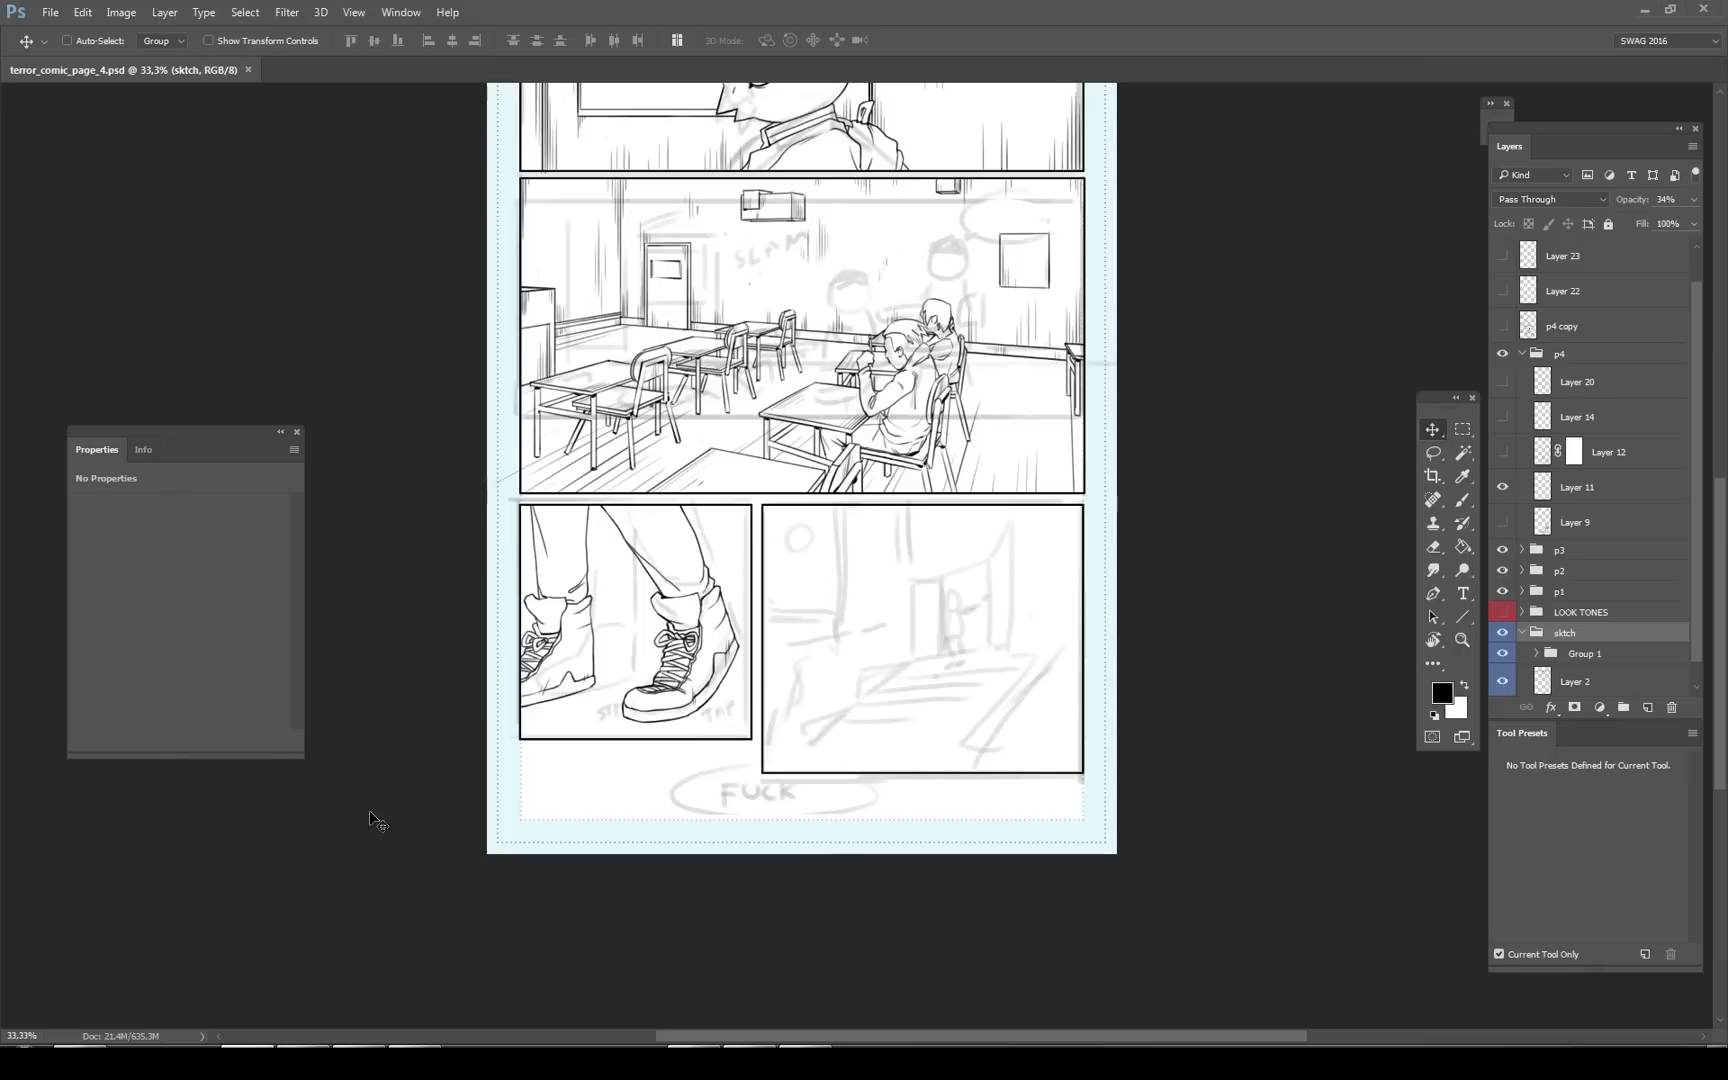
key(alt+tab)
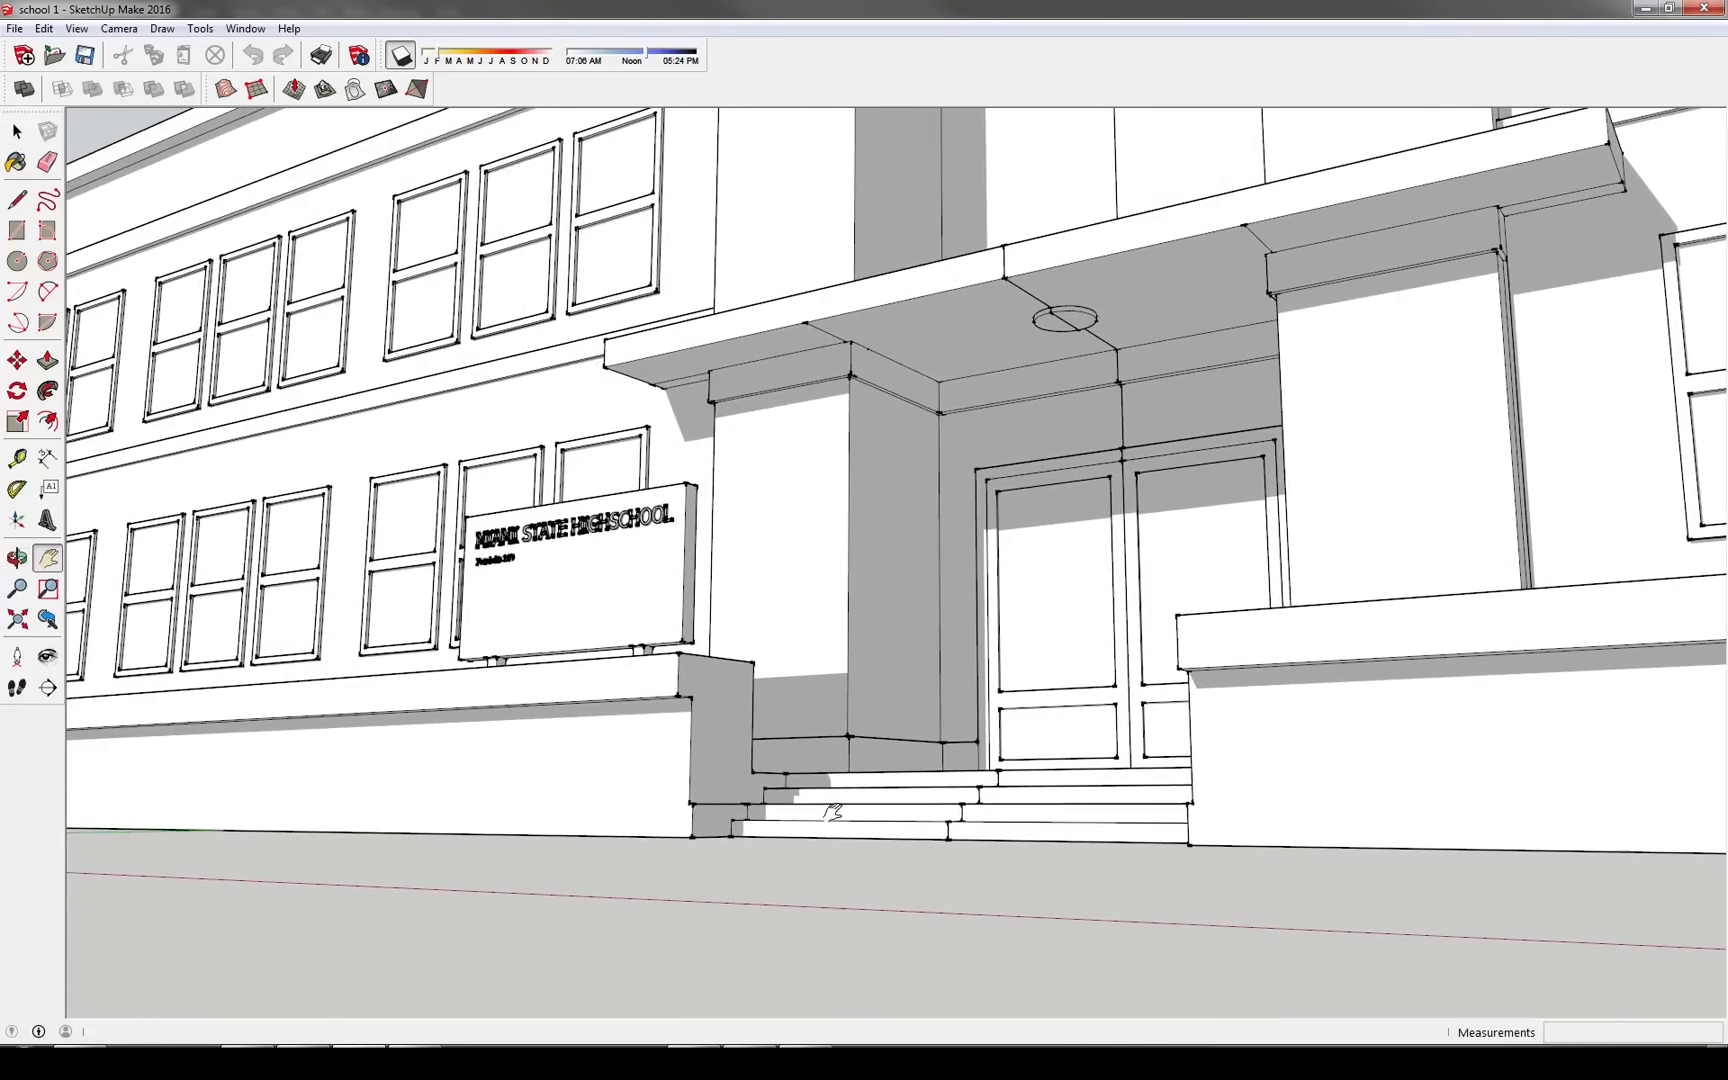
mouse_move(754, 766)
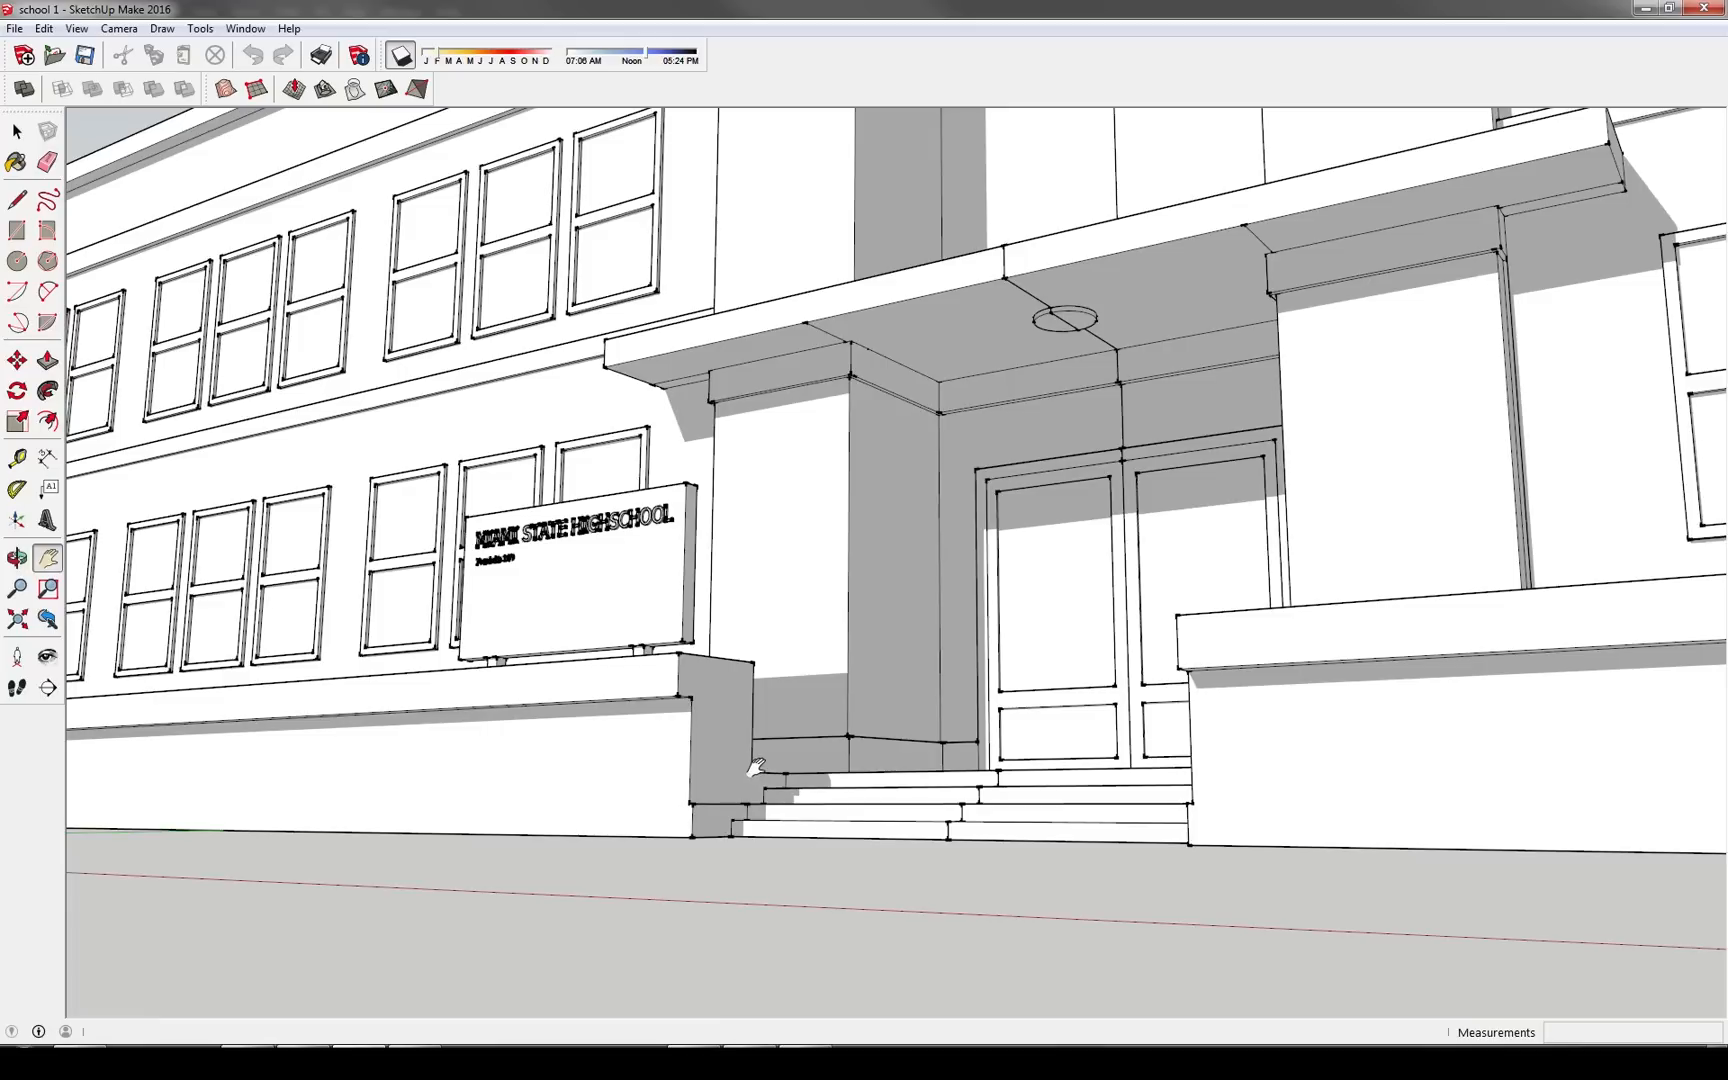
Browse the Camera menu toward the Two-Point Perspective option.
click(118, 28)
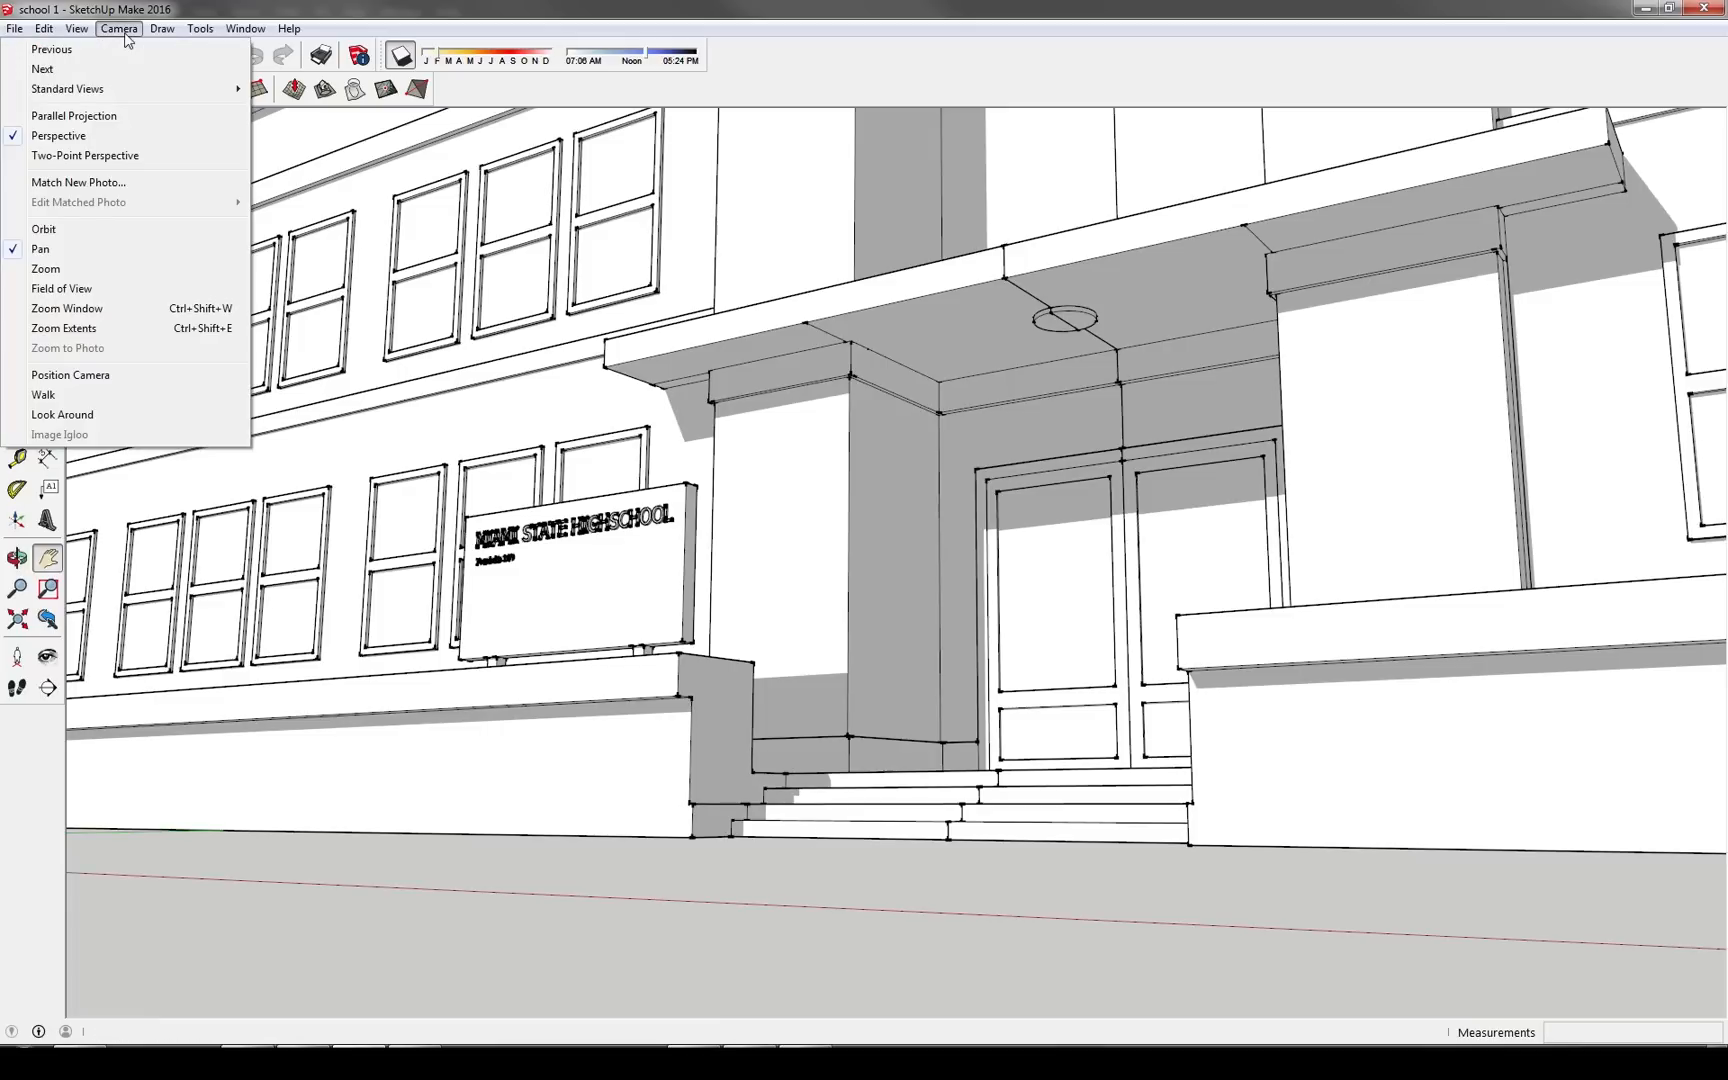
mouse_move(78, 182)
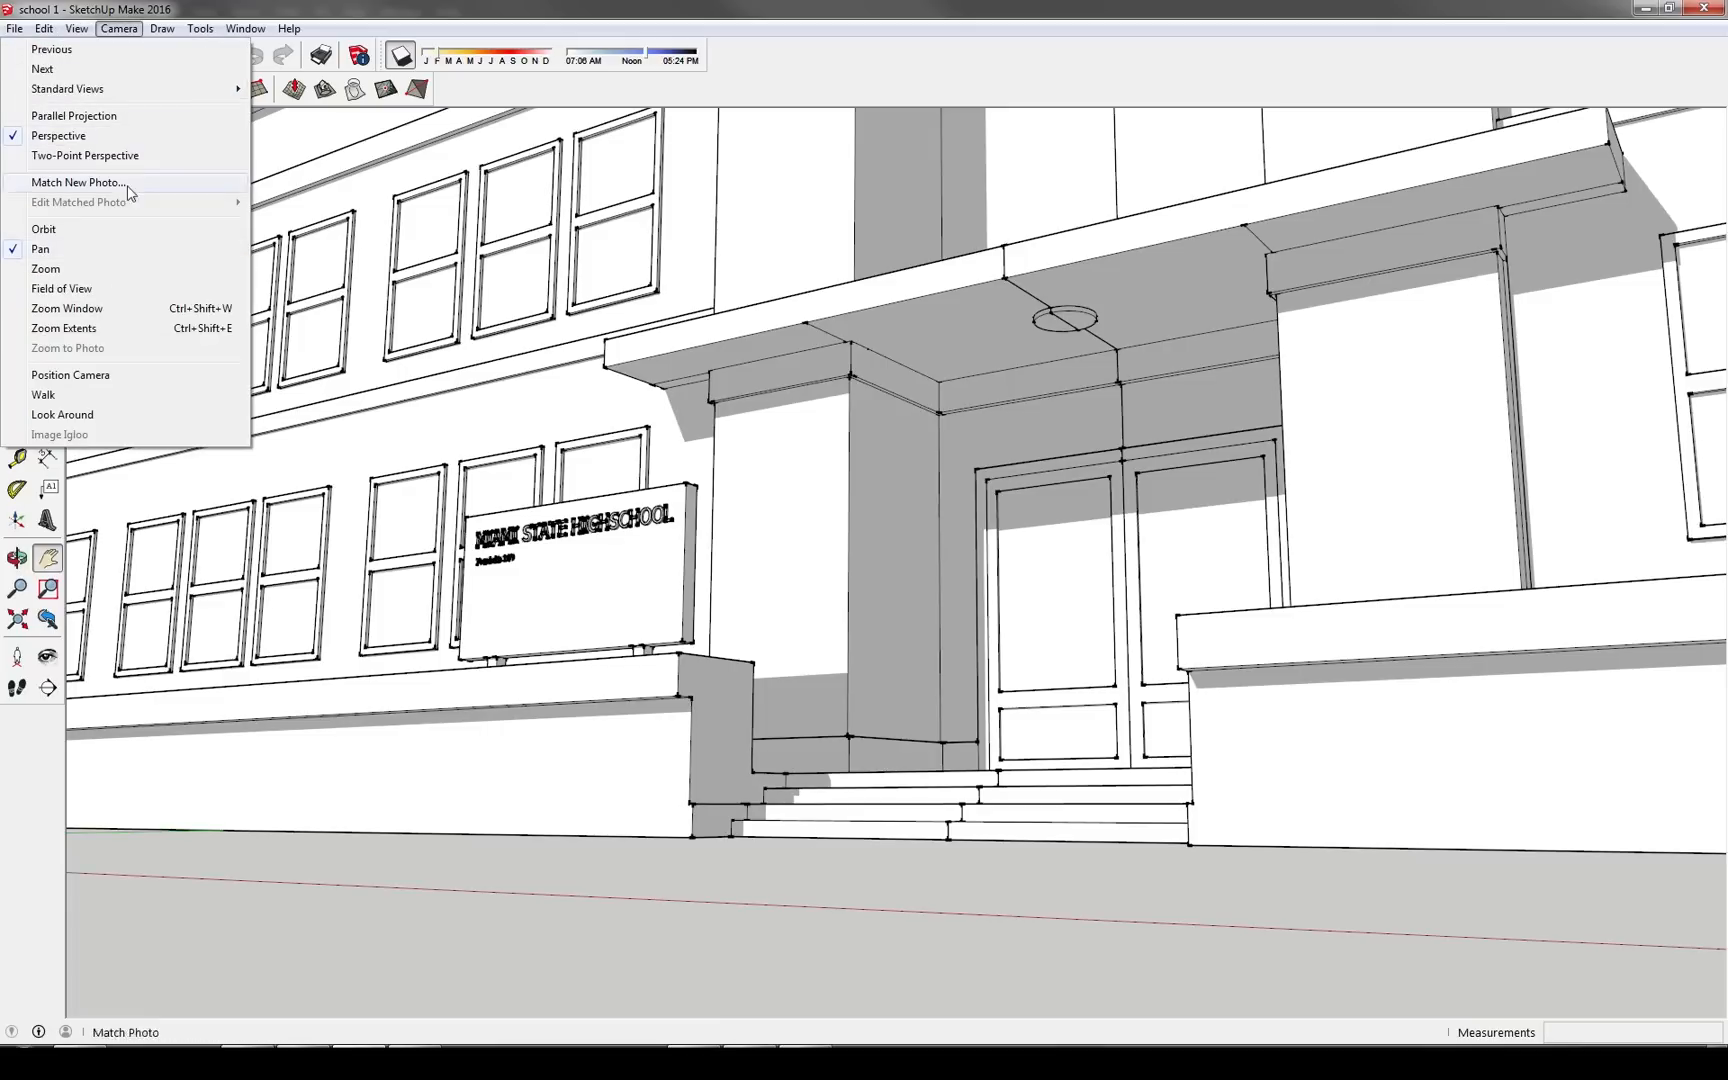
mouse_move(62, 288)
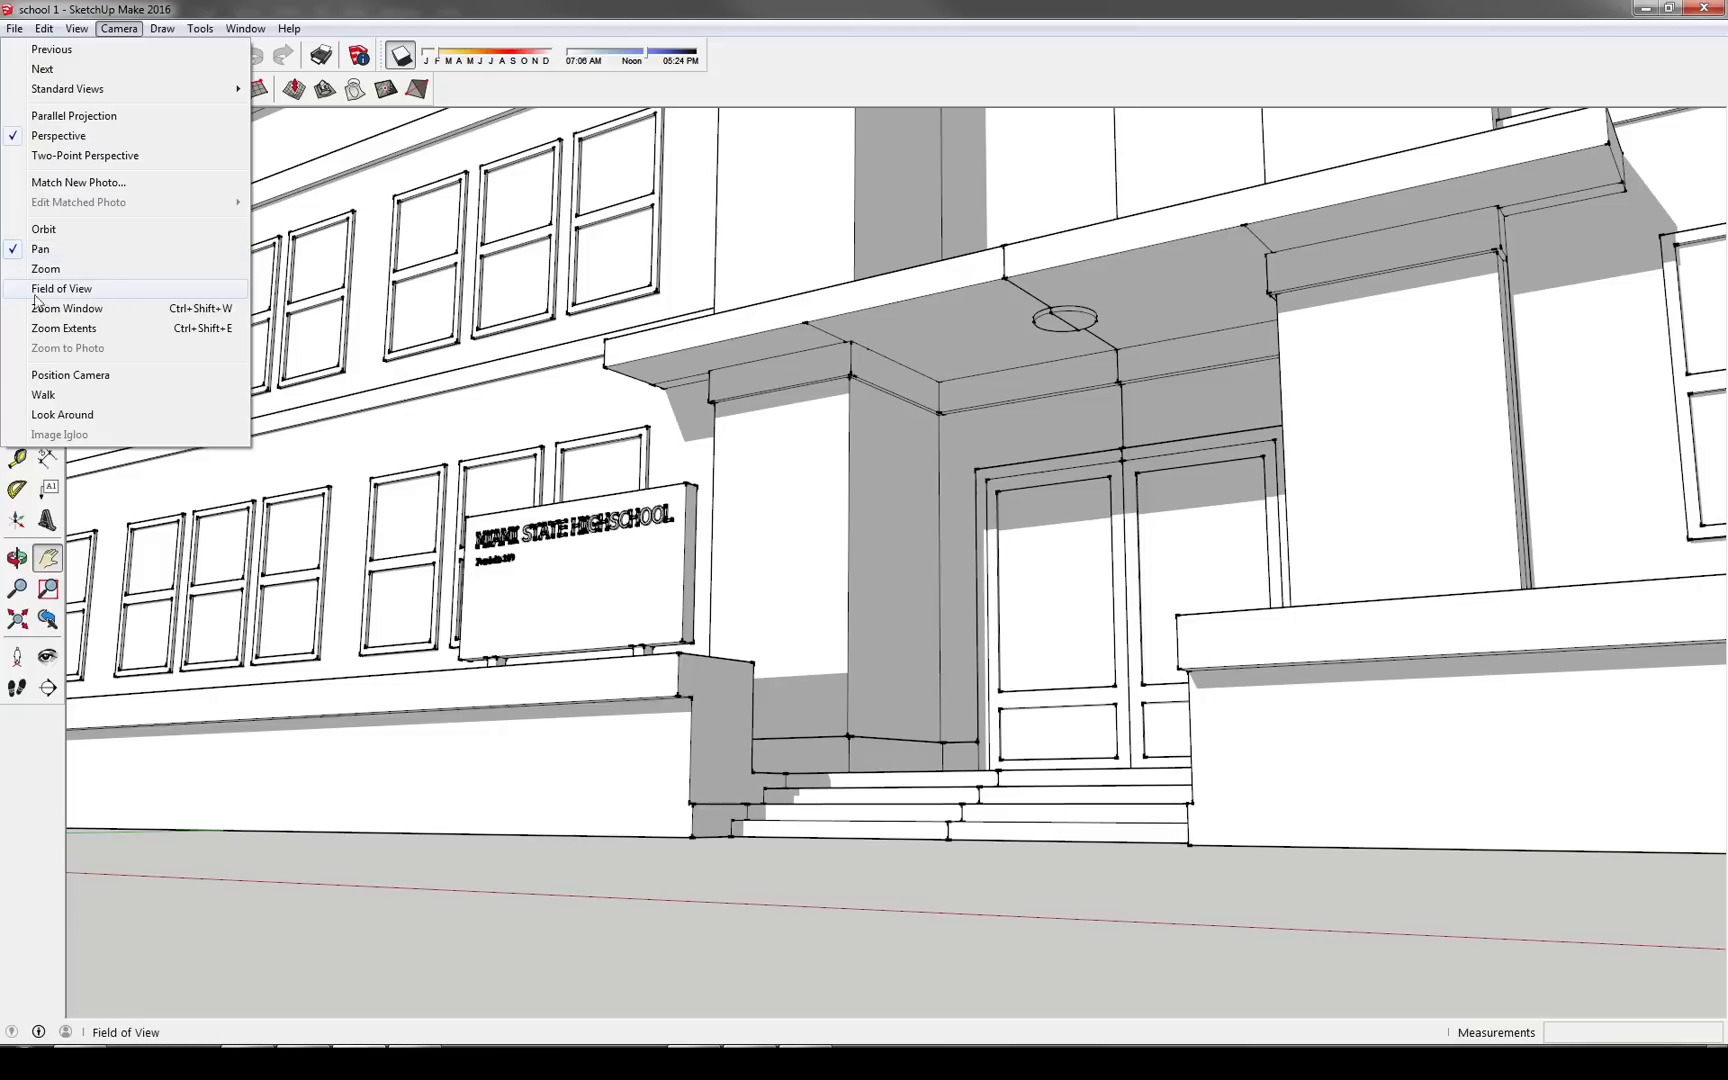
mouse_move(62, 328)
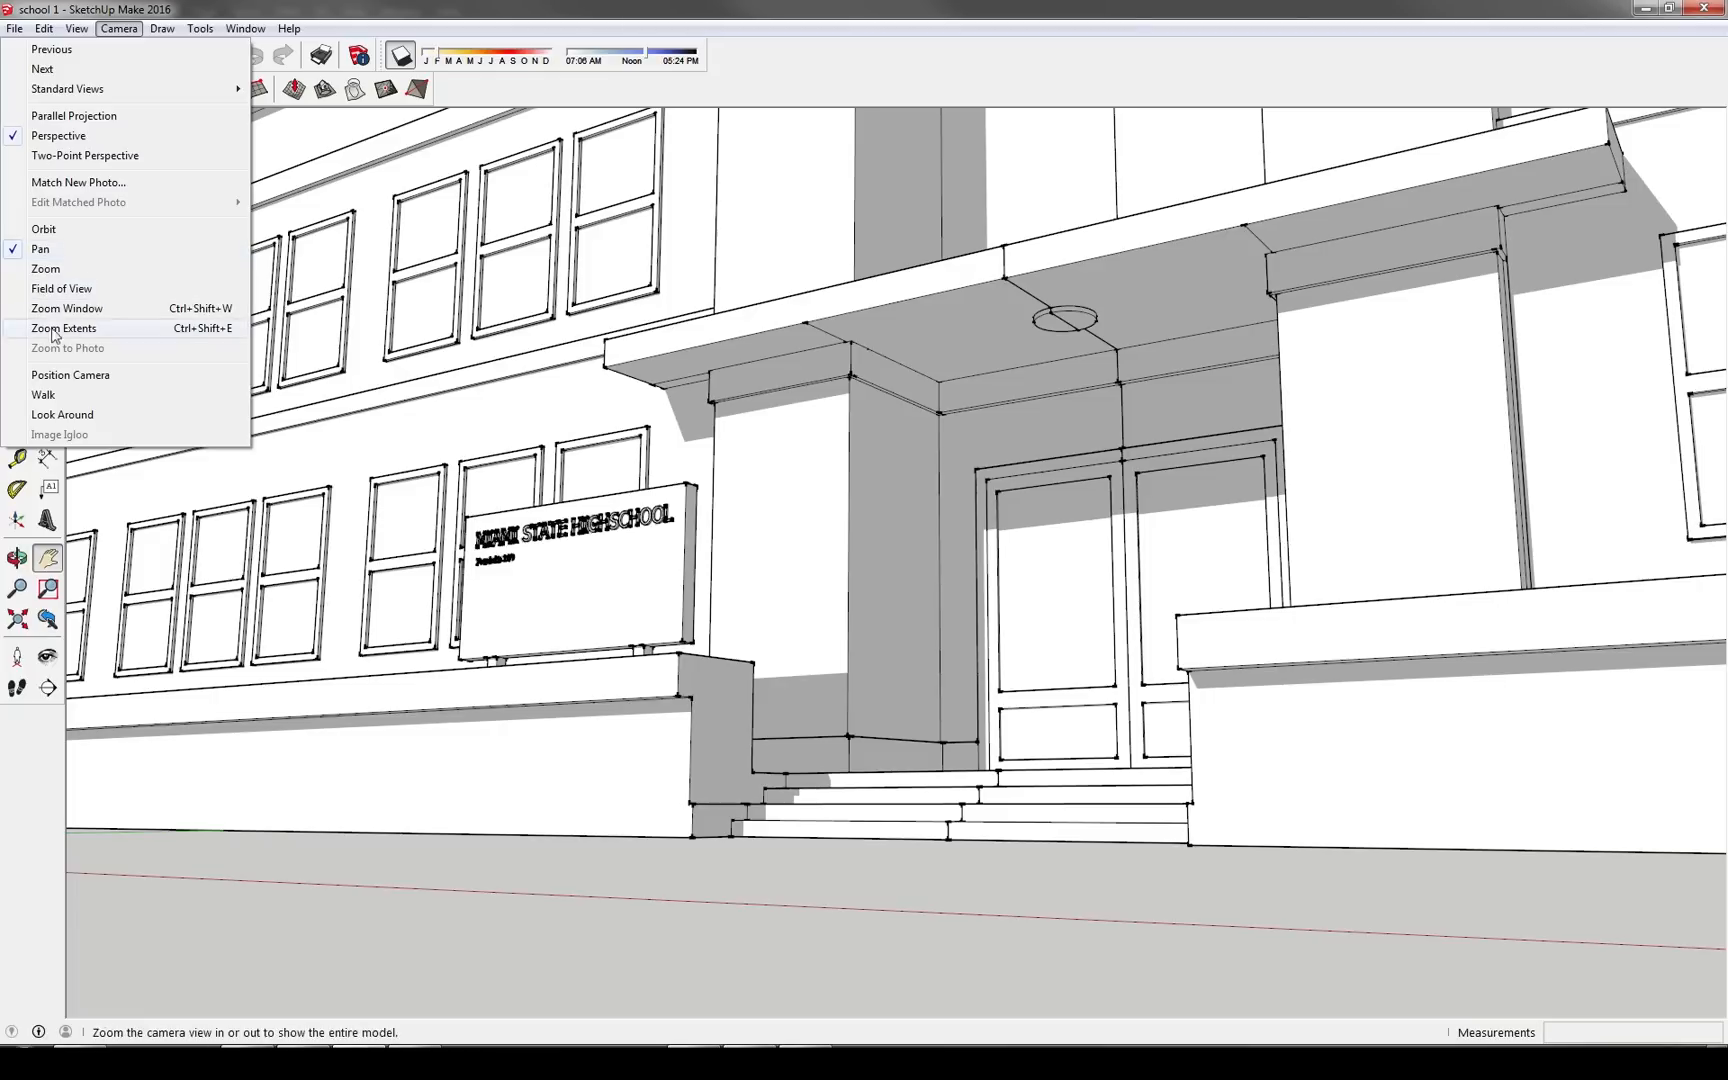
mouse_move(96, 210)
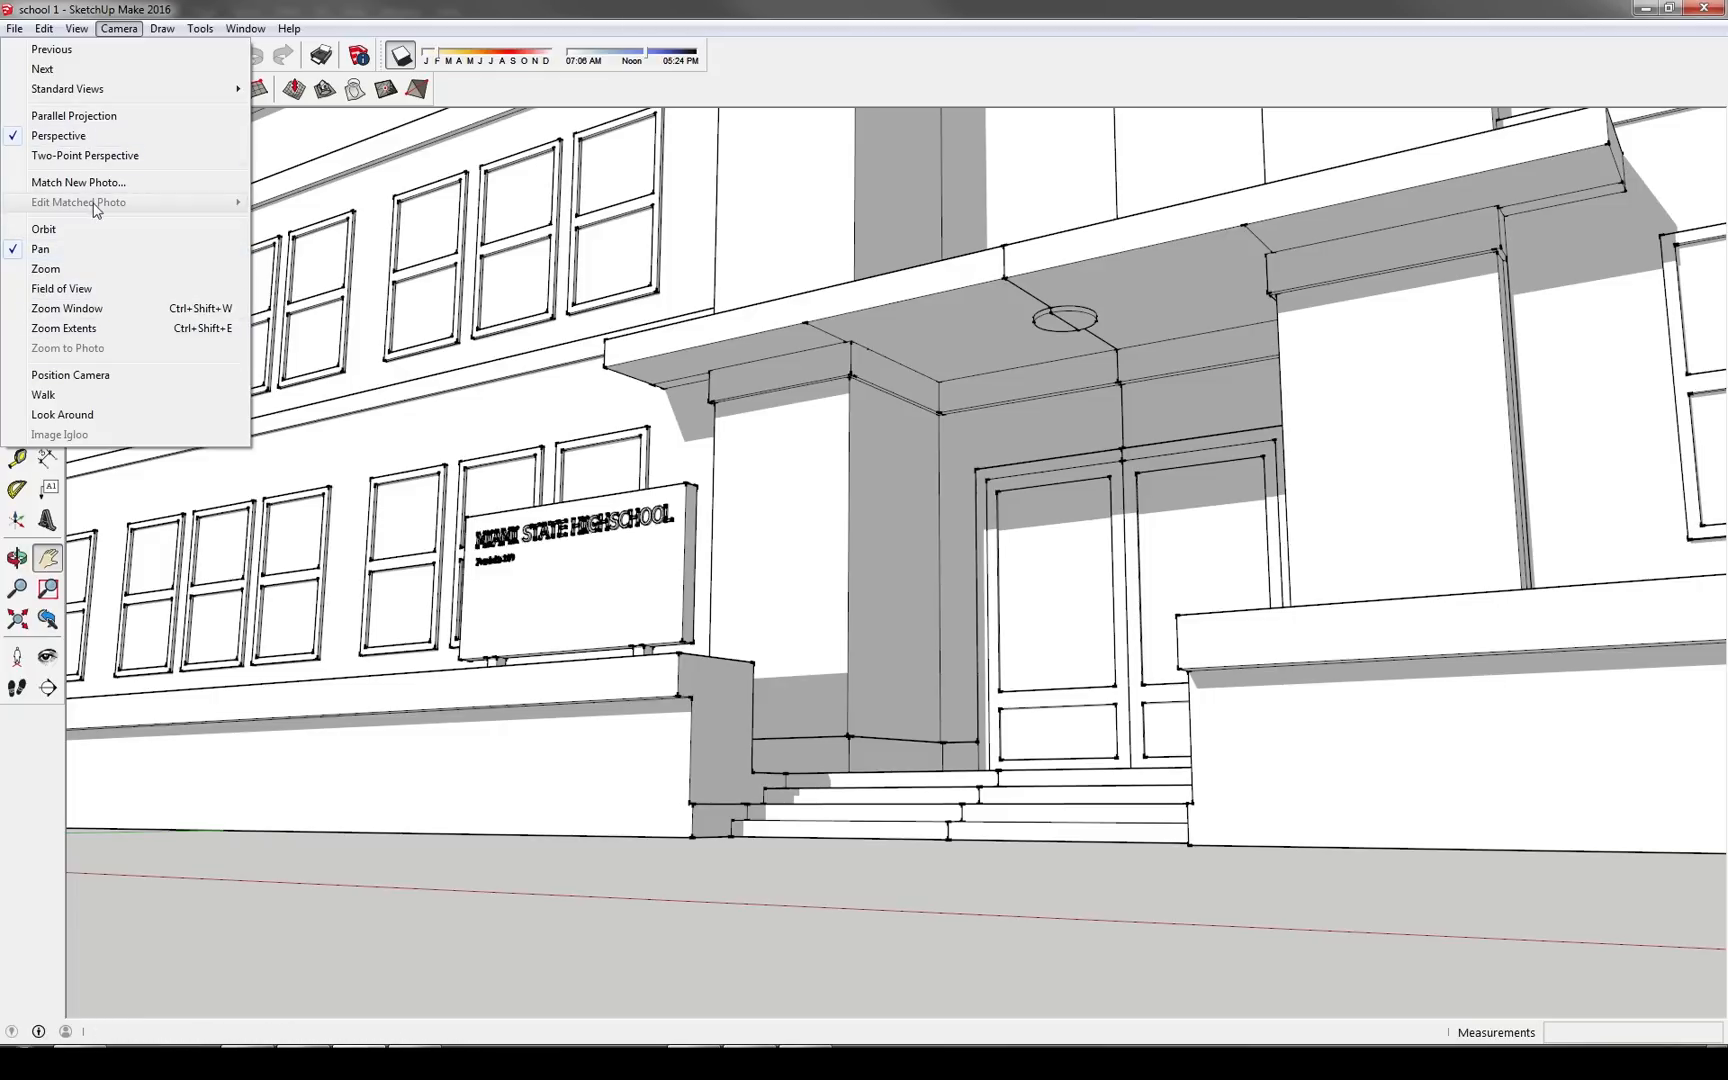
mouse_move(68, 218)
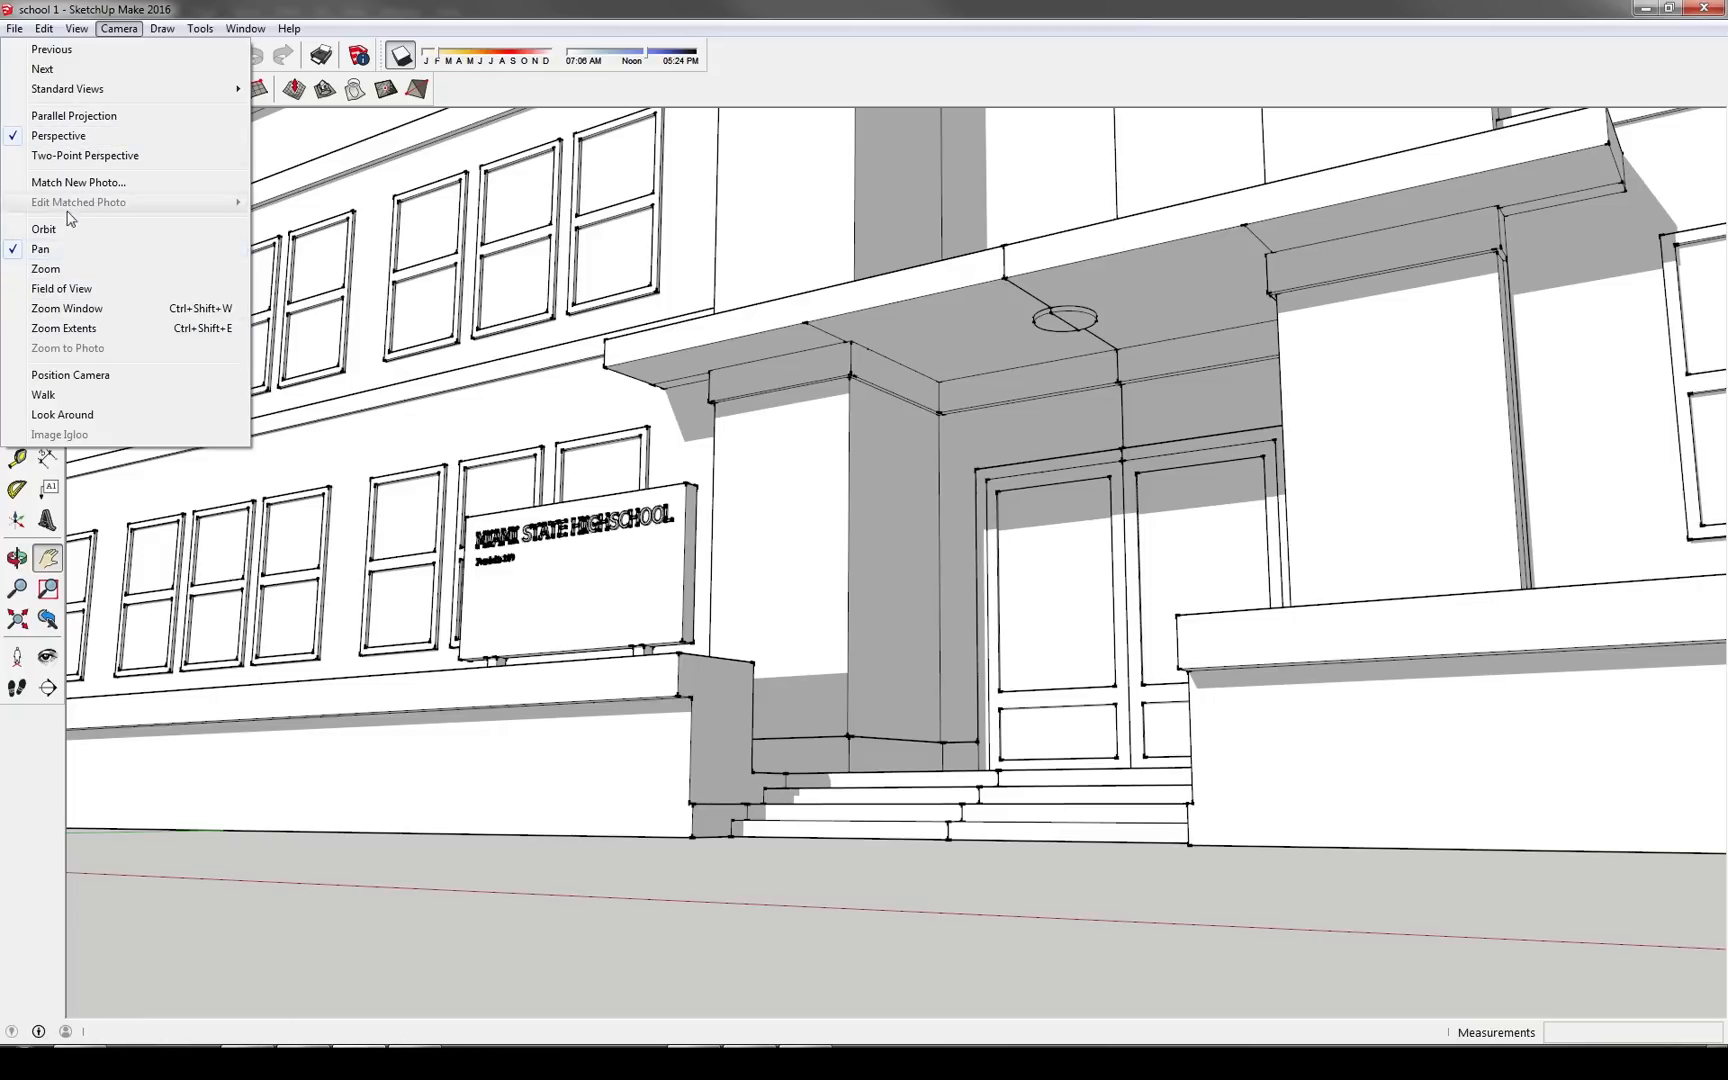
mouse_move(58, 134)
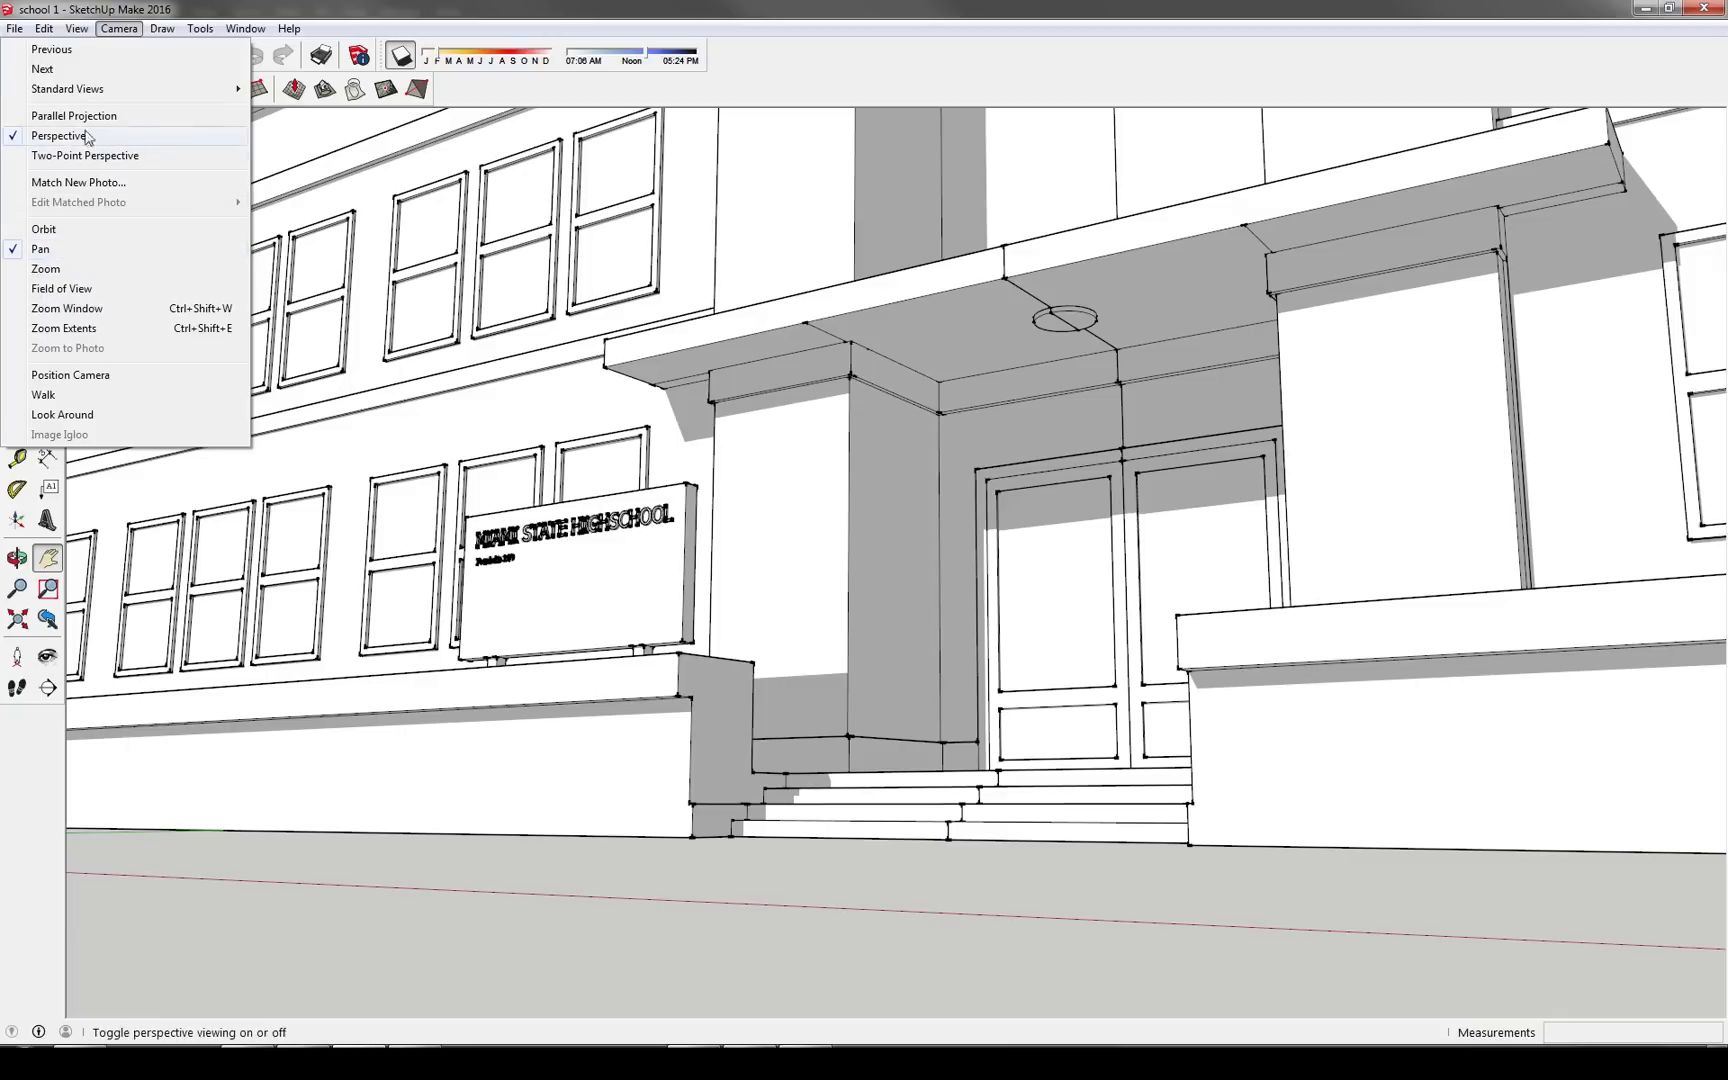
mouse_move(84, 156)
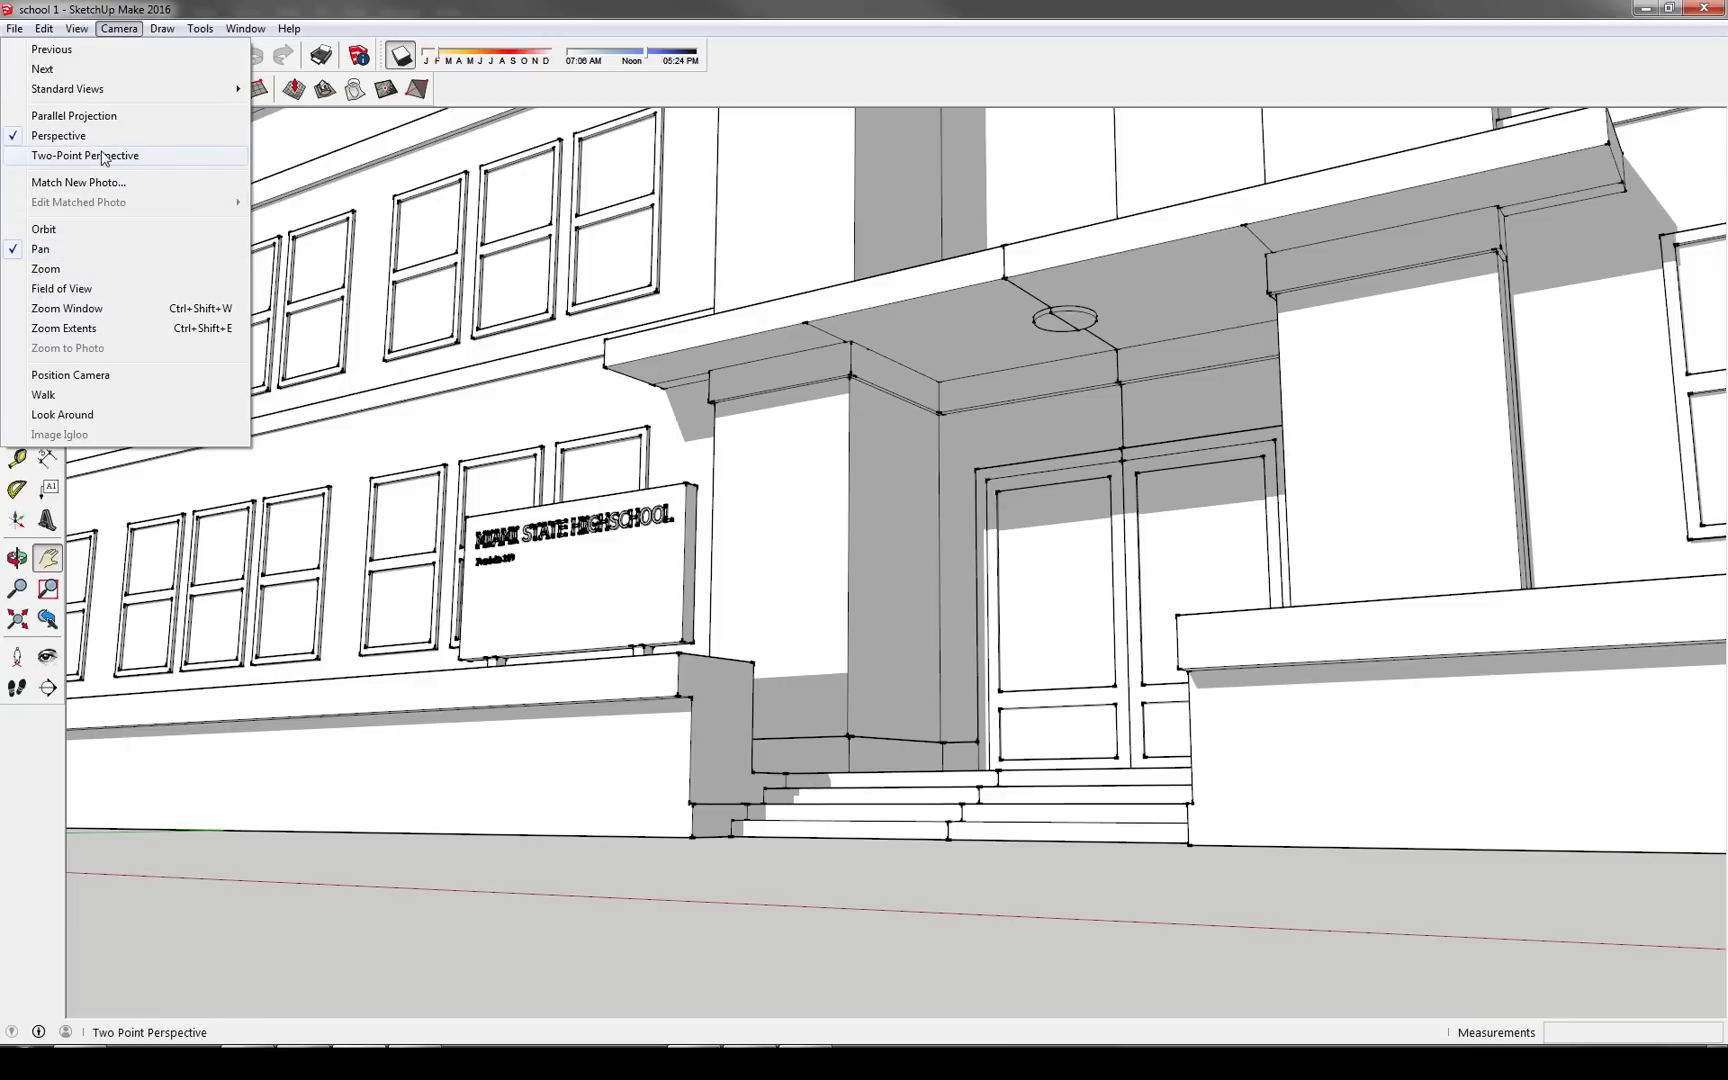
Reframe the entrance in two-point perspective so the building's vertical edges stand straight.
click(84, 156)
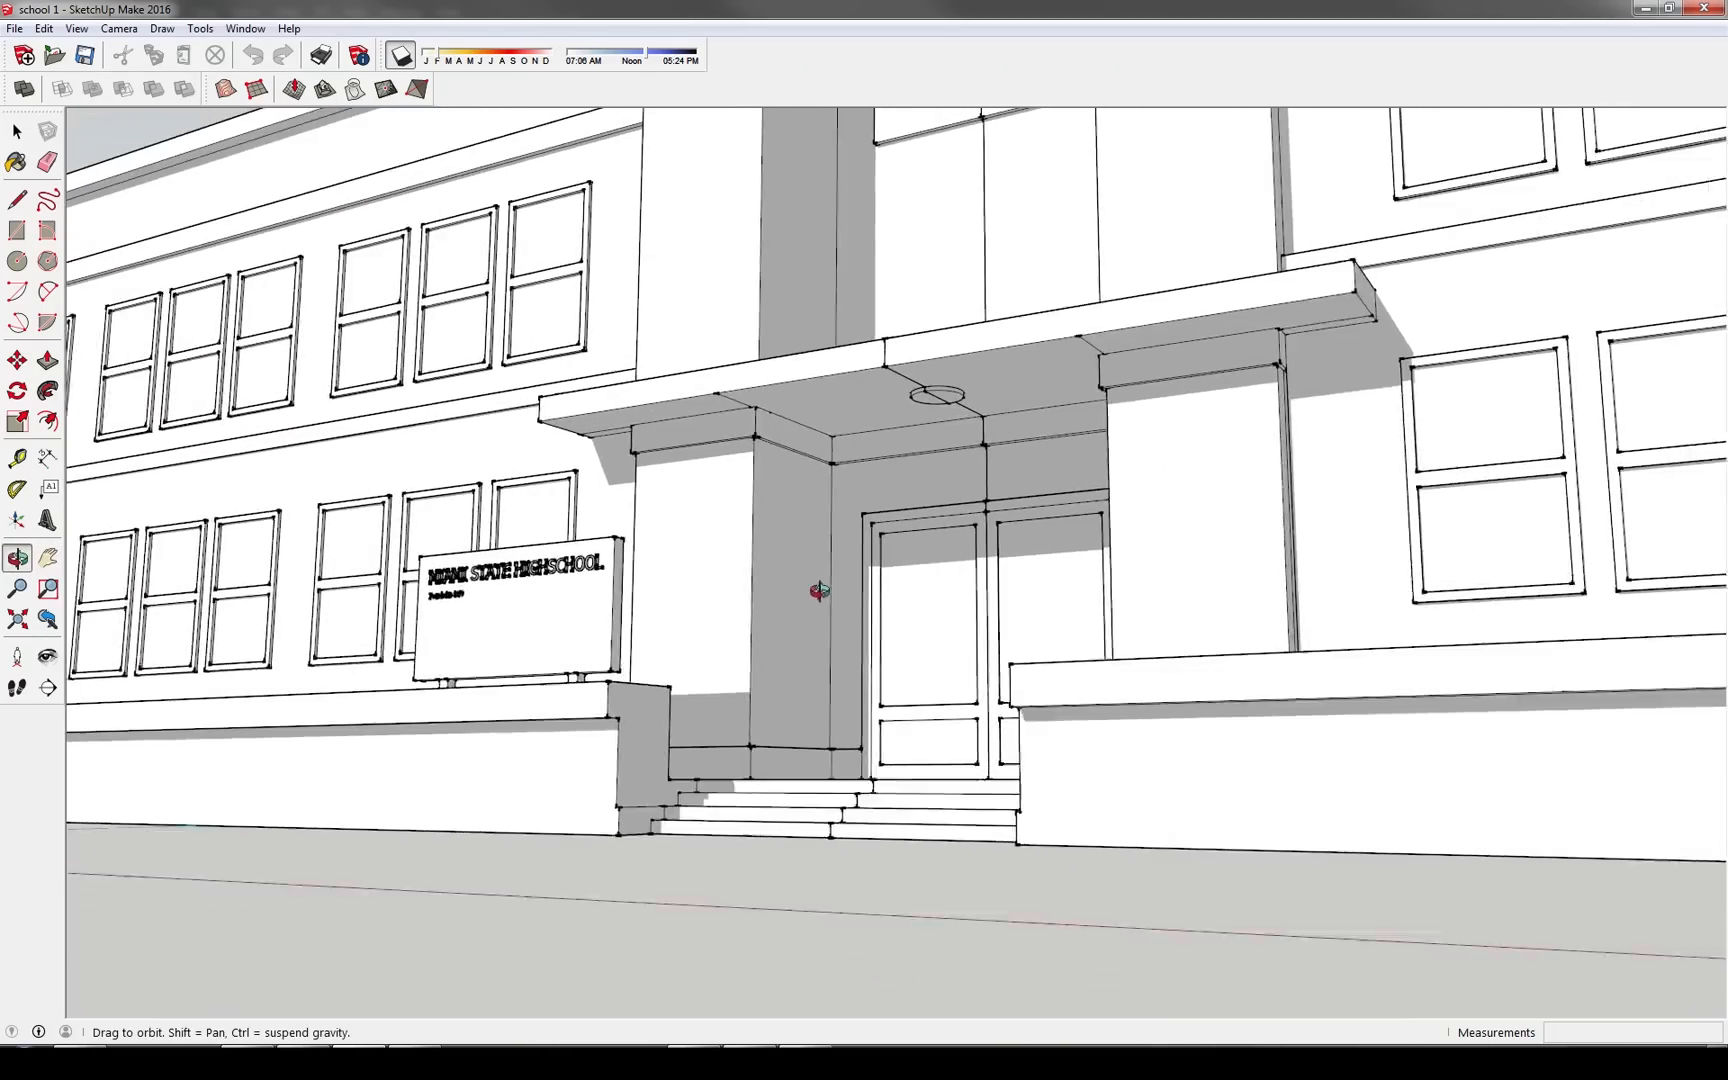
click(118, 28)
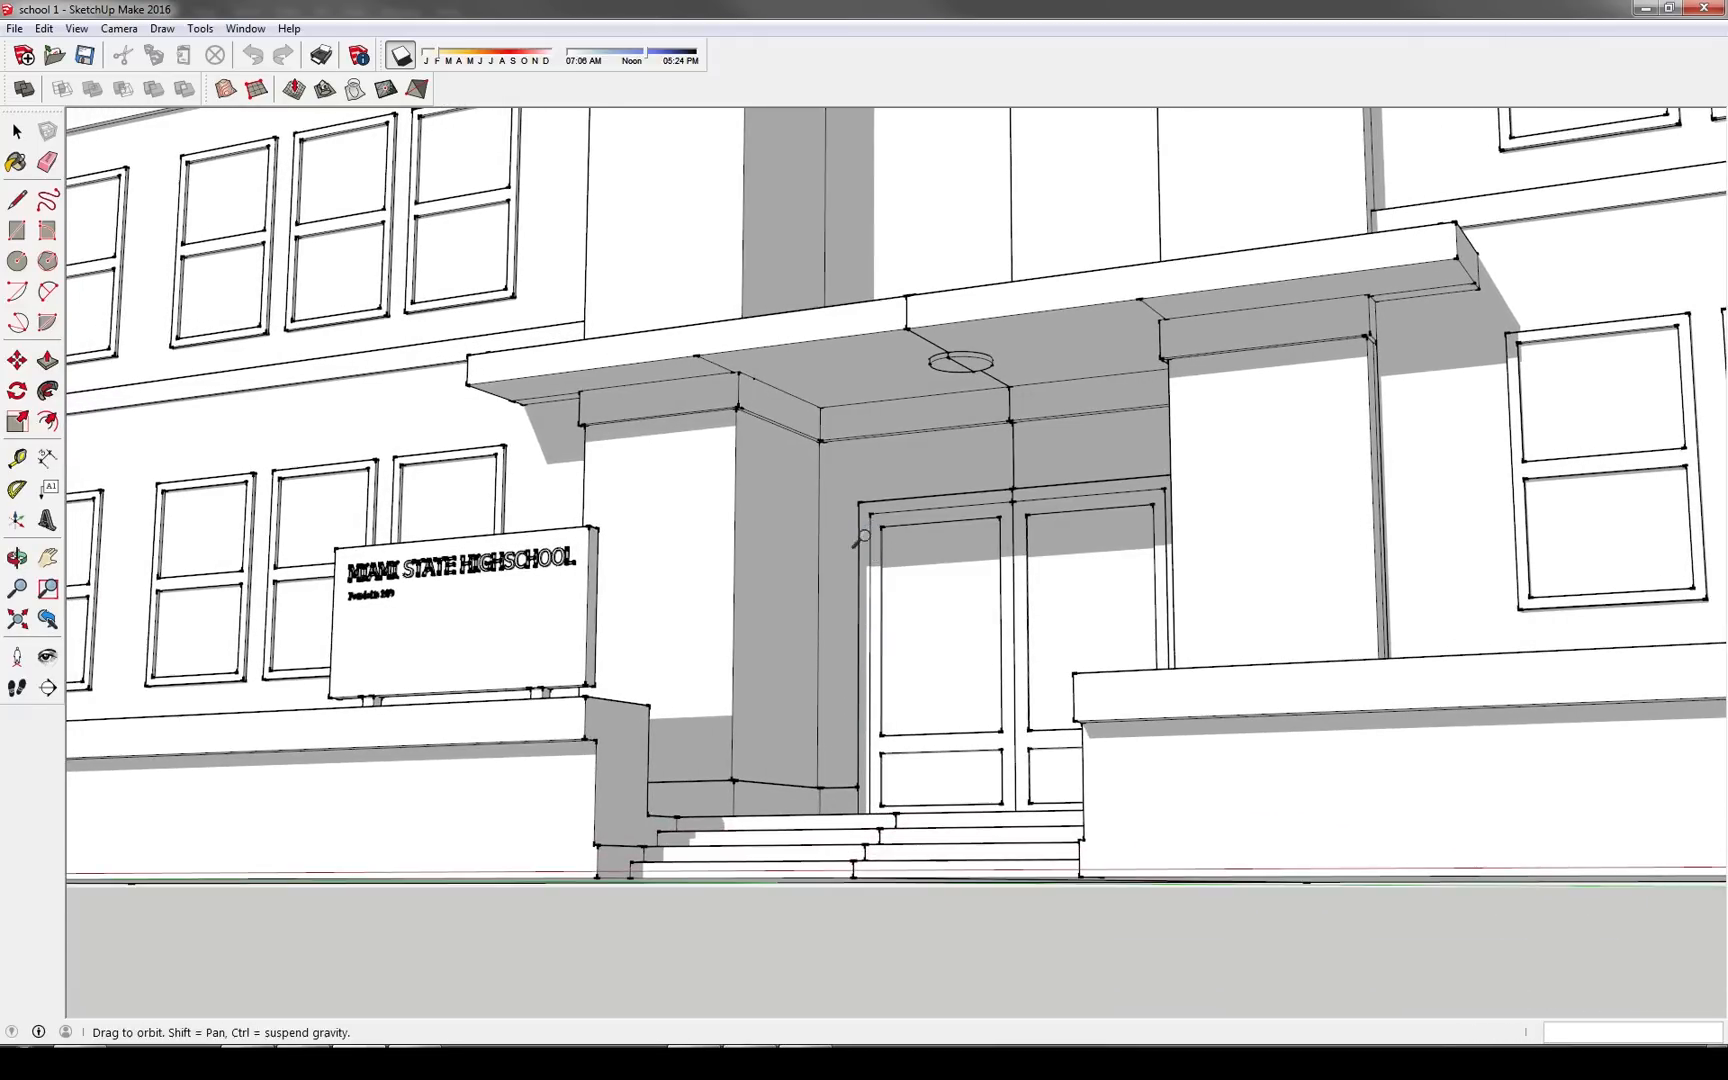
Widen the camera field of view to 35 degrees so the whole entrance fits the frame.
click(16, 588)
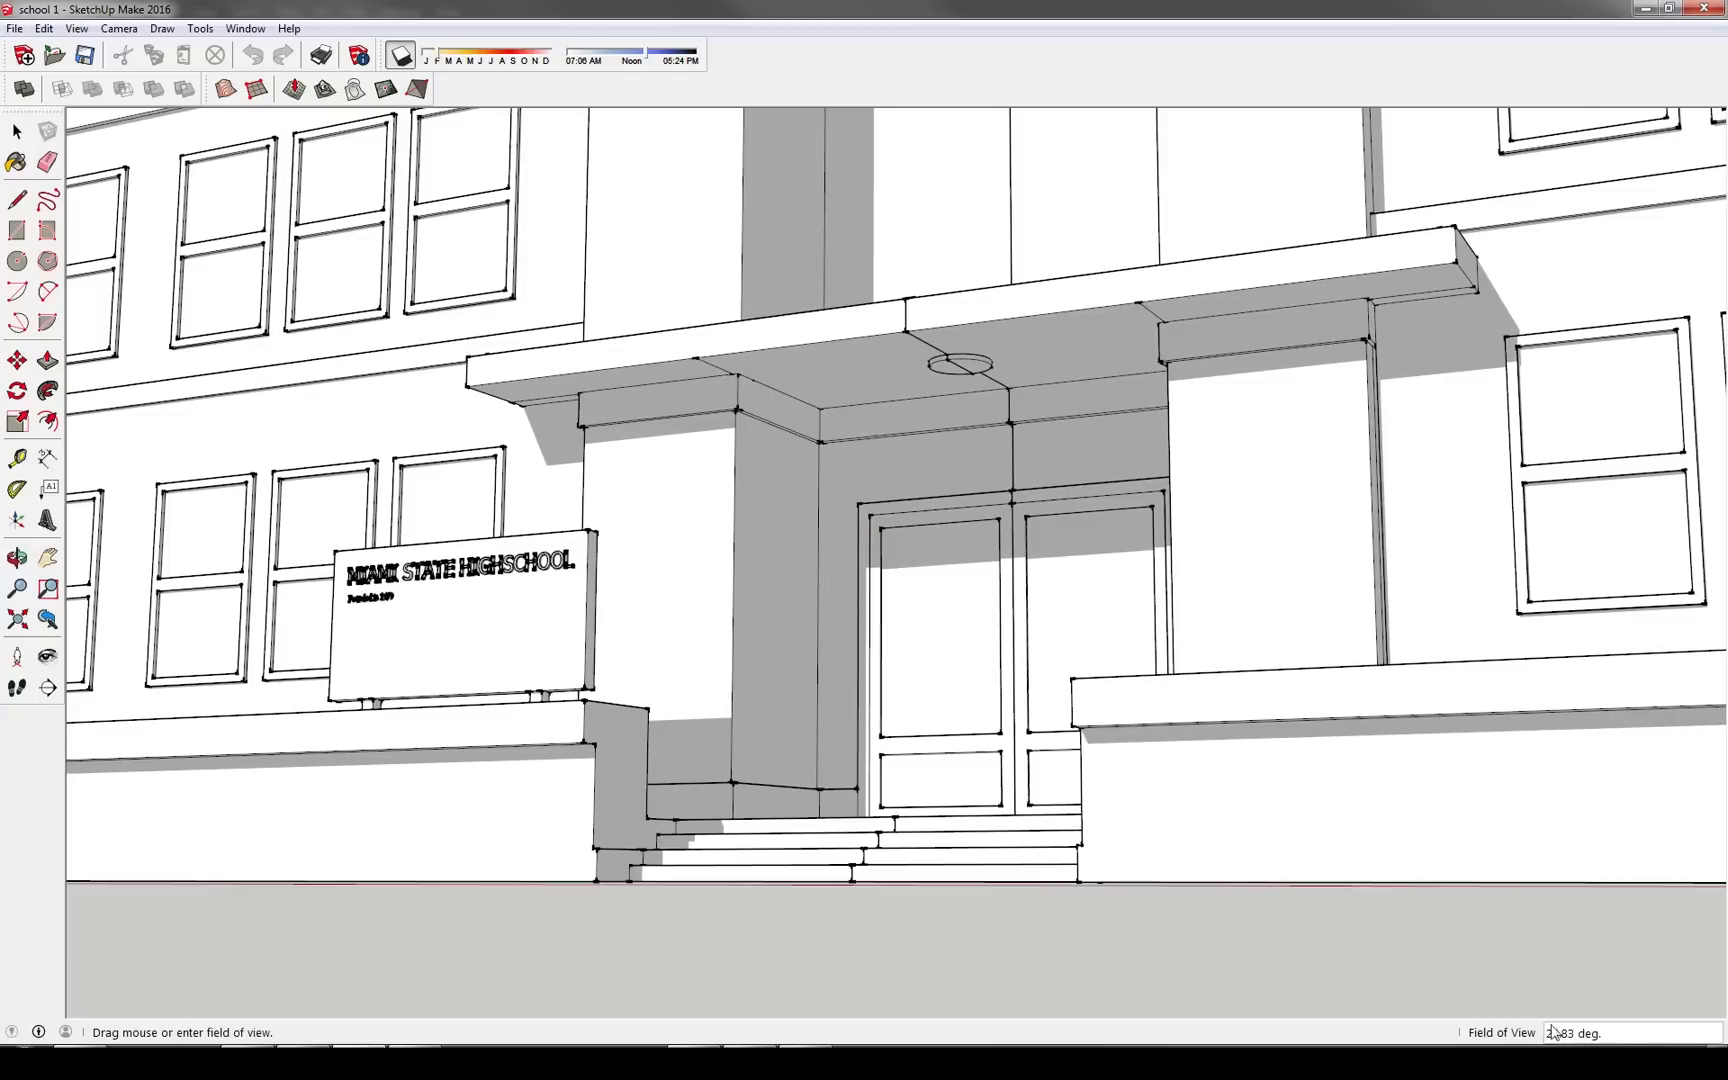
text(25)
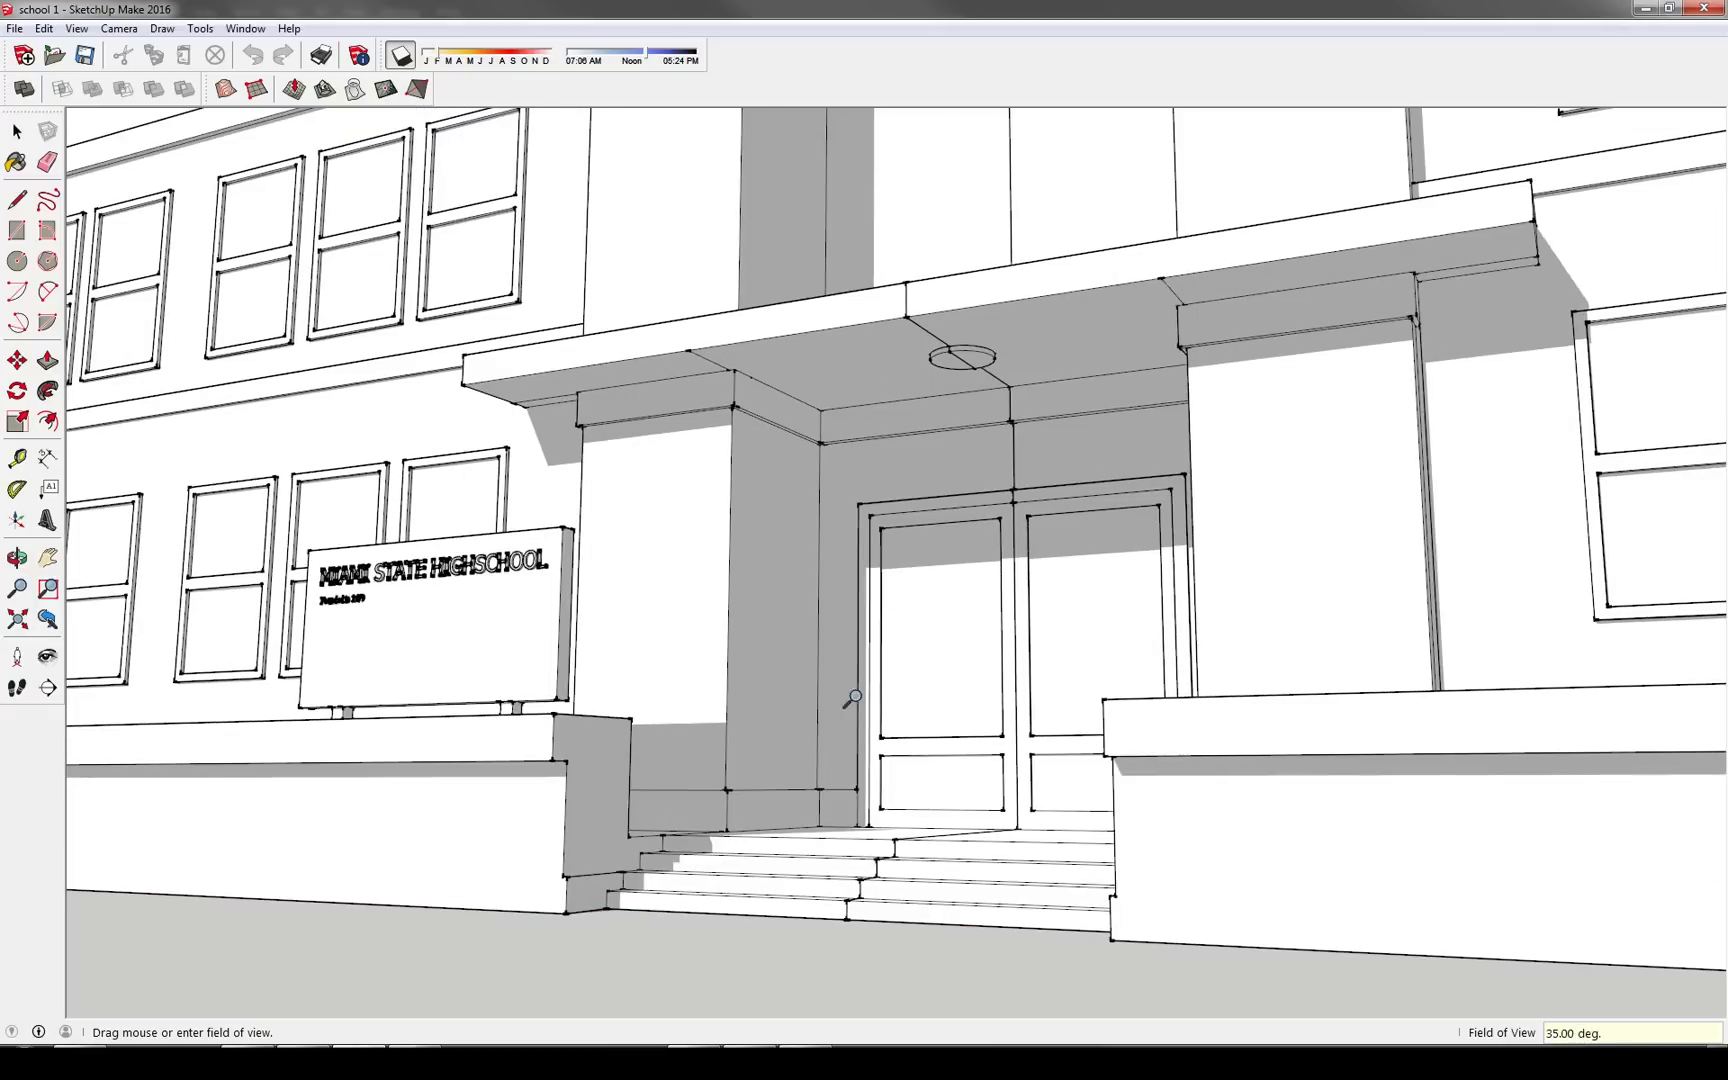
click(76, 28)
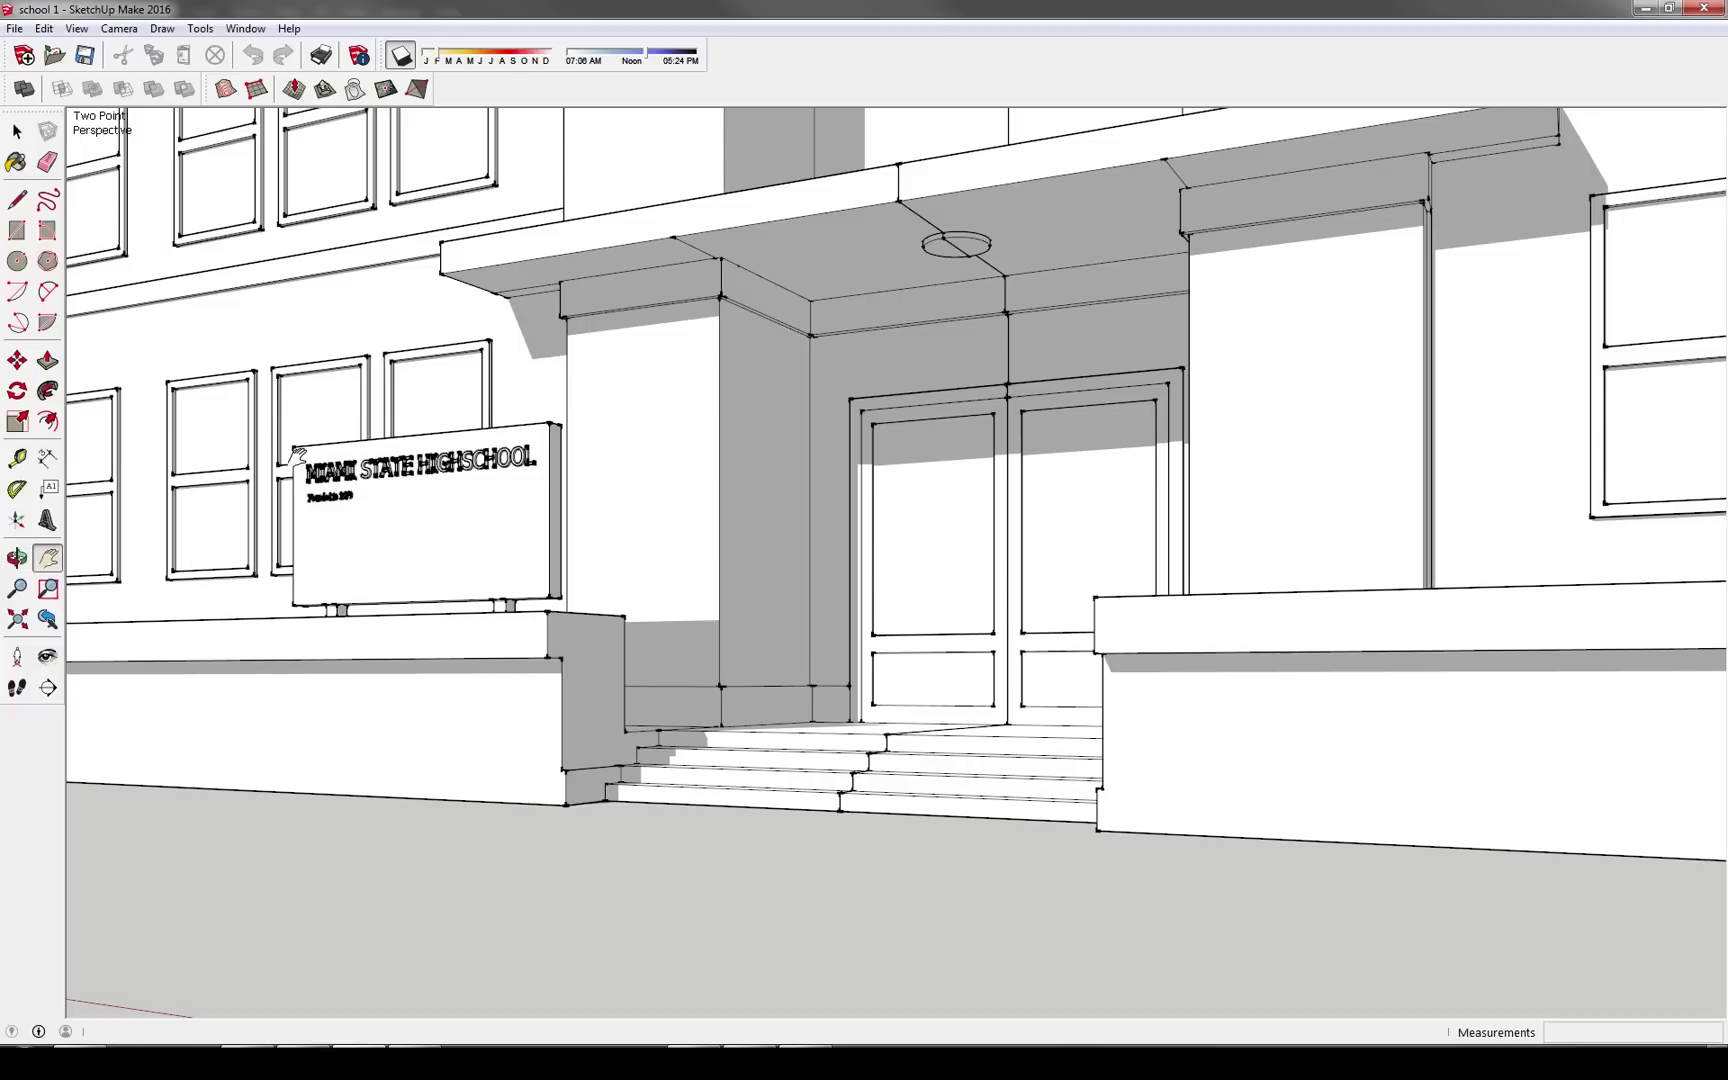
mouse_move(578, 8)
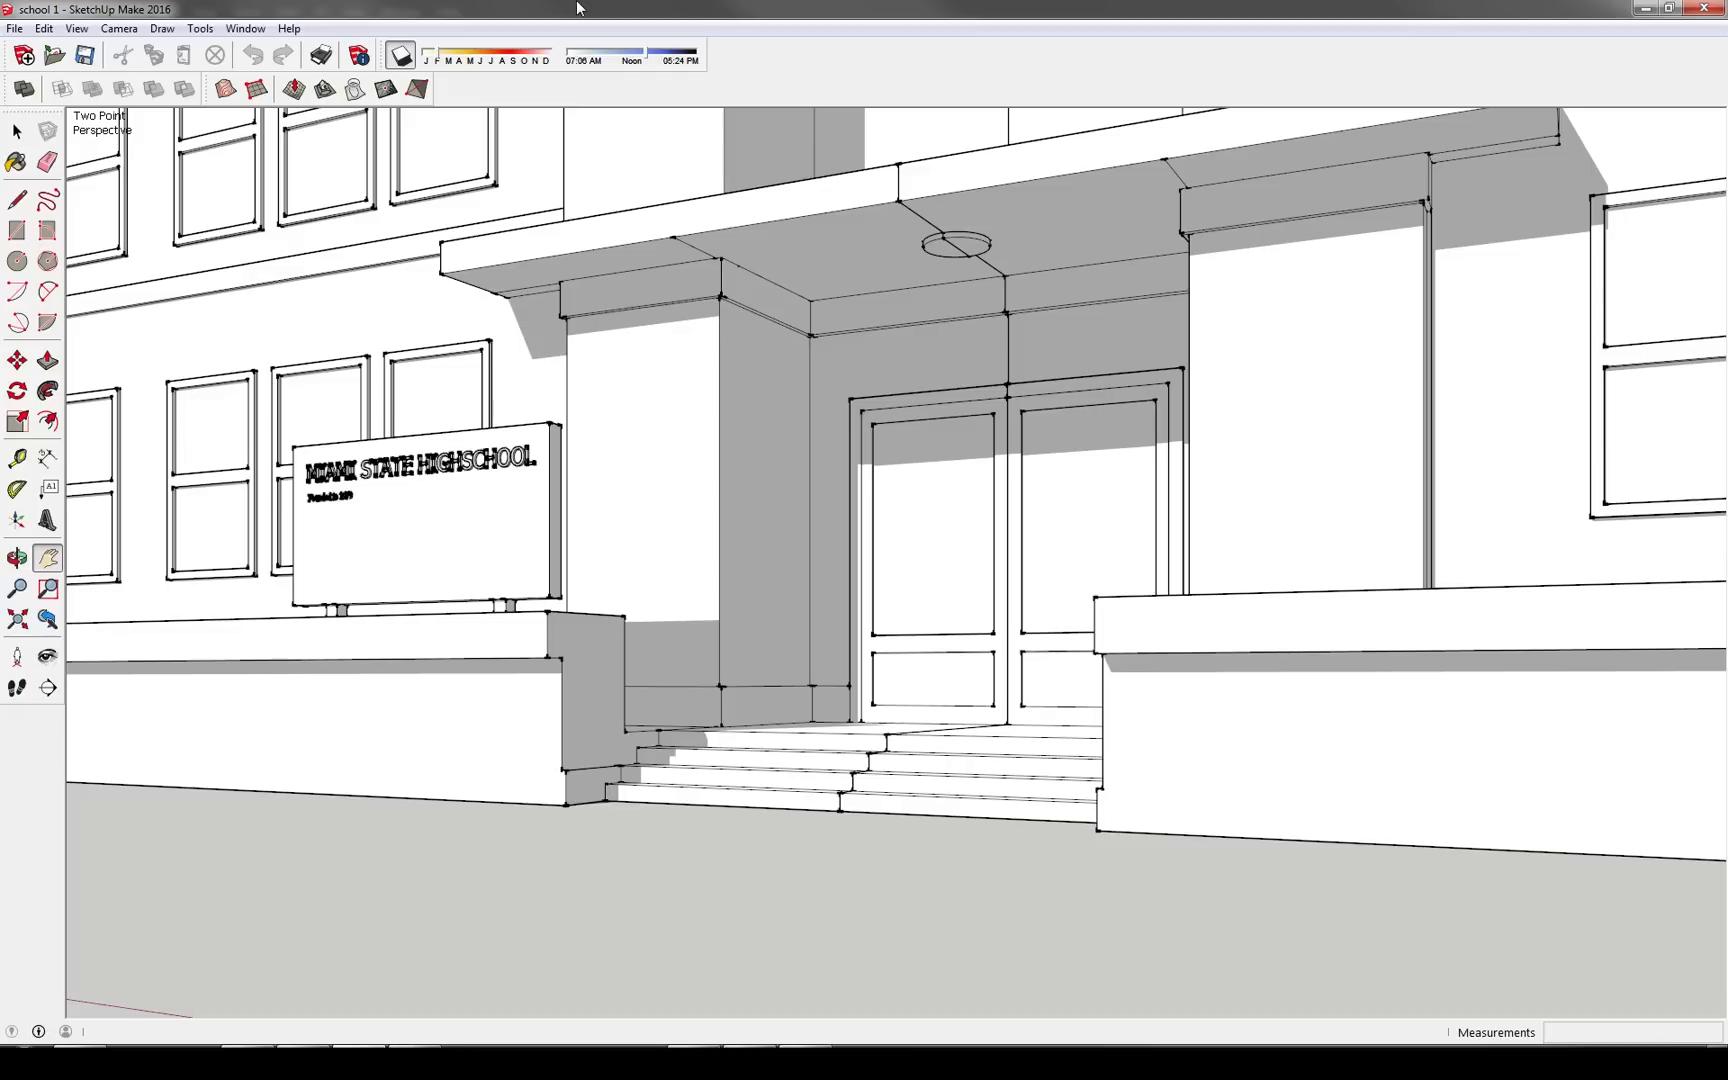
mouse_move(626, 538)
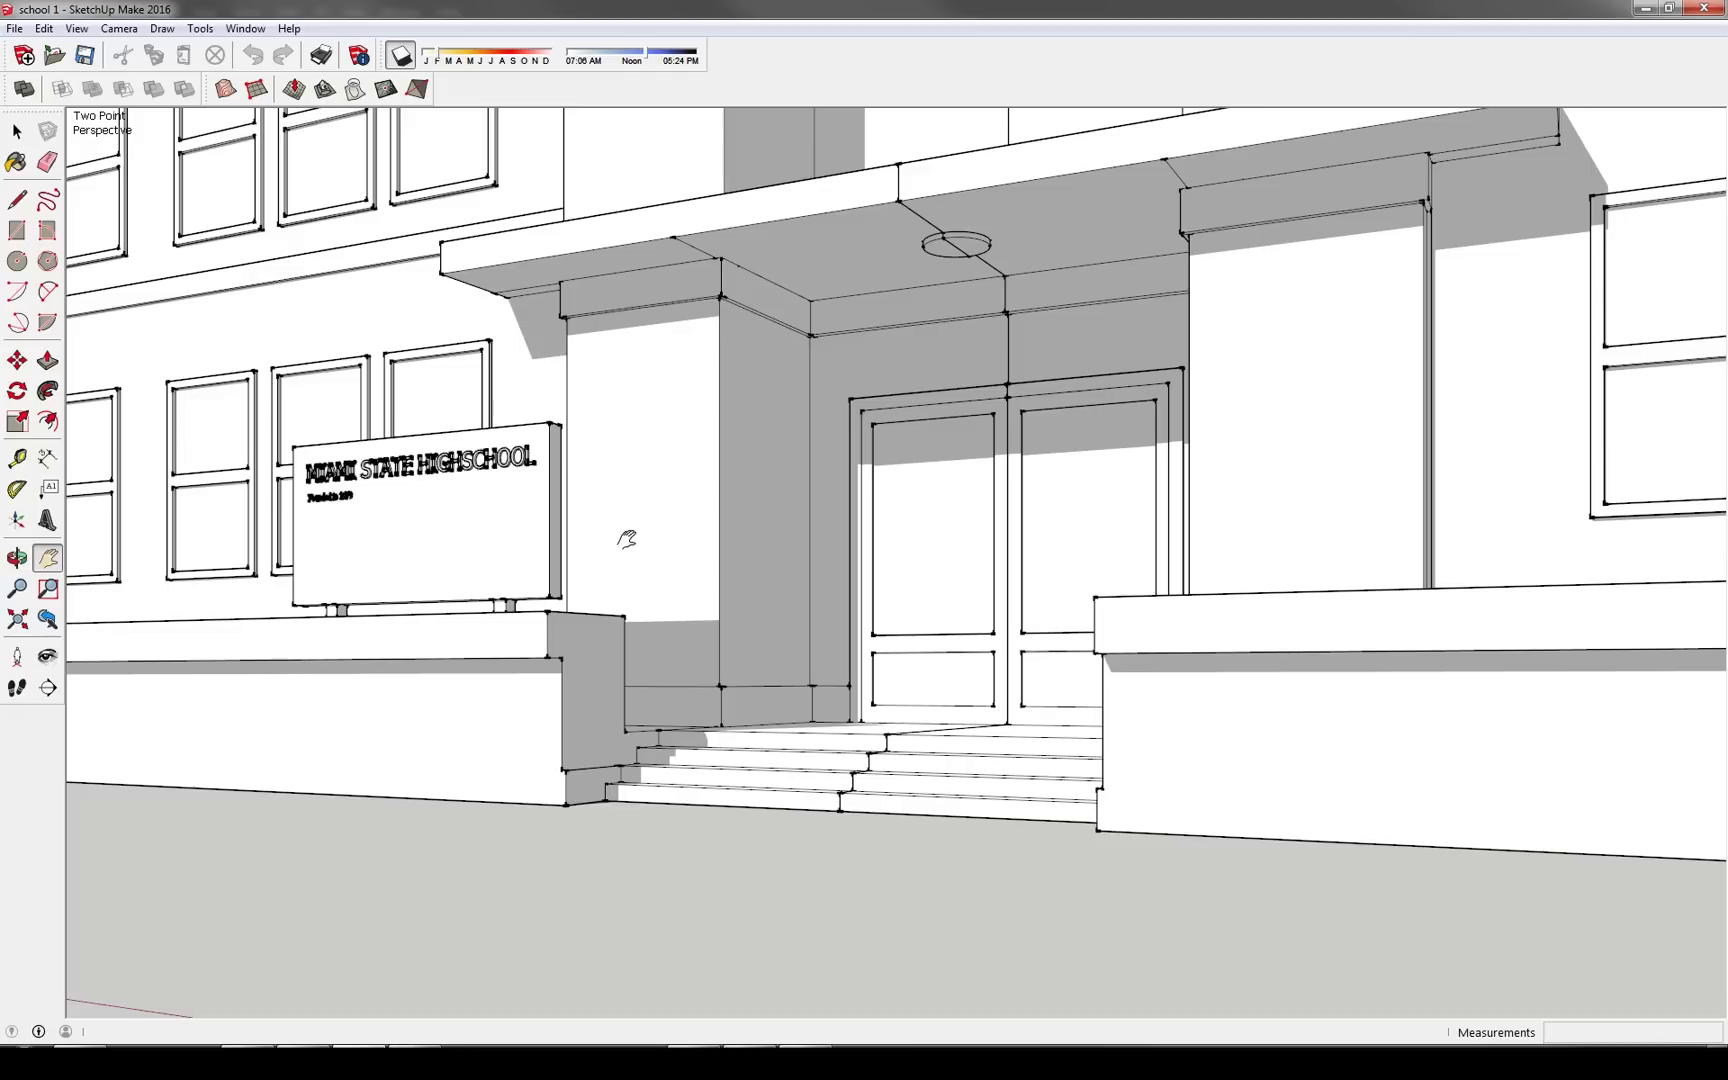
mouse_move(246, 952)
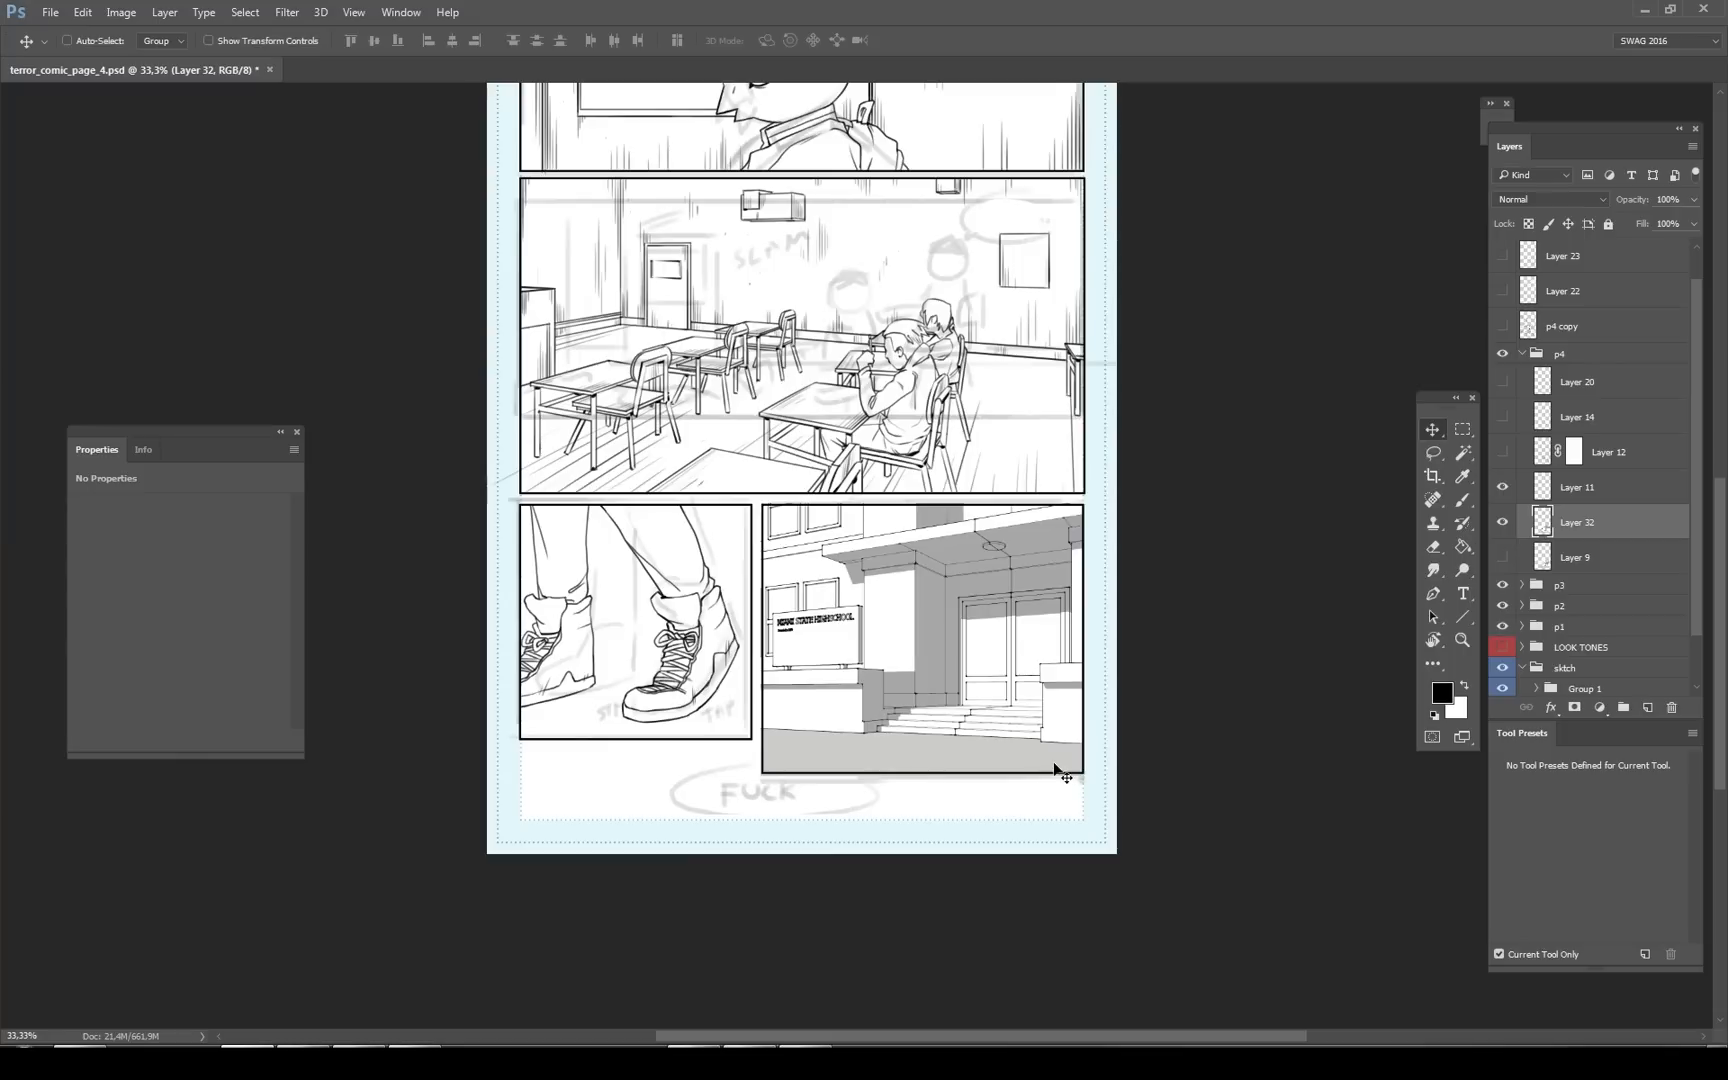
mouse_move(980, 692)
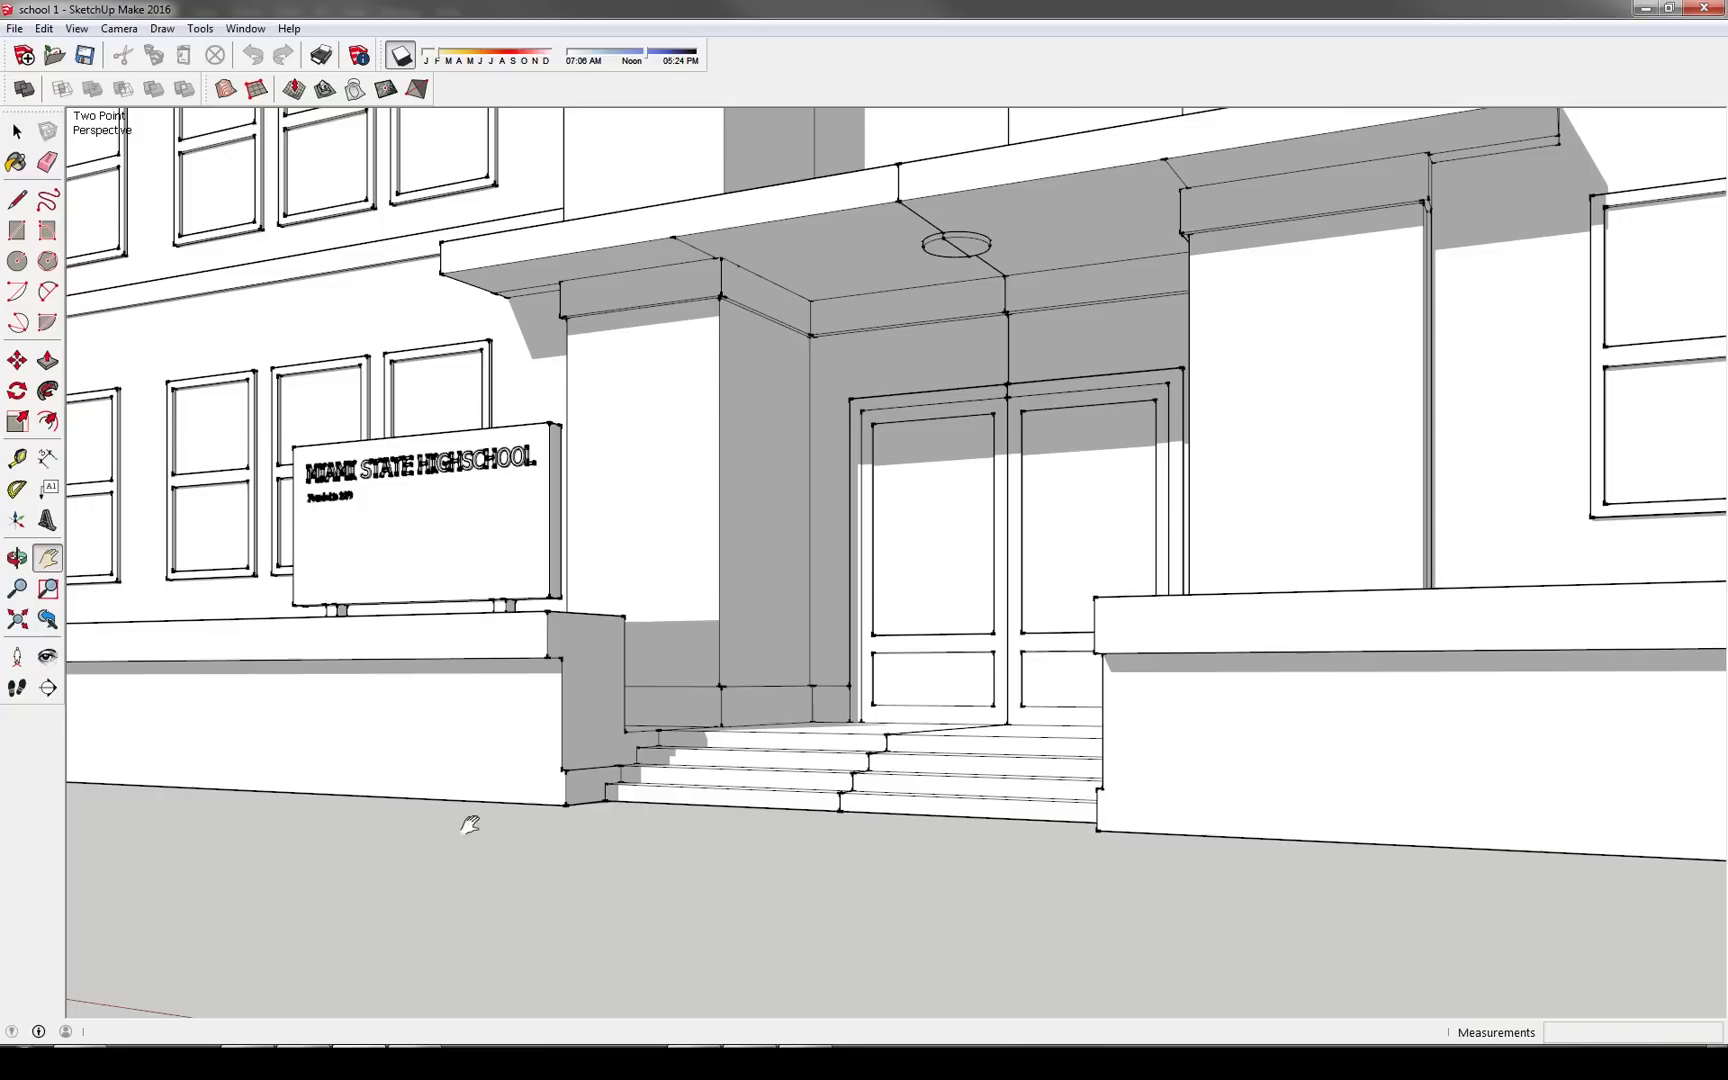
Start a 2D Graphic export to the Desktop as PNG named 'school 1' and reach its size options.
click(14, 28)
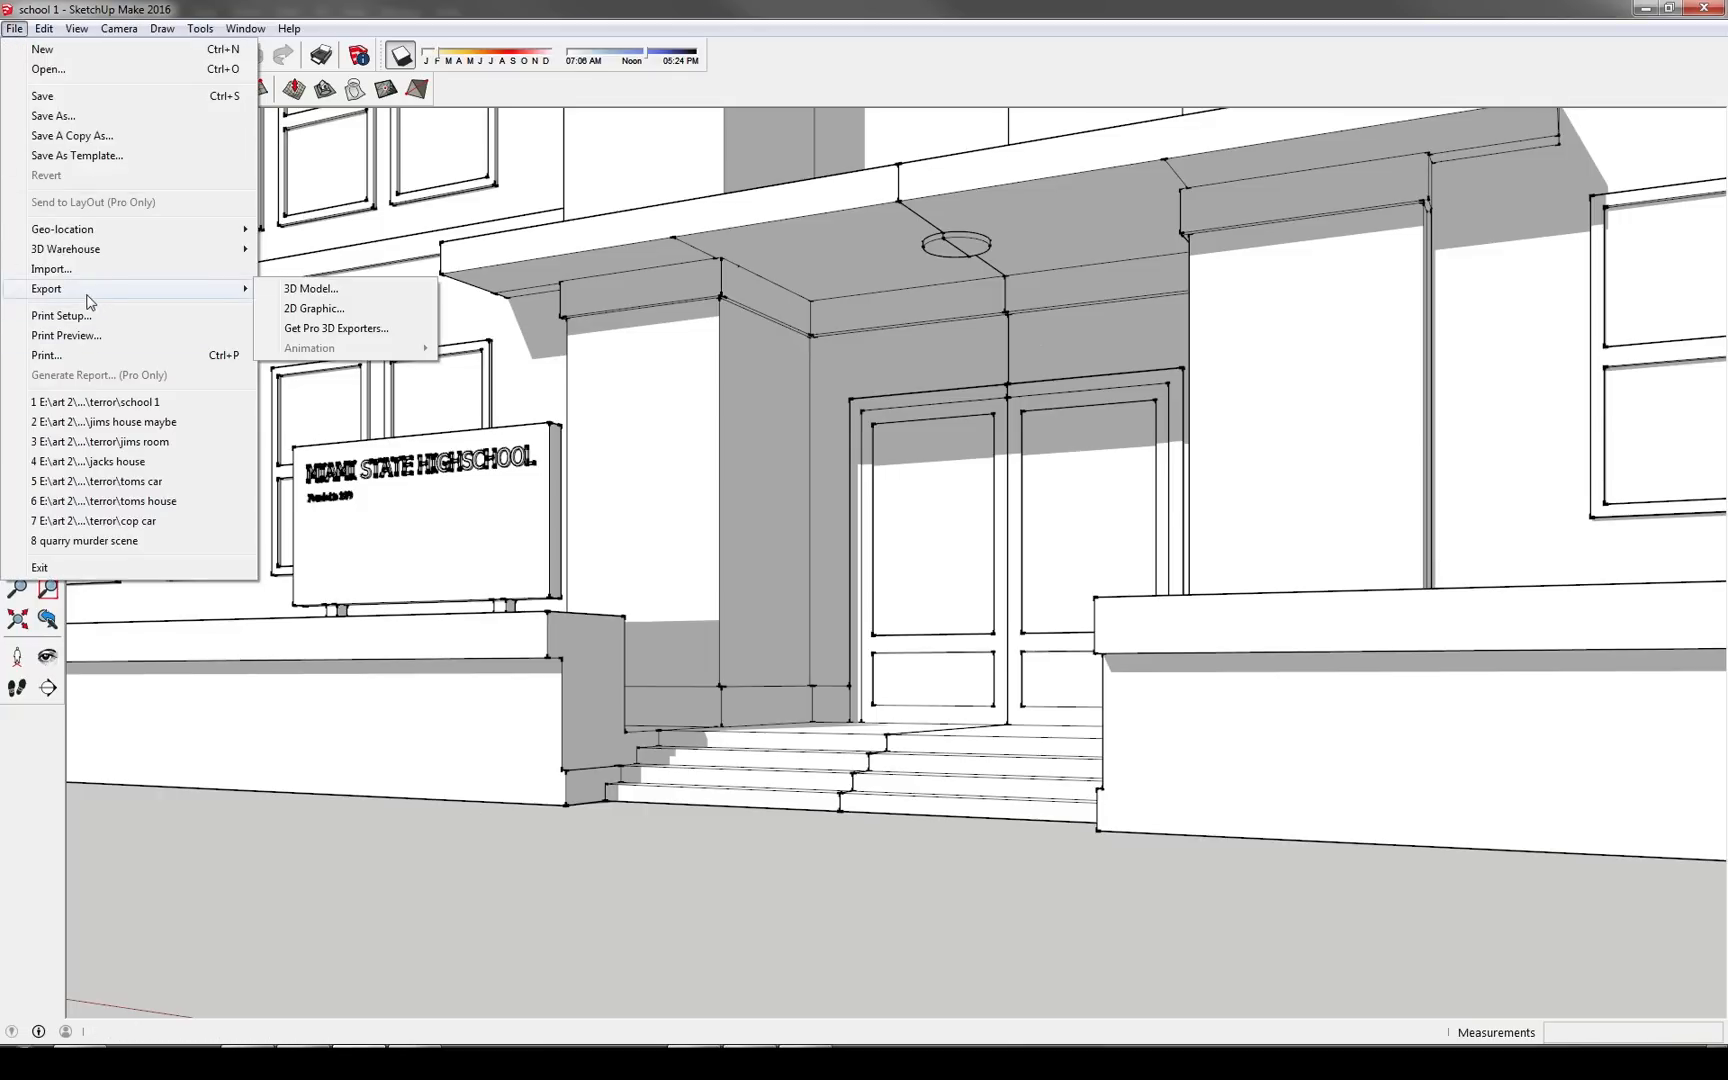
click(312, 308)
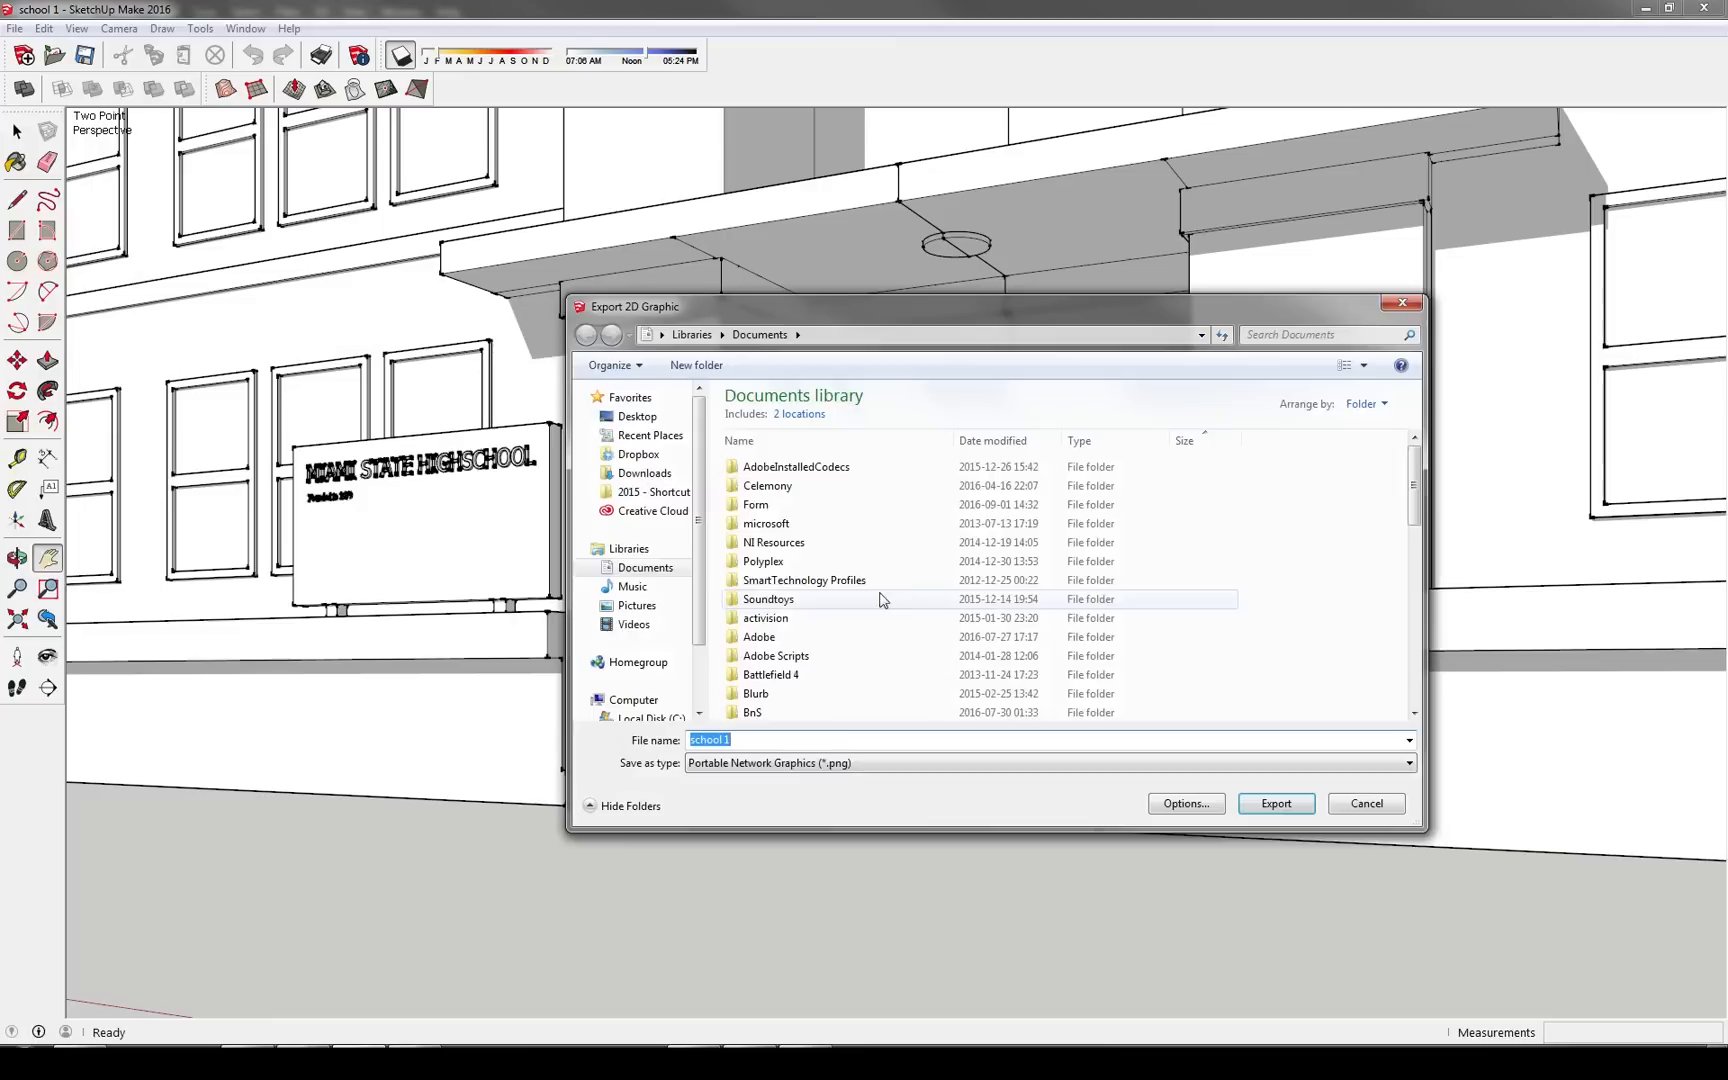
click(636, 416)
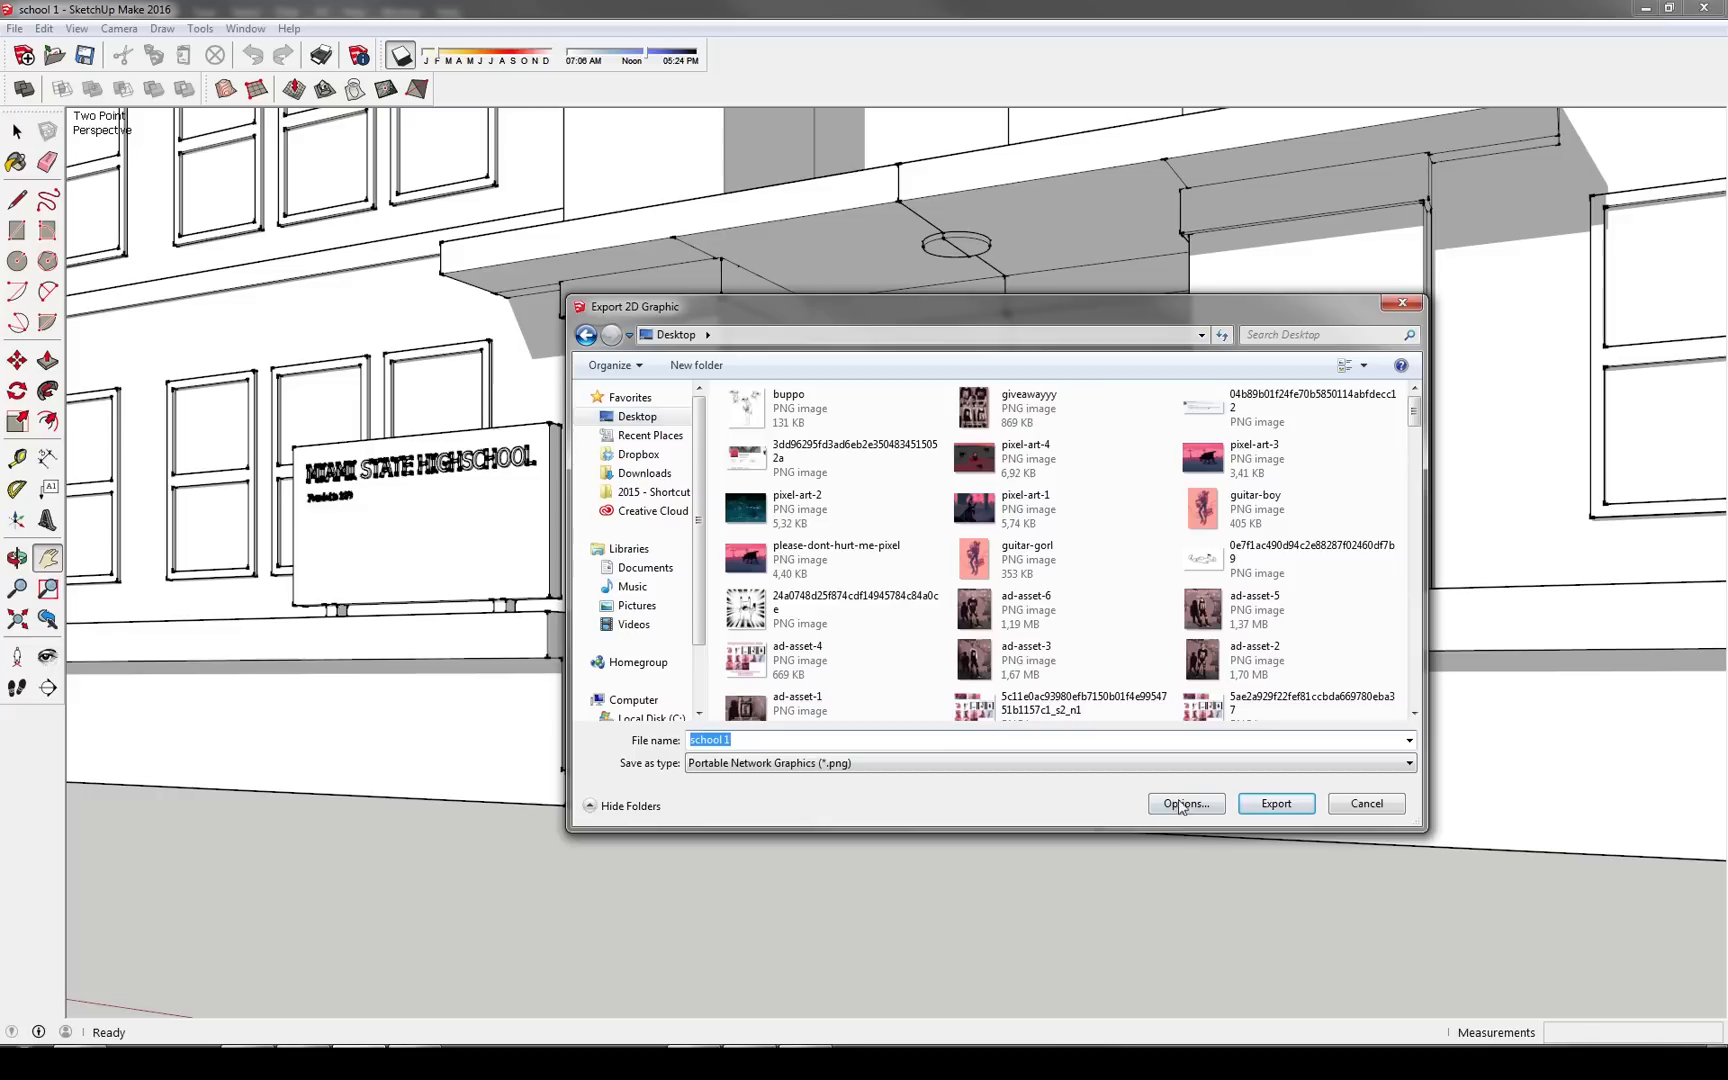
mouse_move(232, 838)
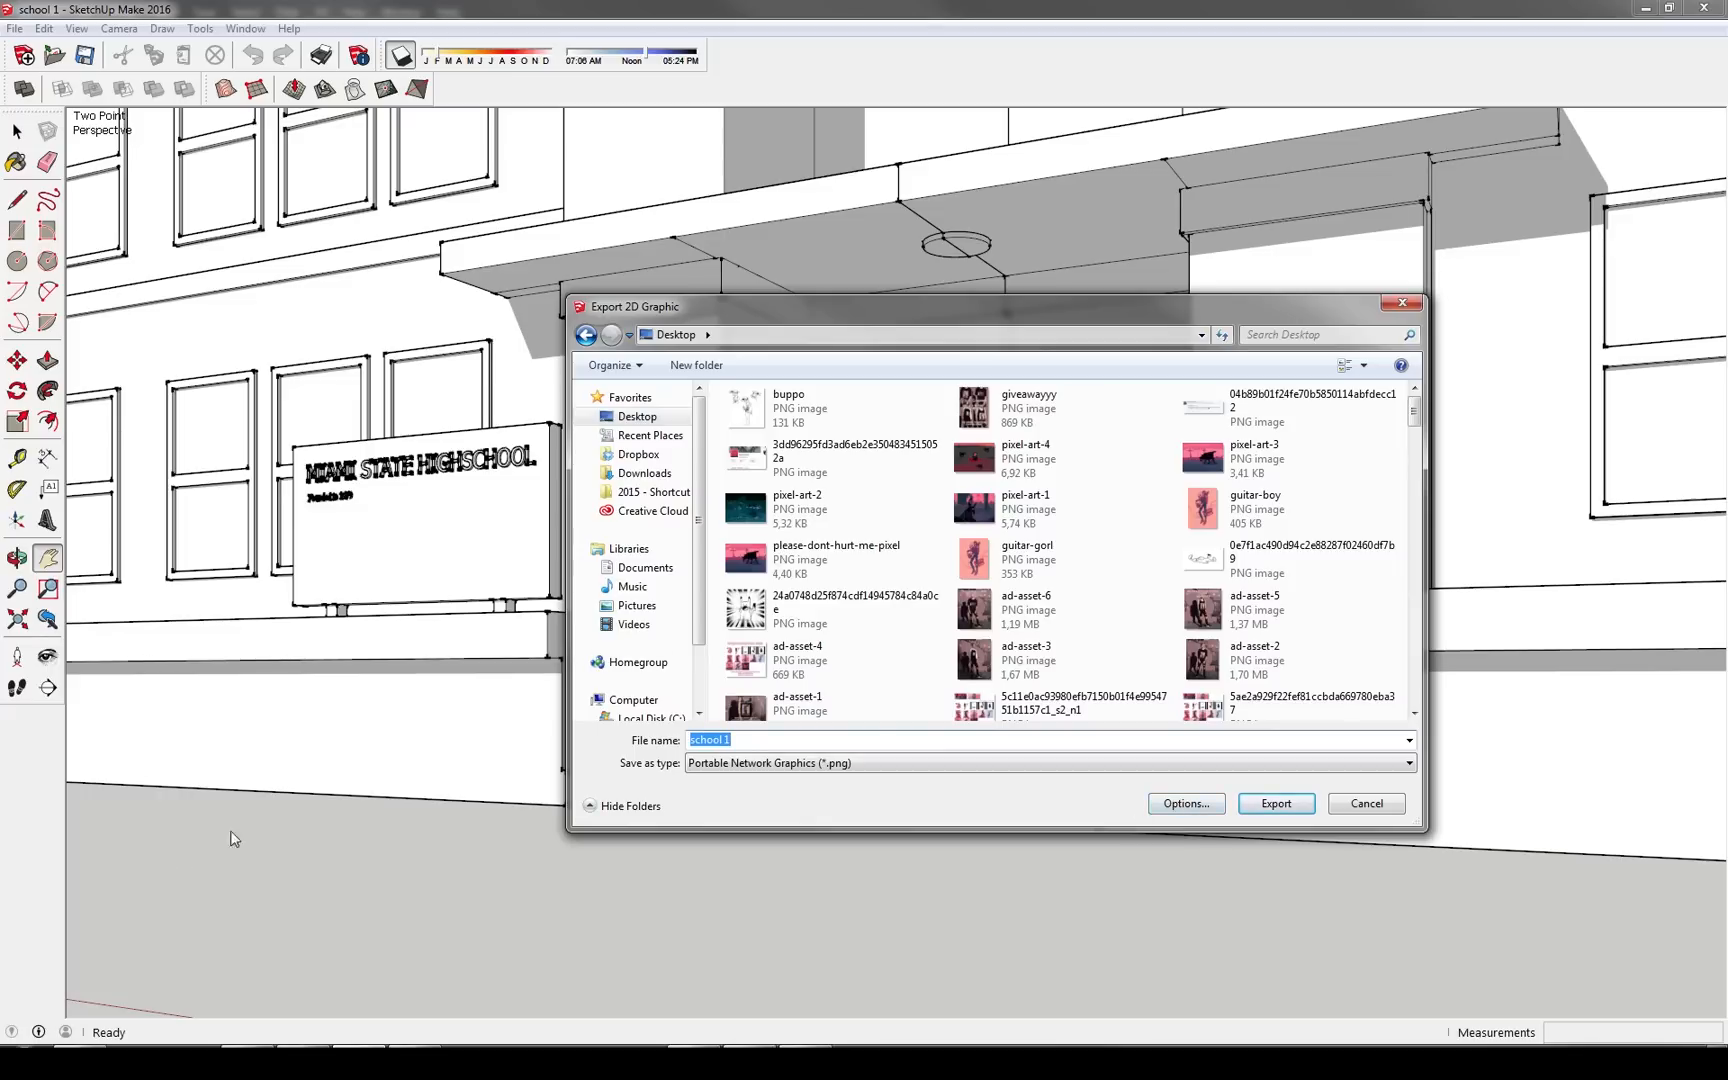
click(1184, 802)
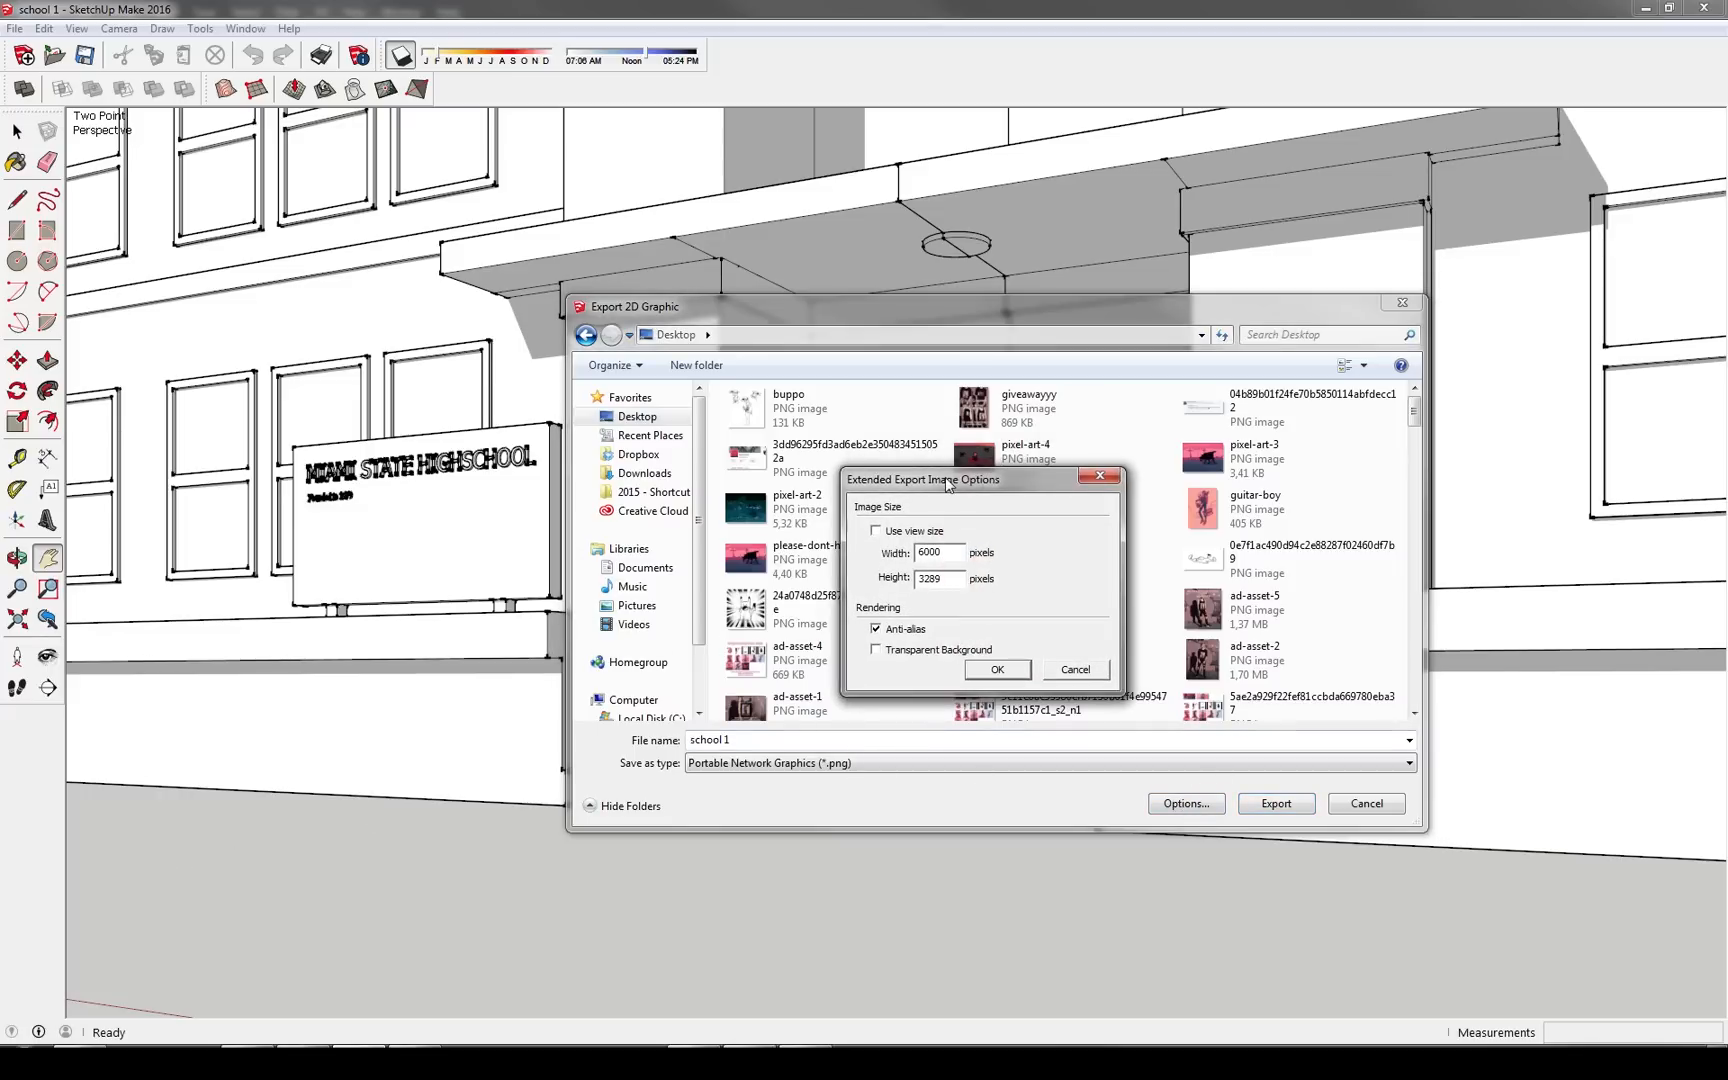
mouse_move(1182, 822)
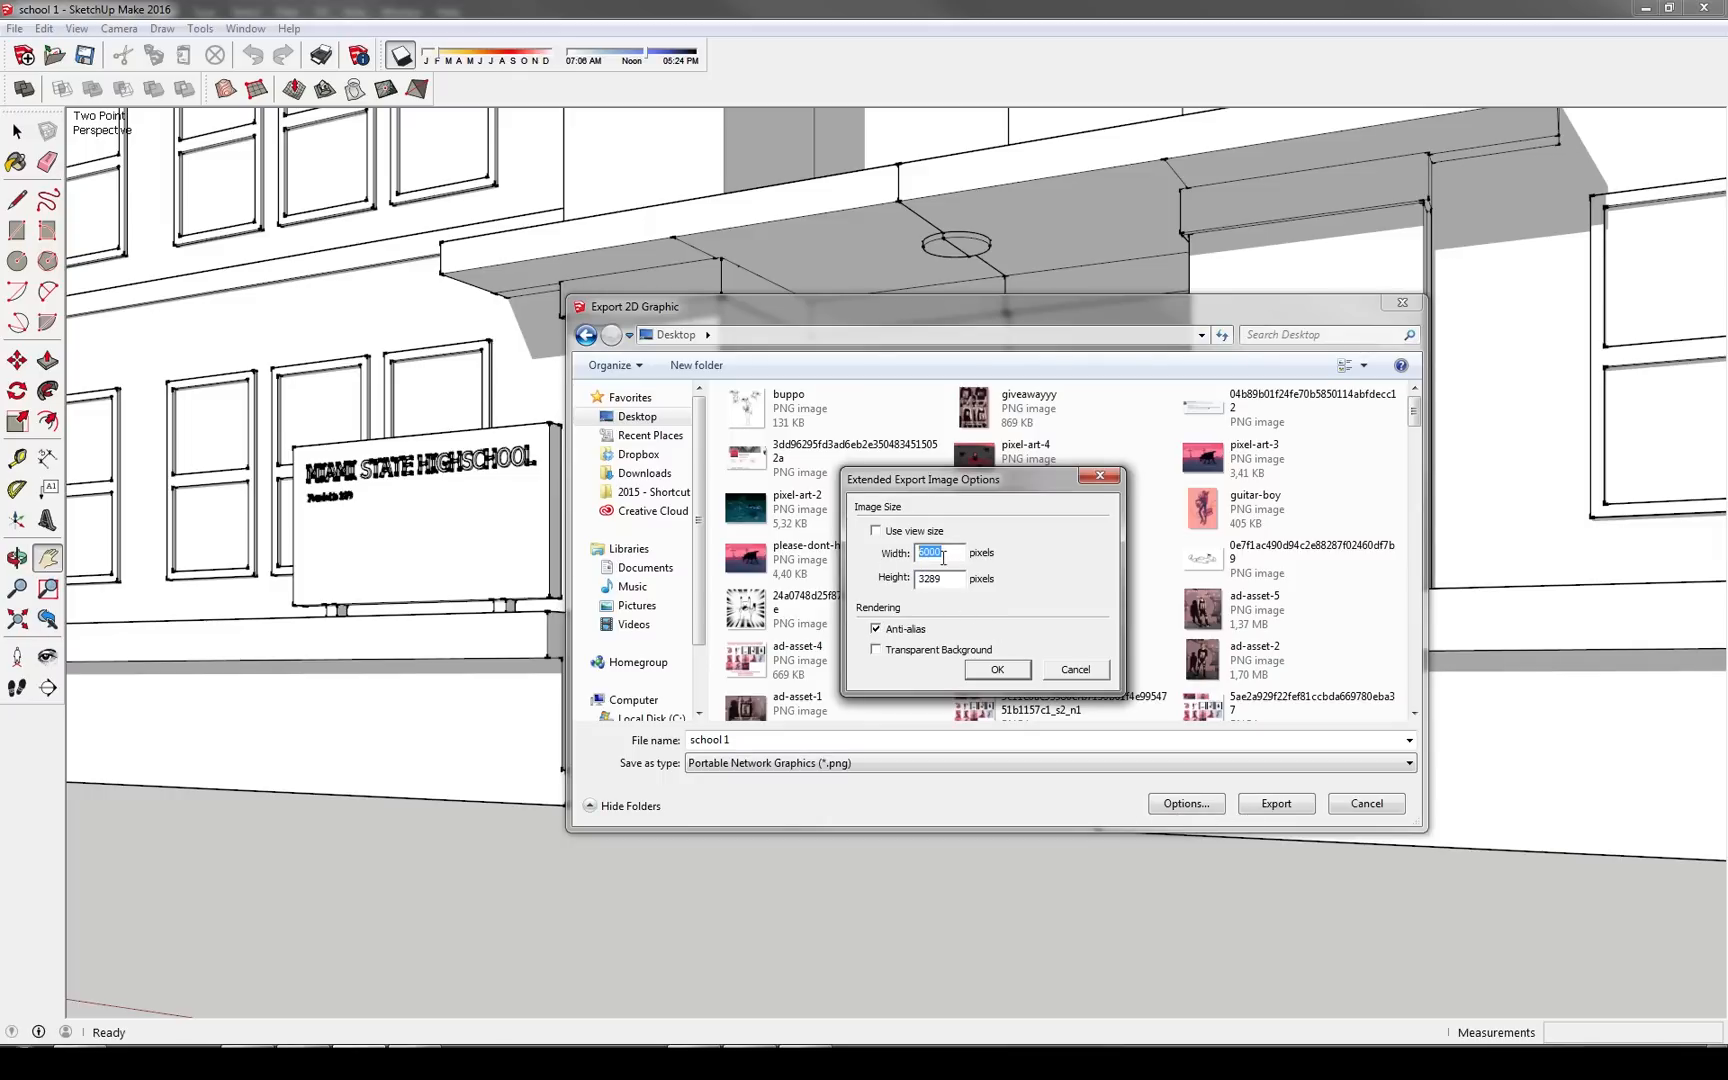
mouse_move(956, 570)
text(1844)
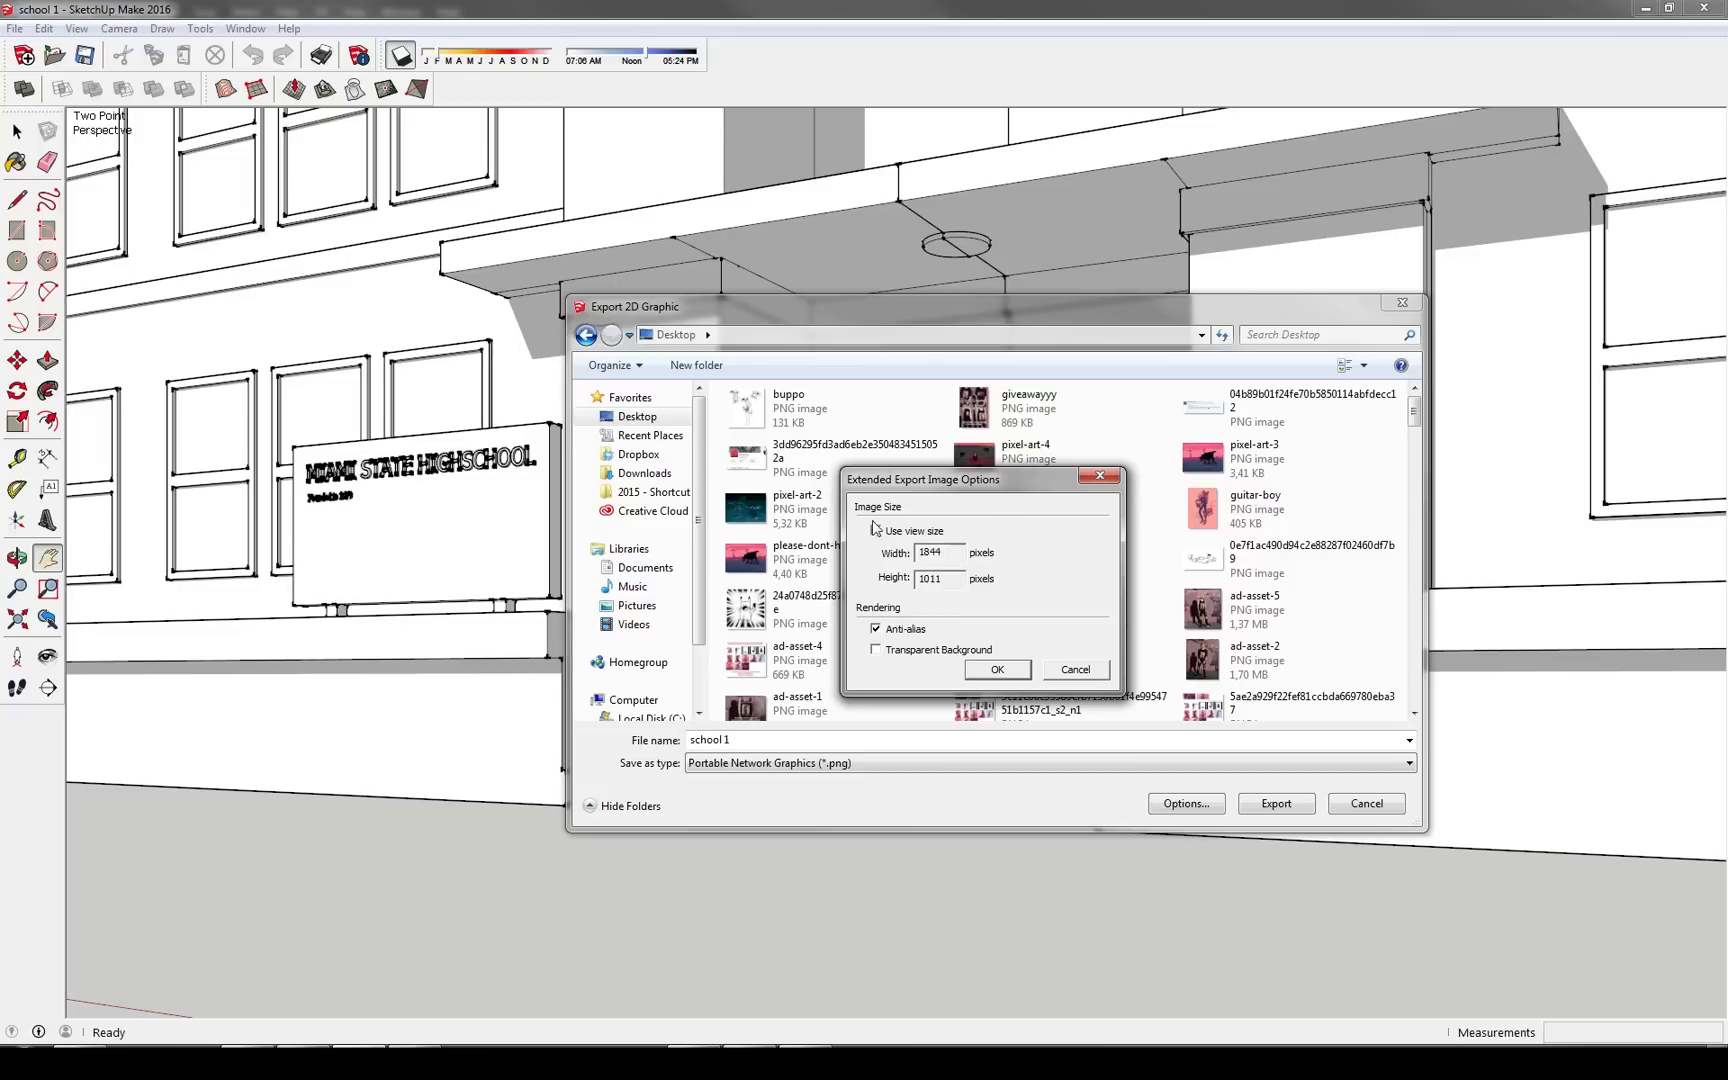
Keep a custom 6000 by 3289 pixel anti-aliased size and export the school 1 PNG.
click(876, 530)
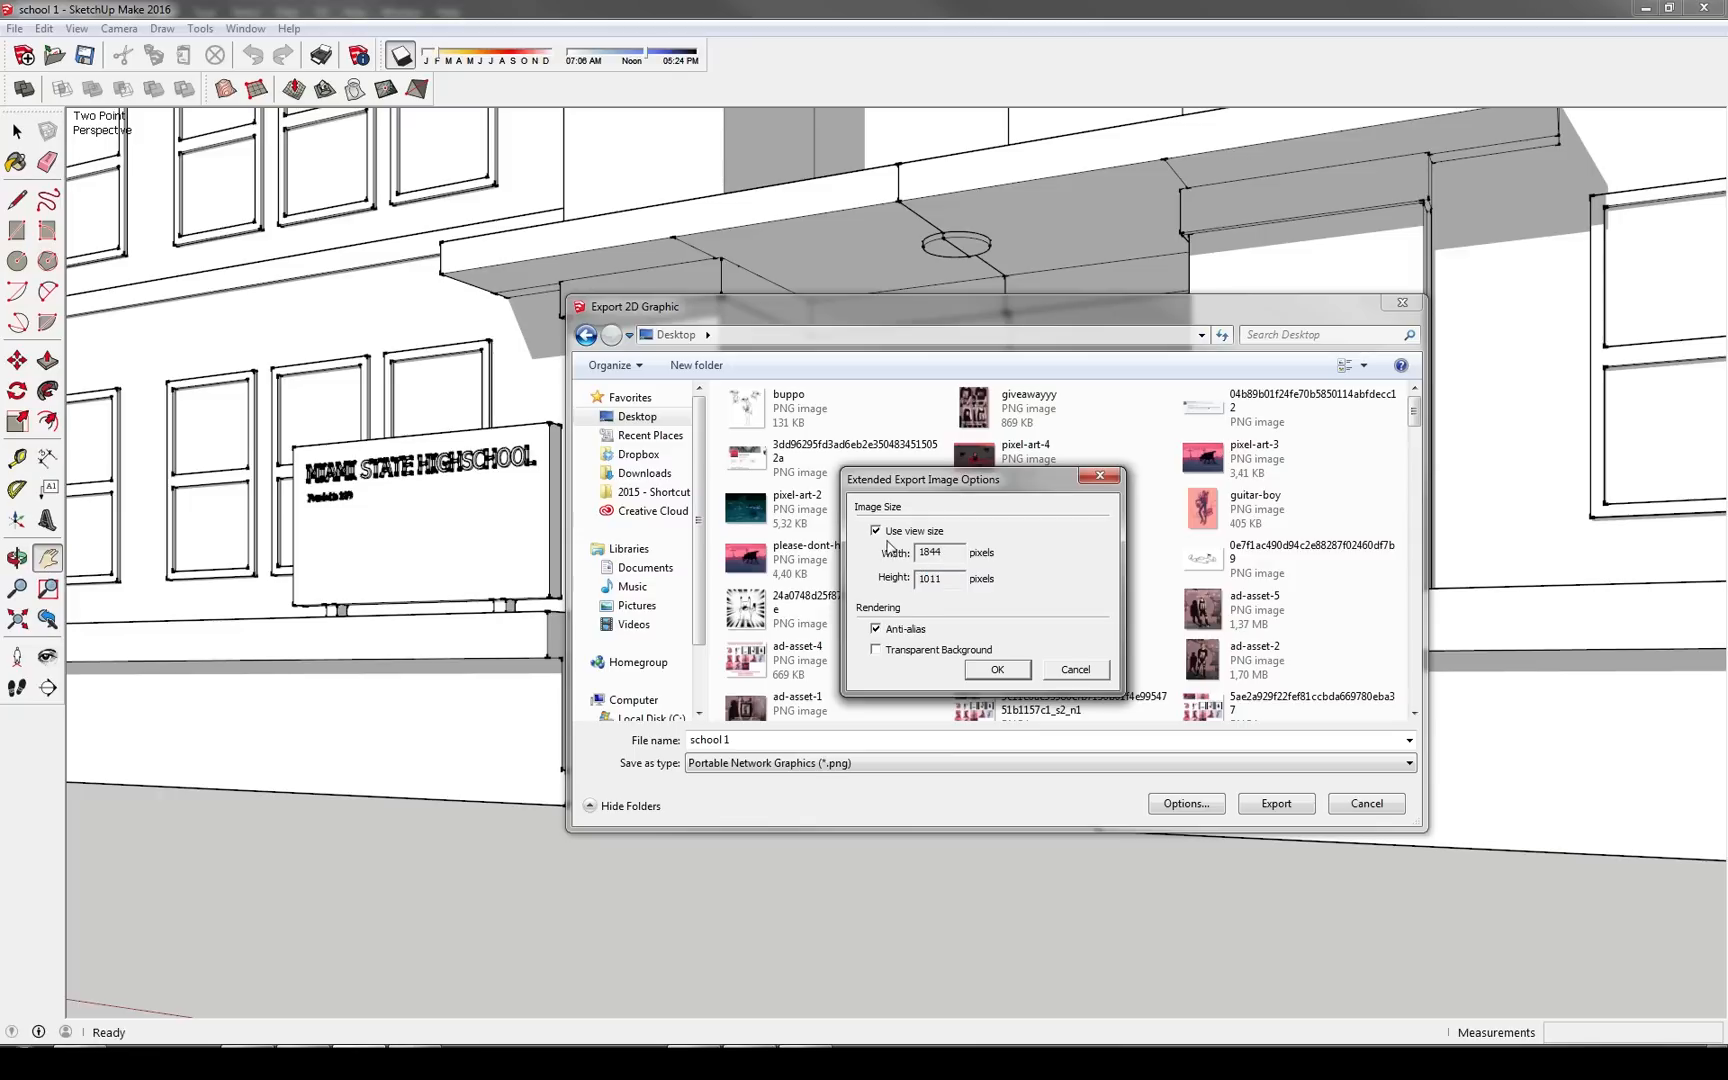
click(876, 532)
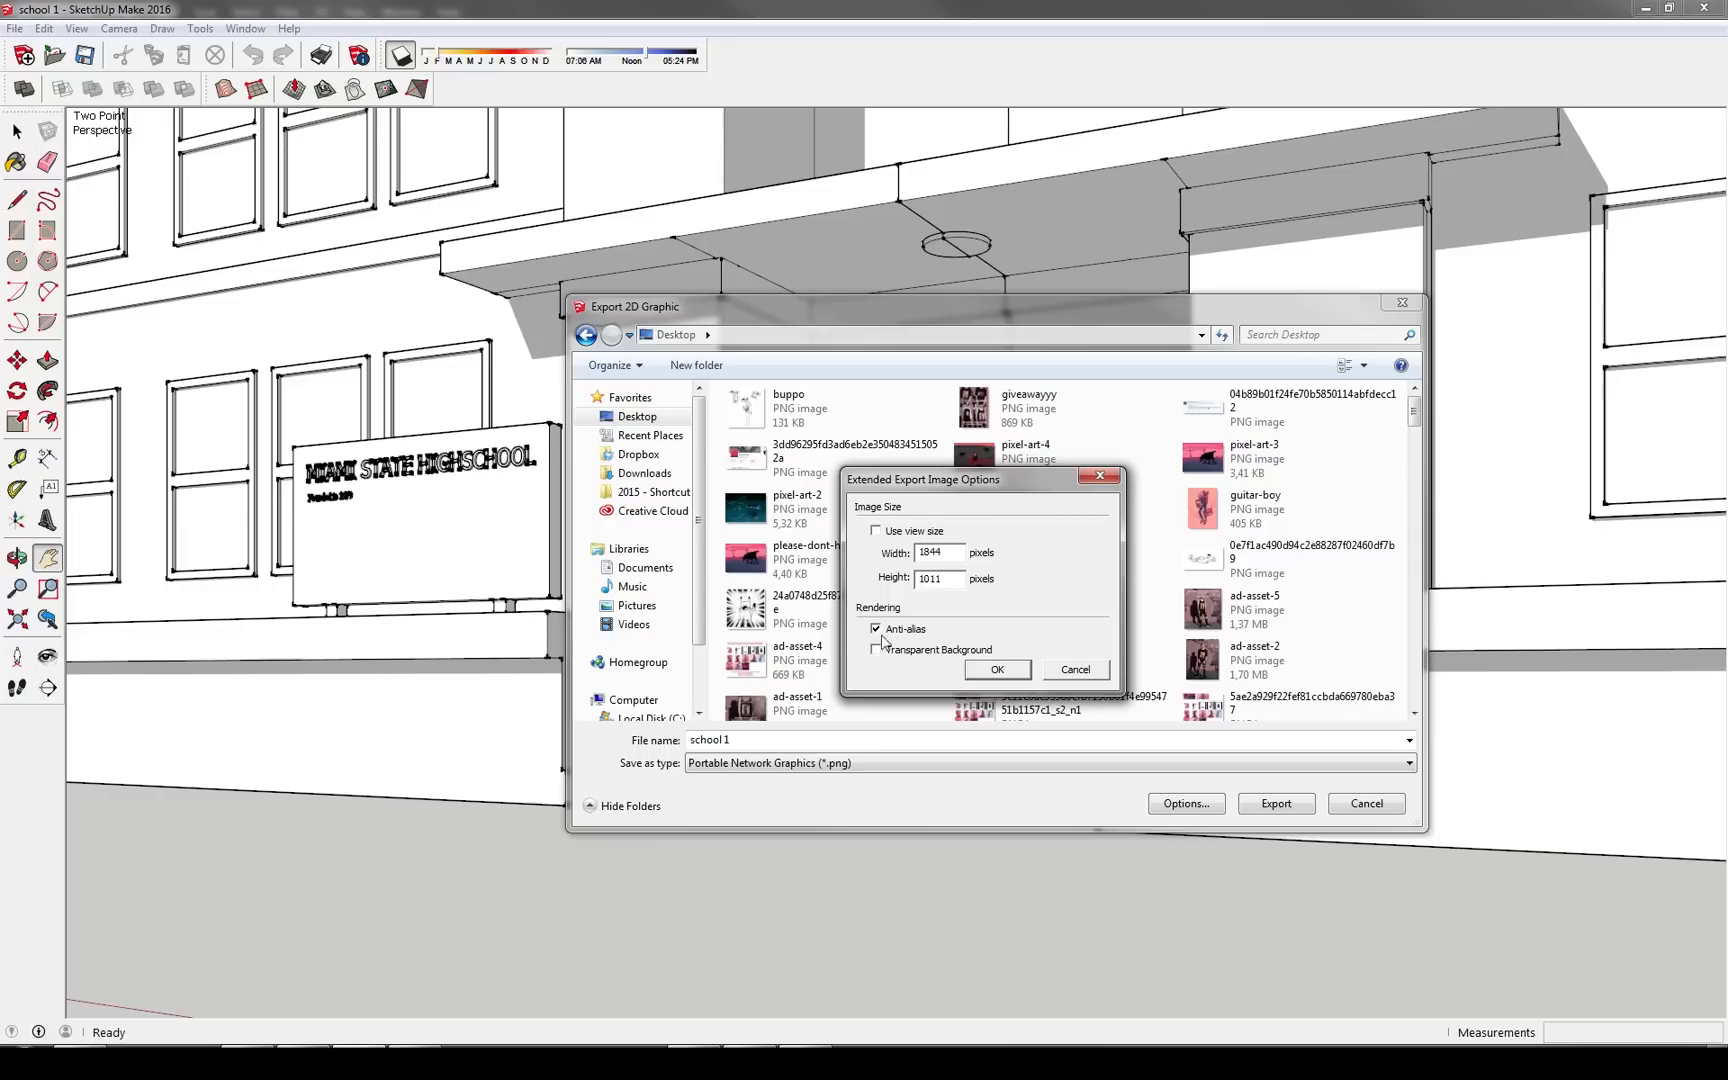
mouse_move(880, 662)
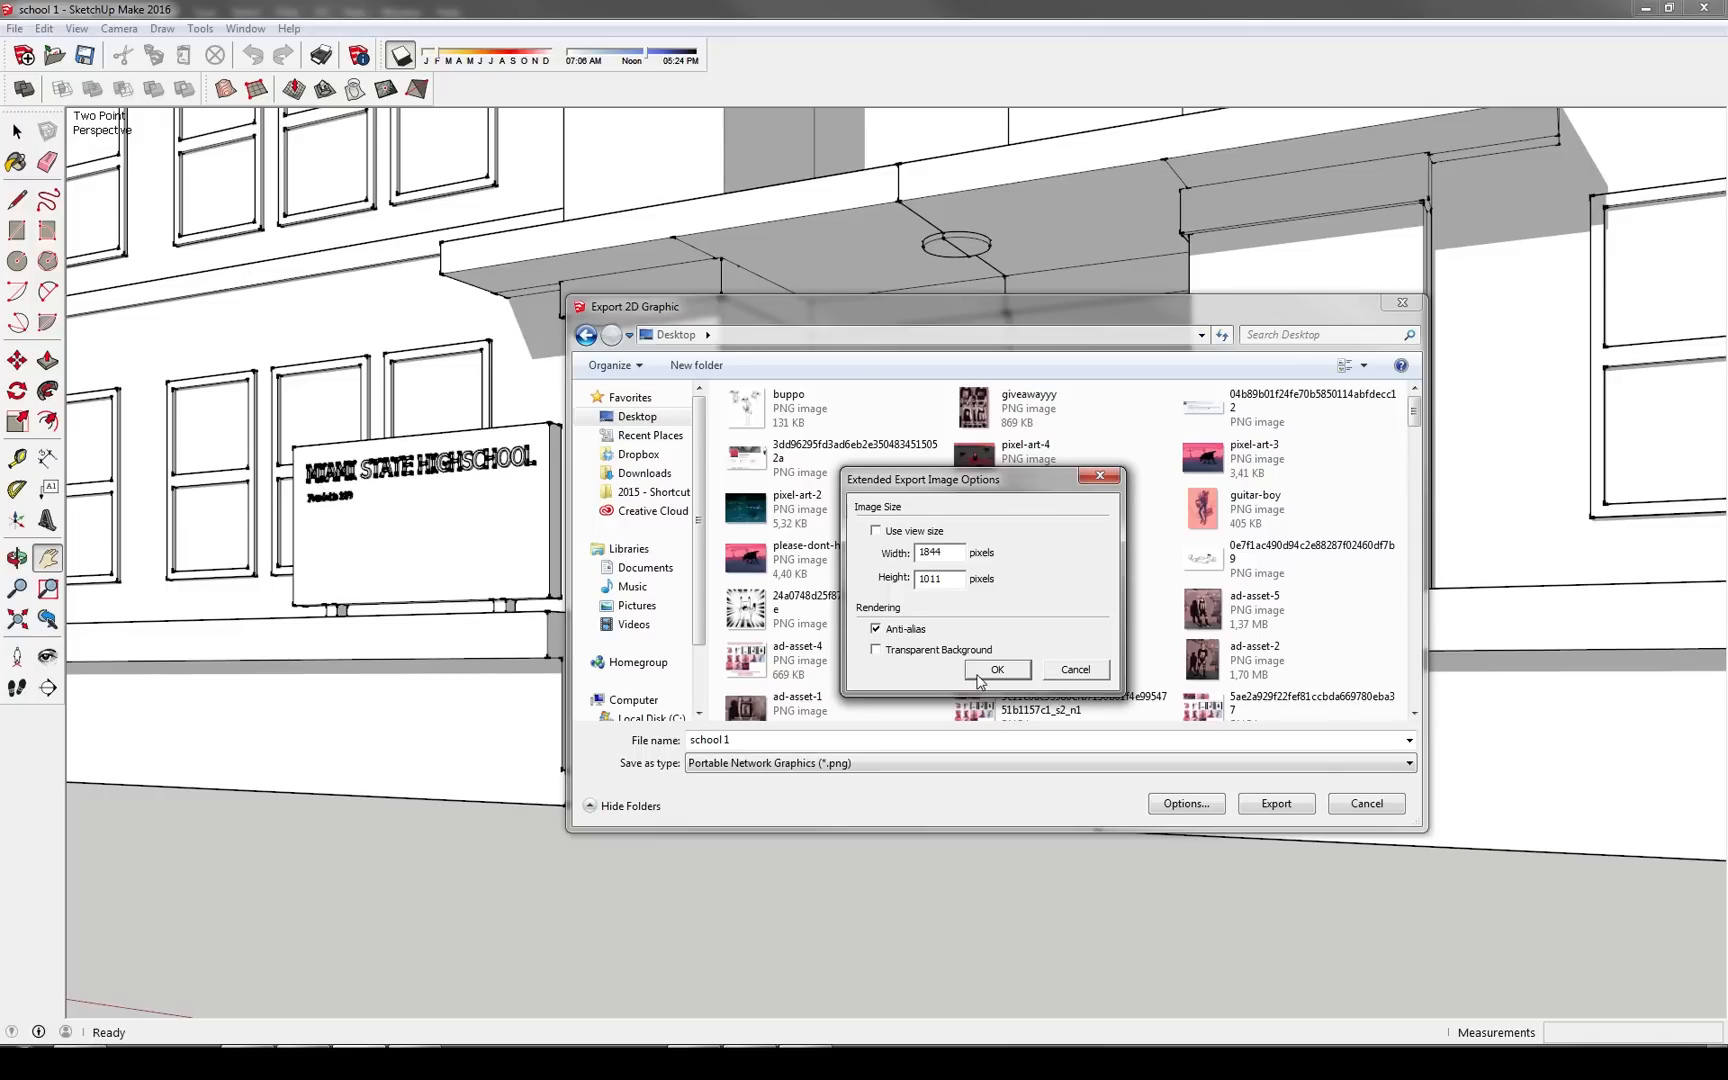
triple_click(930, 552)
text(6000)
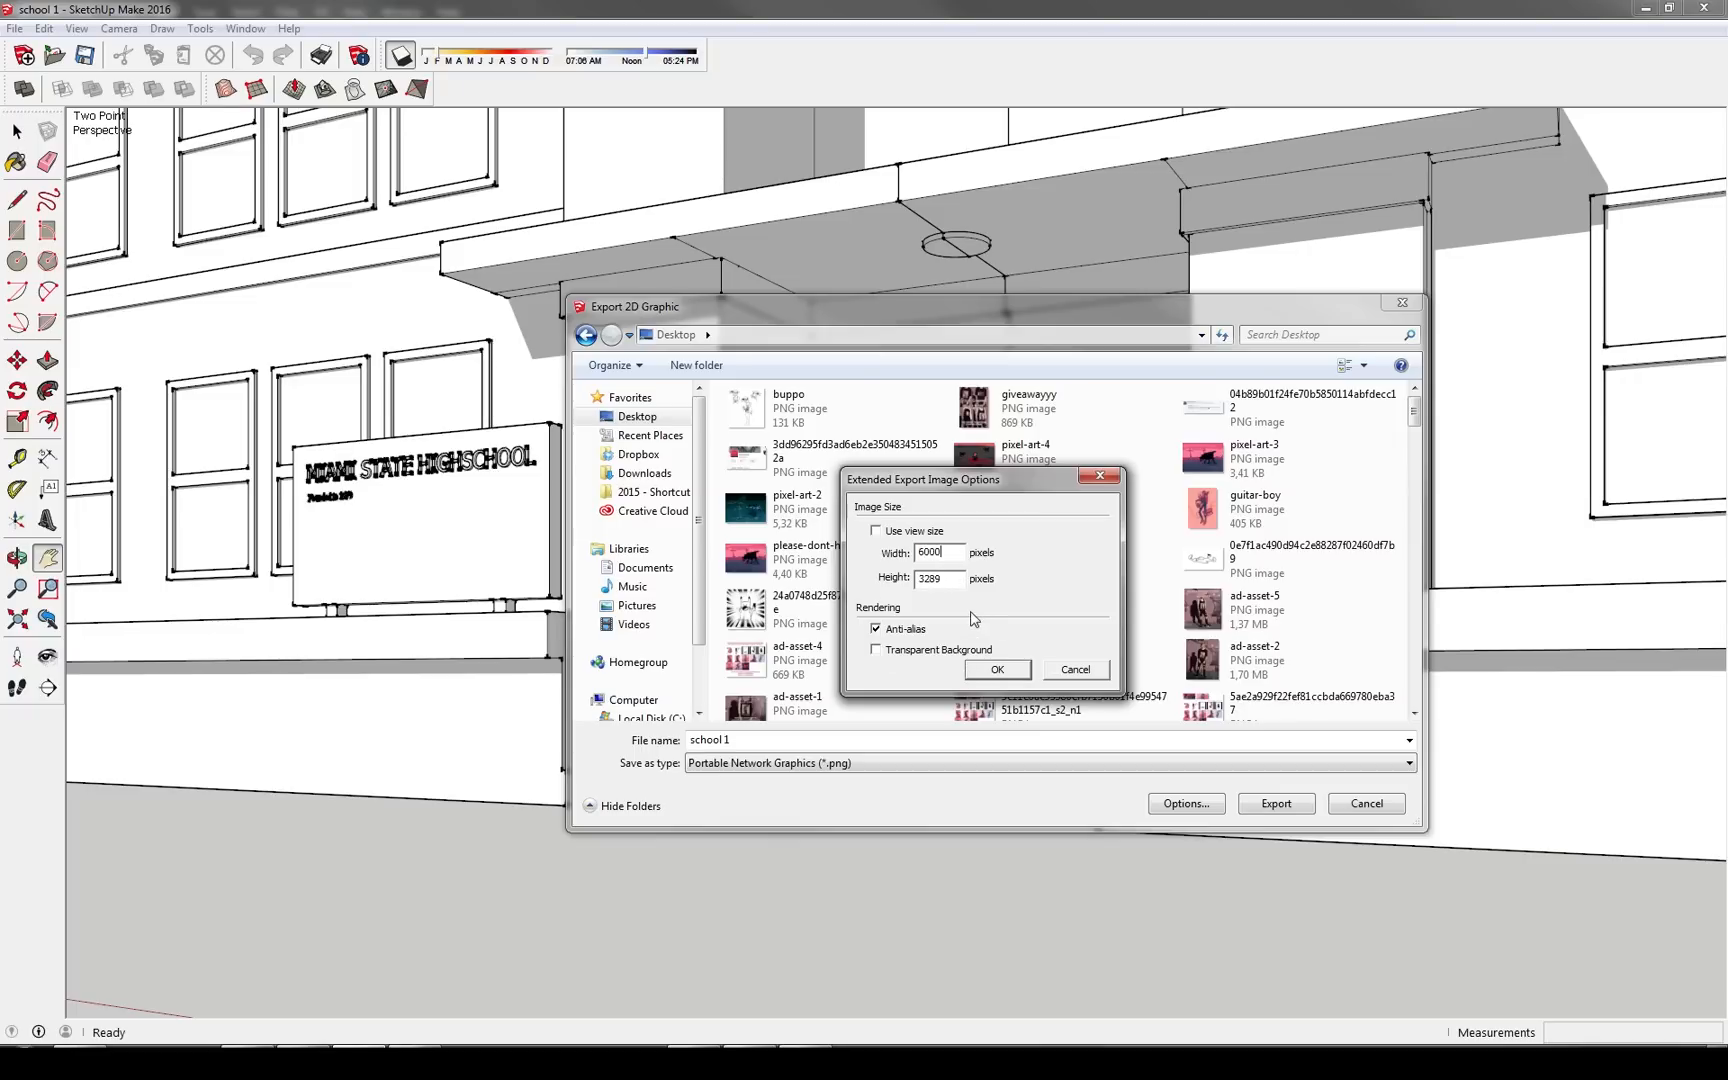
click(996, 668)
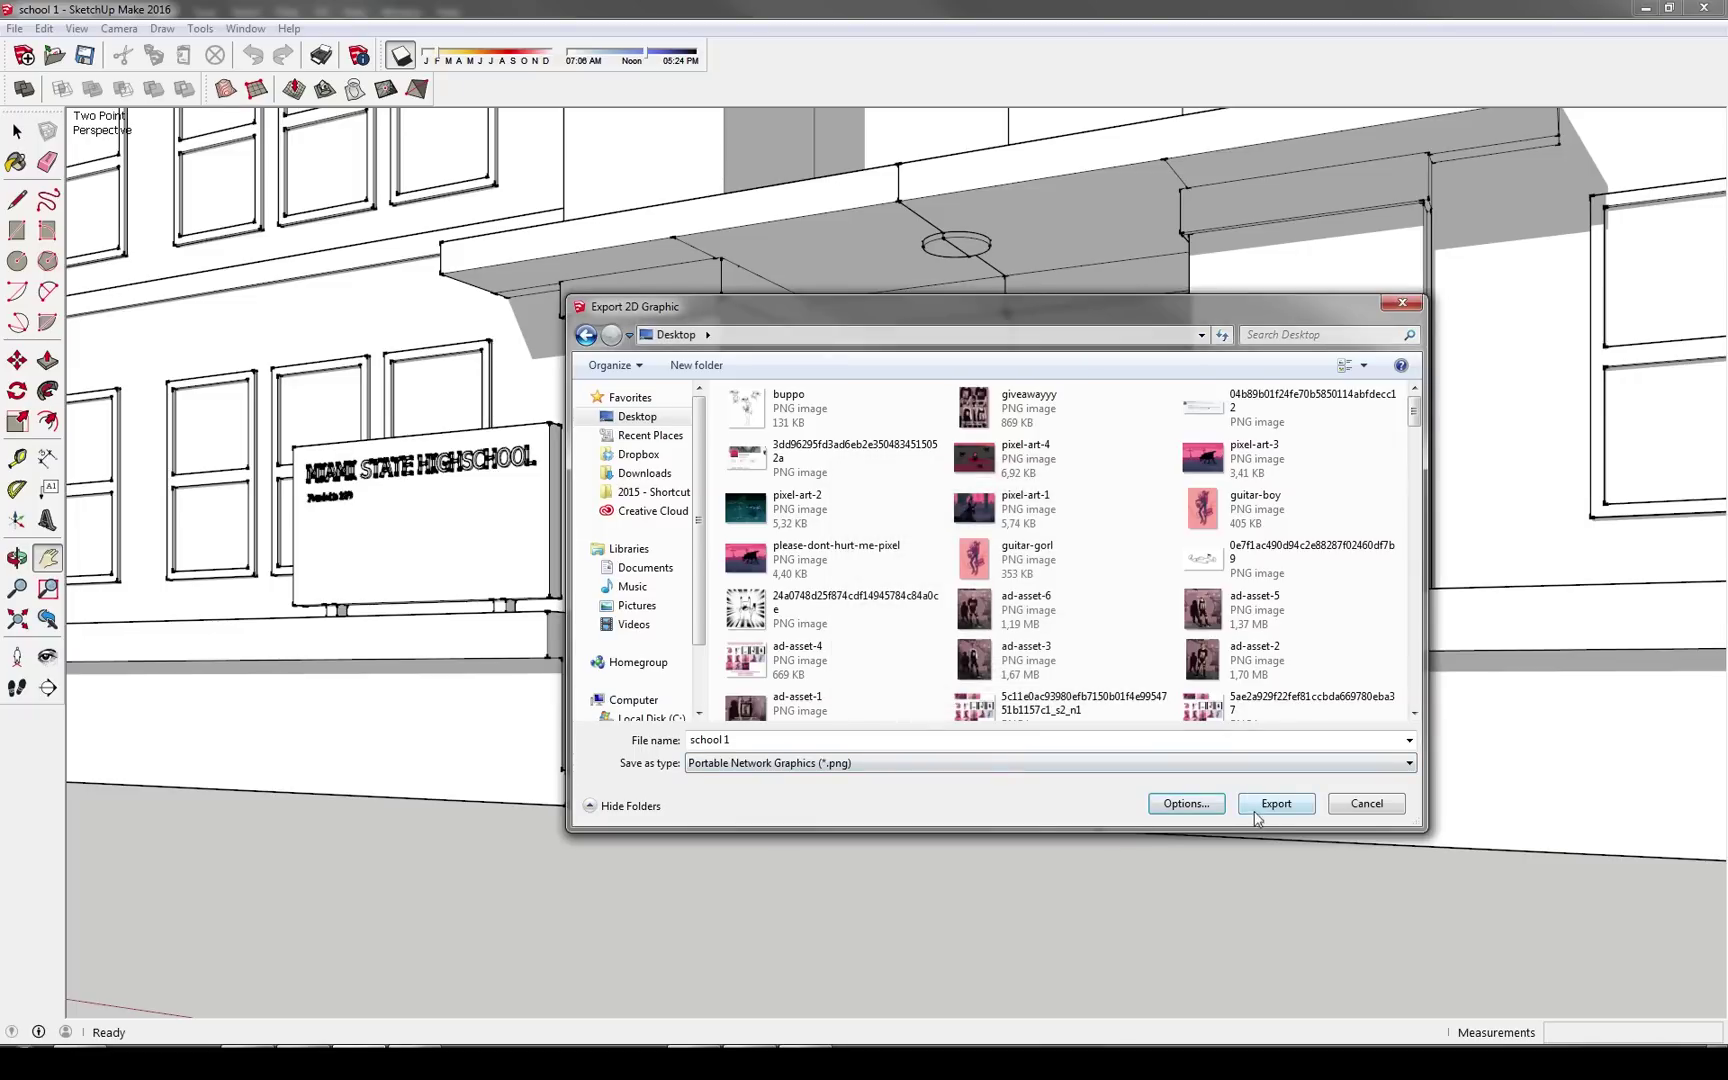
click(1276, 802)
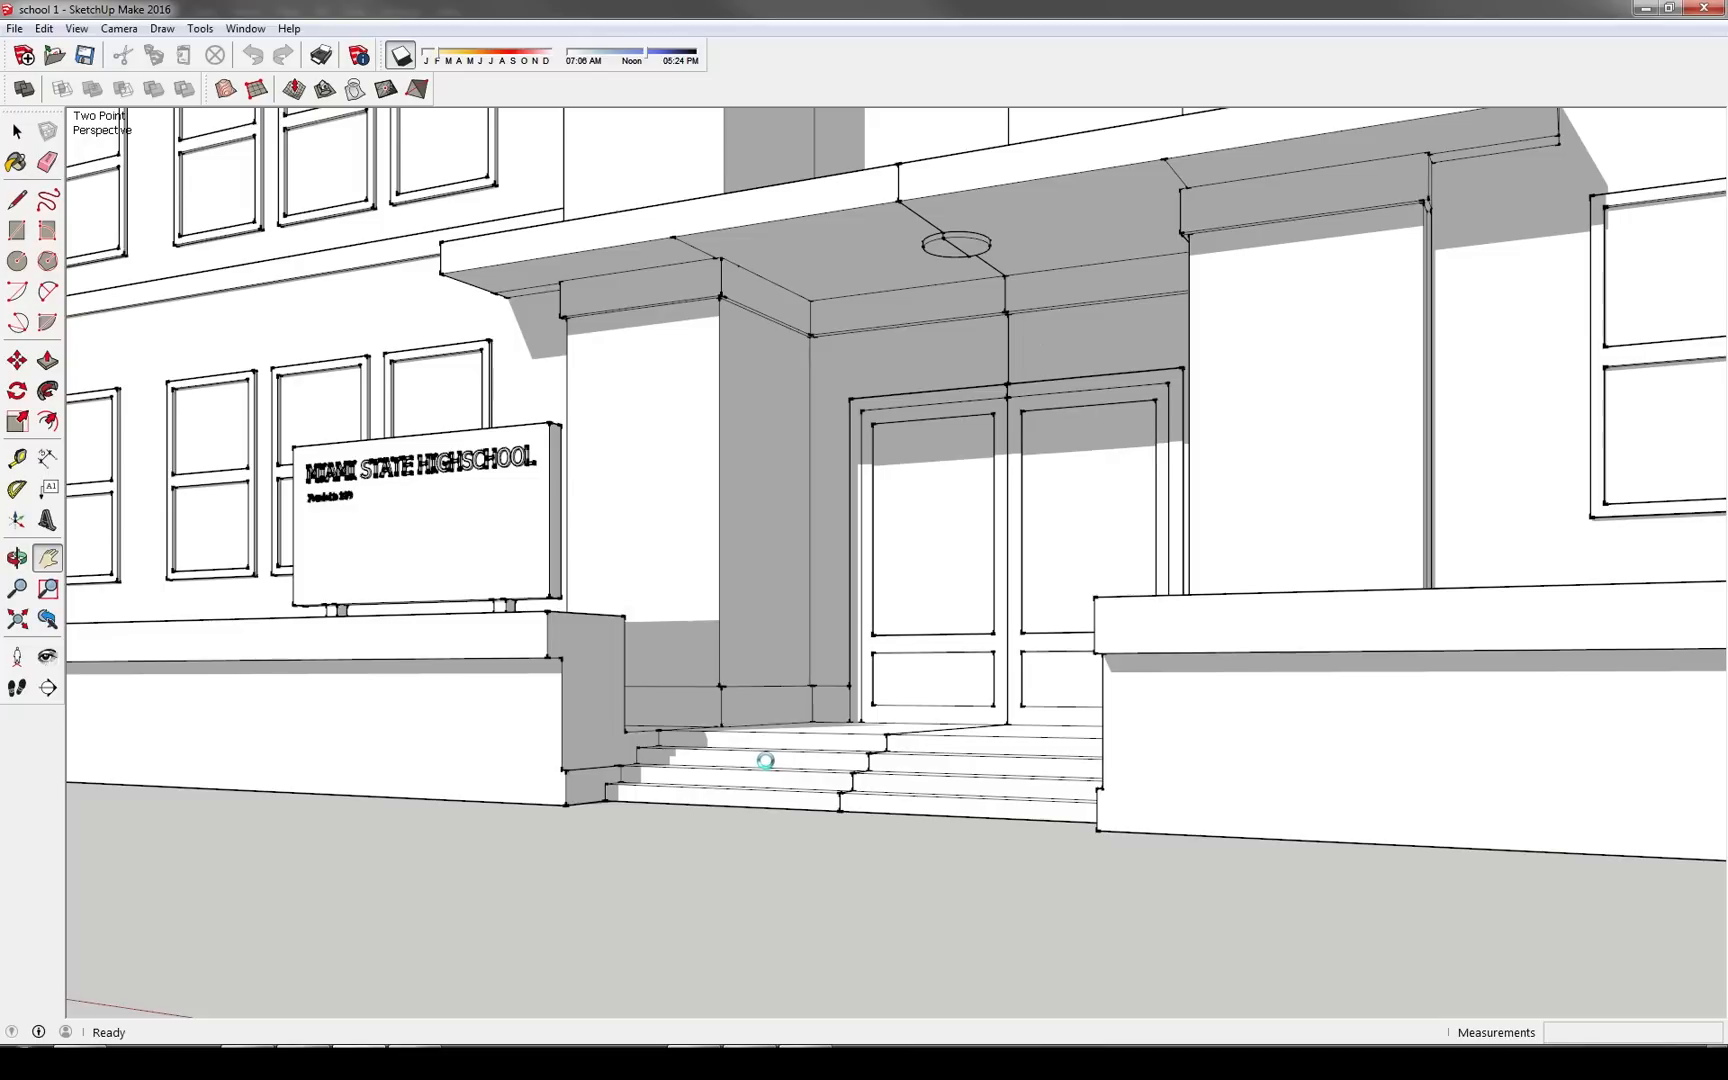
mouse_move(458, 764)
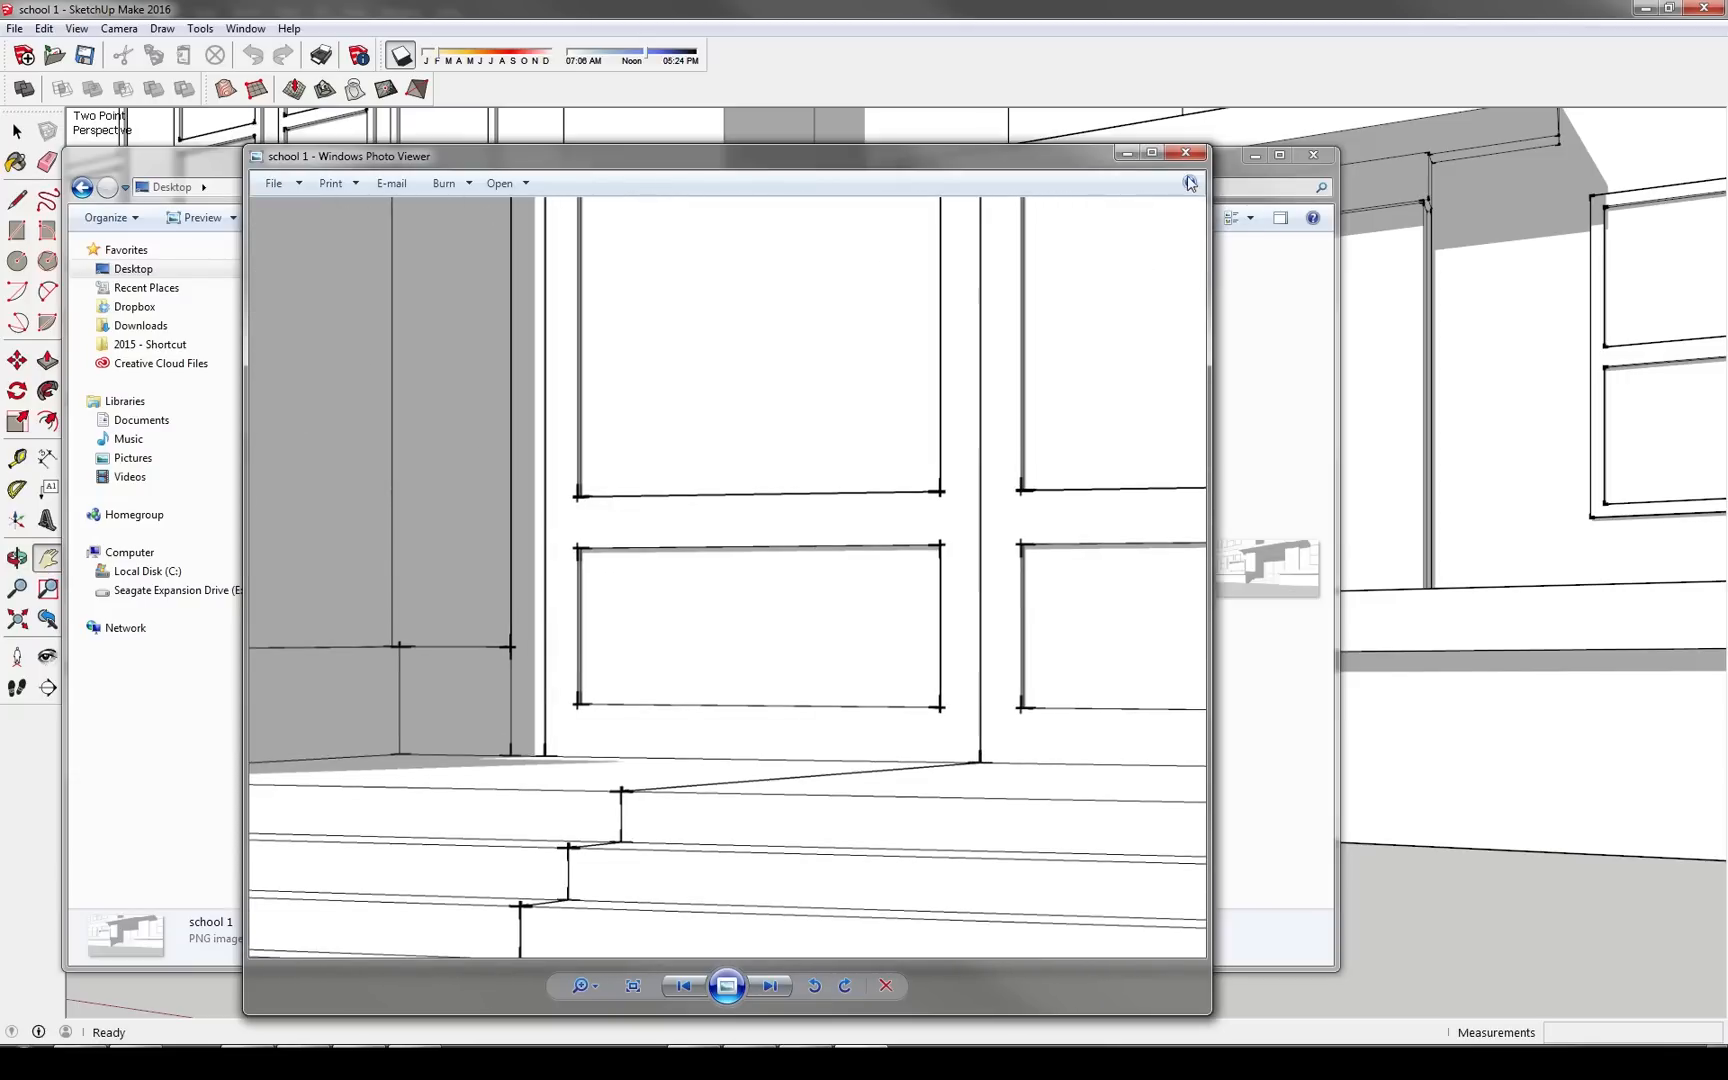
Check the line quality of school 1.png in Windows Photo Viewer and close the preview.
click(1190, 154)
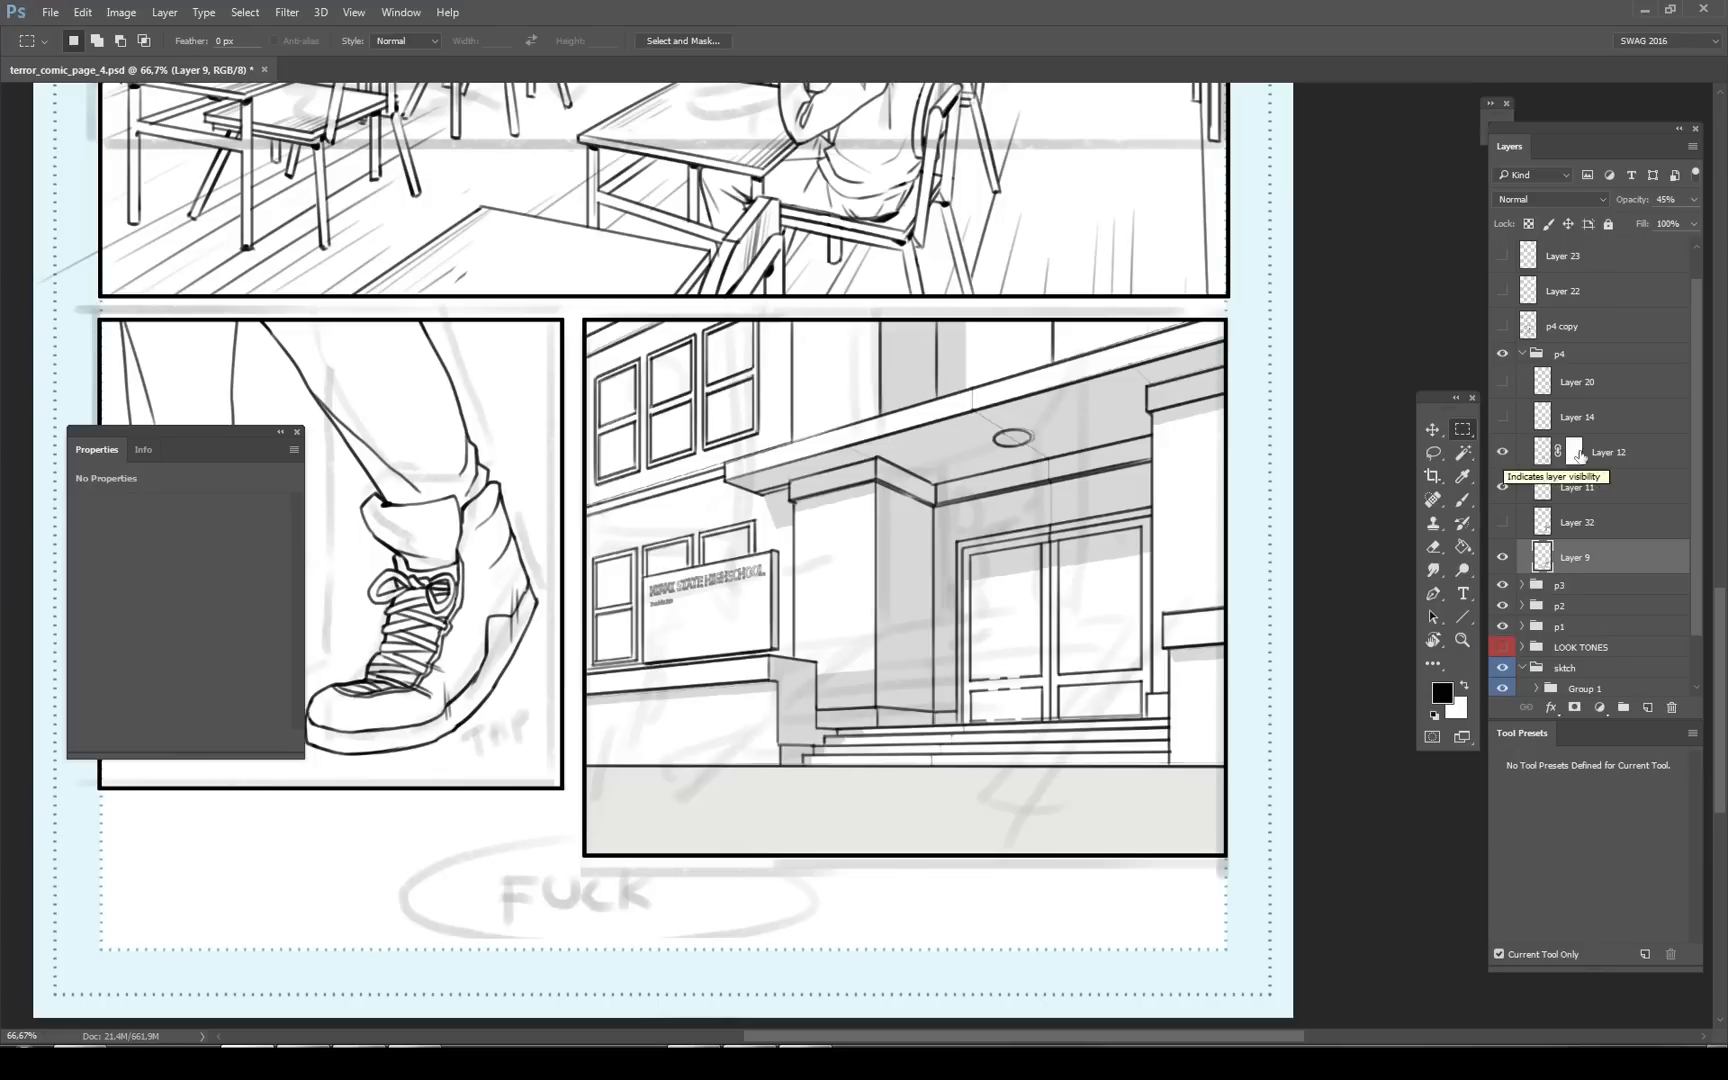
Select Layer 12, the masked layer holding the entrance render, in the comic page.
click(1608, 452)
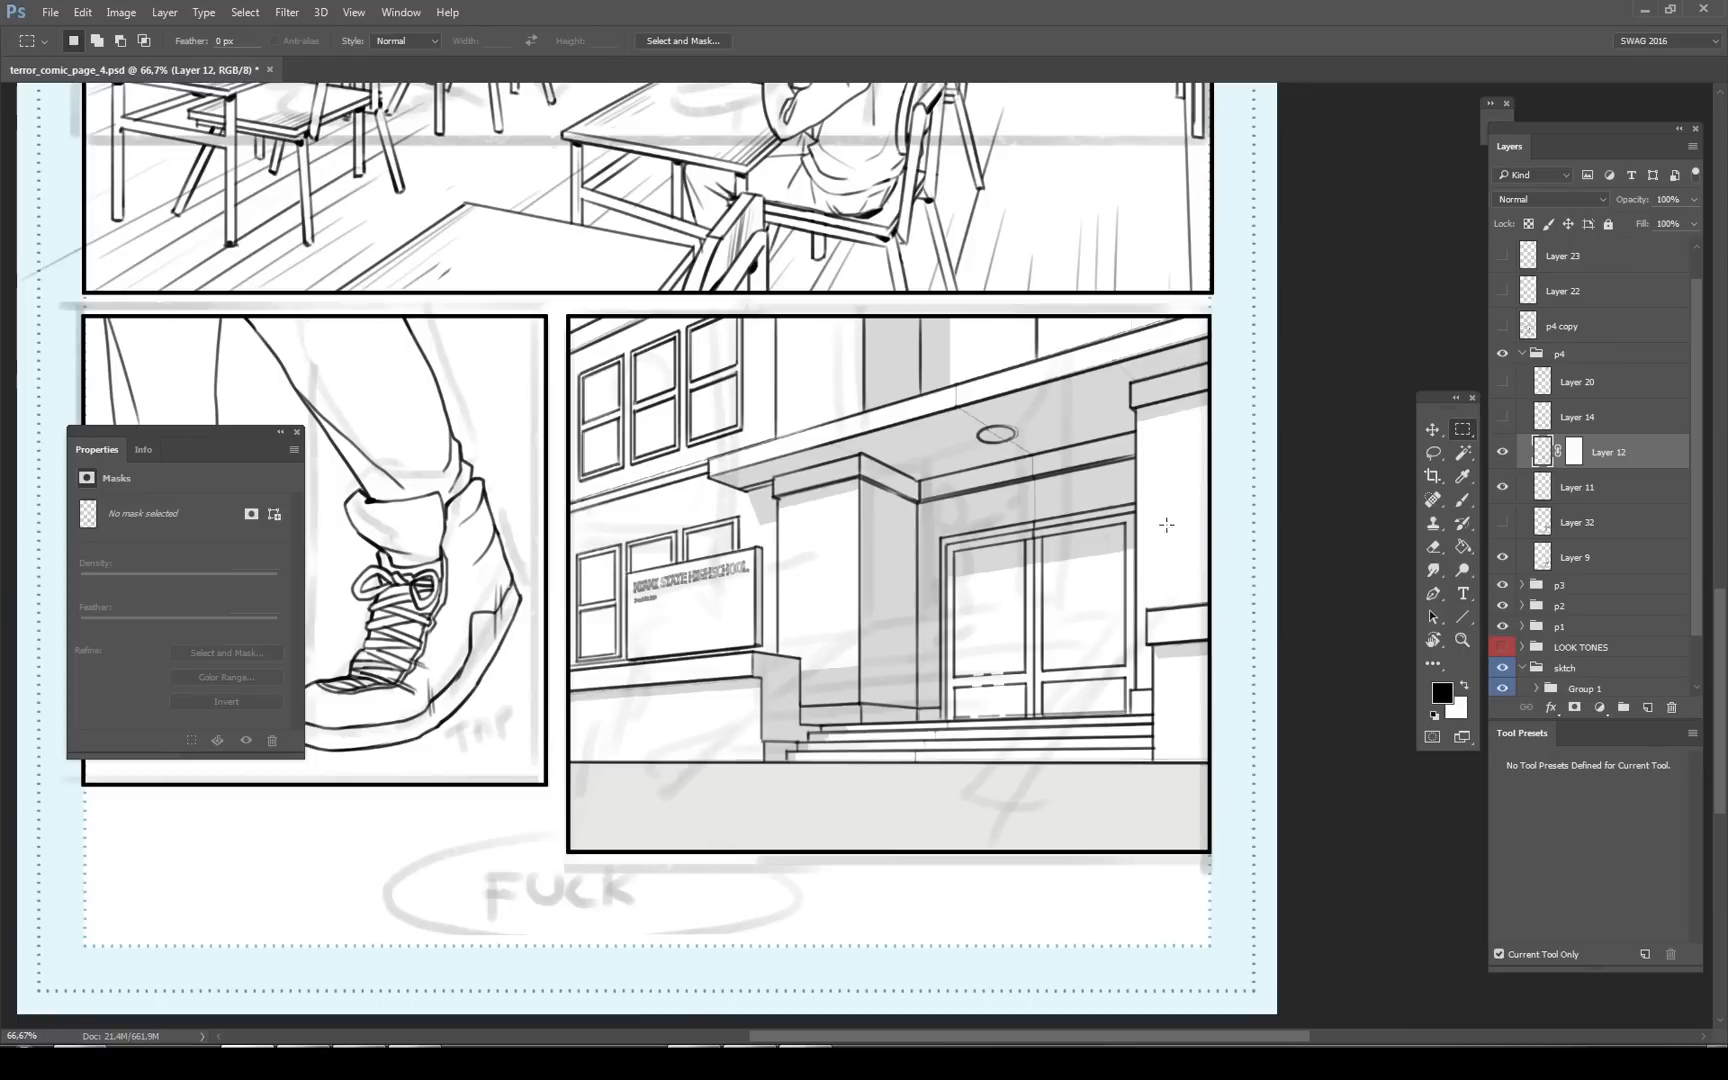
Show Layer 20 hatching, the Layer 14 student figure, the tones layer and the LOOK TONES pink group.
click(1500, 382)
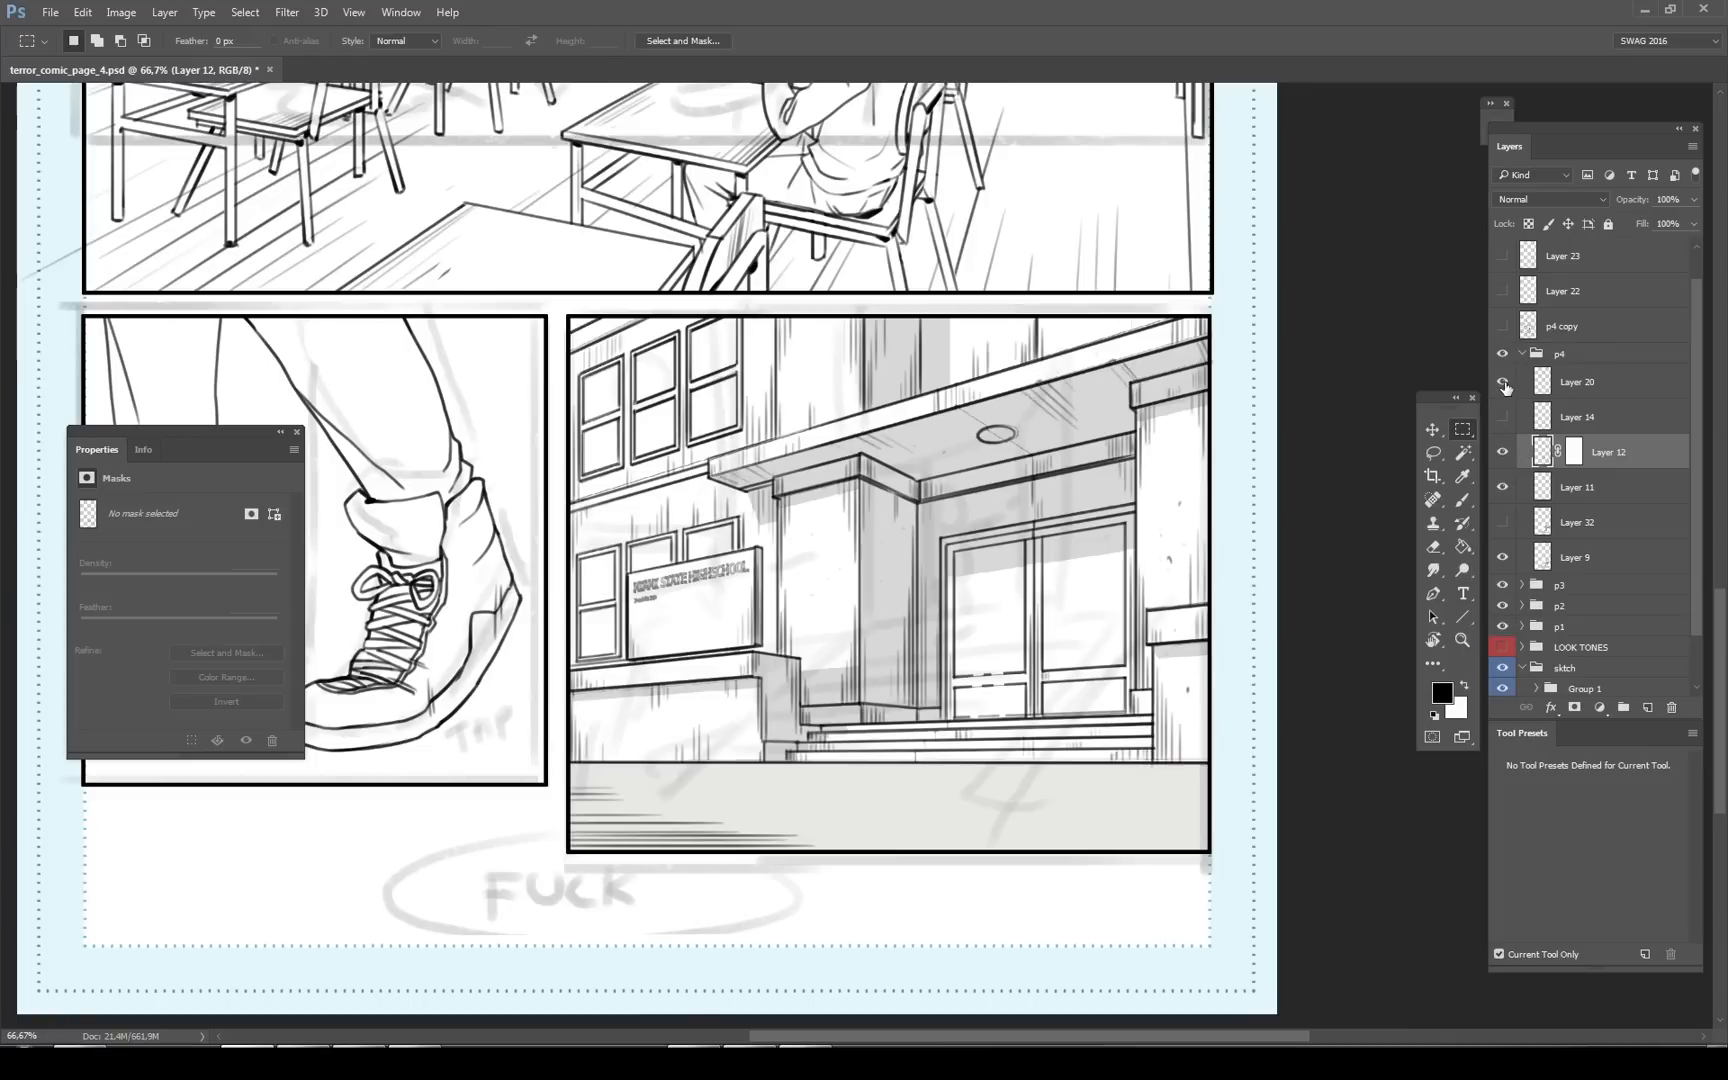
click(1502, 416)
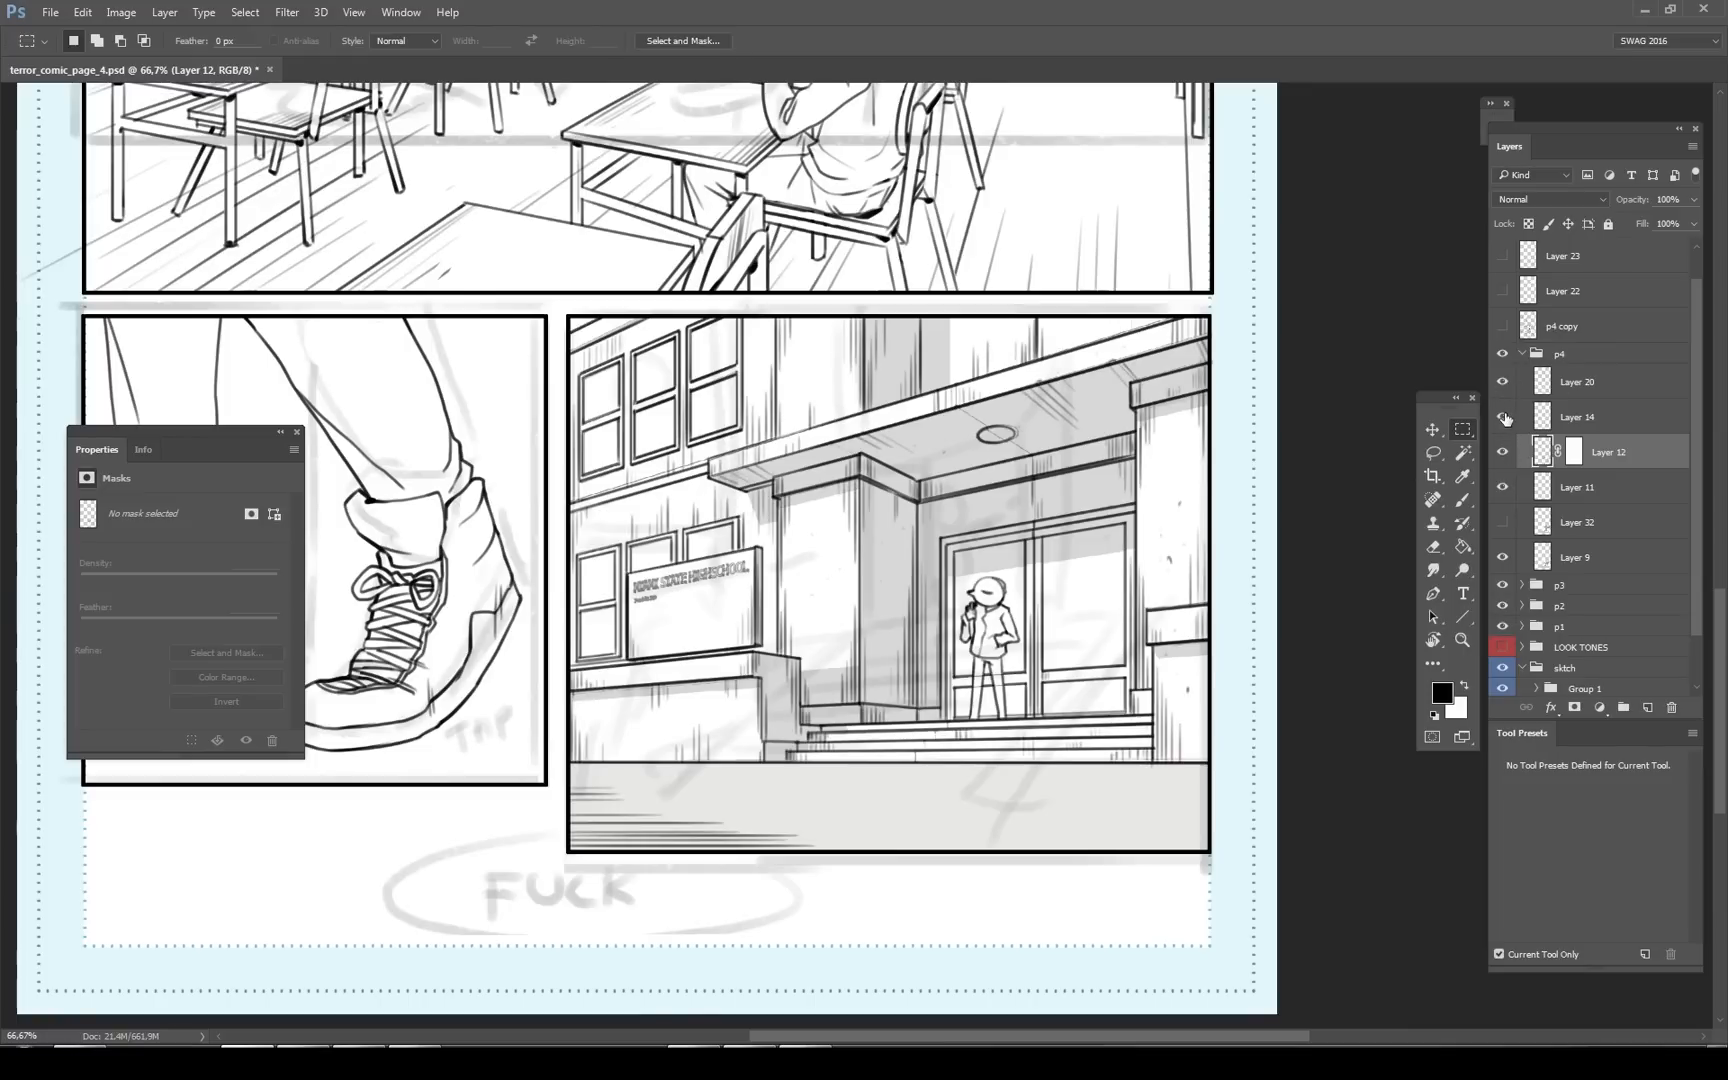
click(1502, 646)
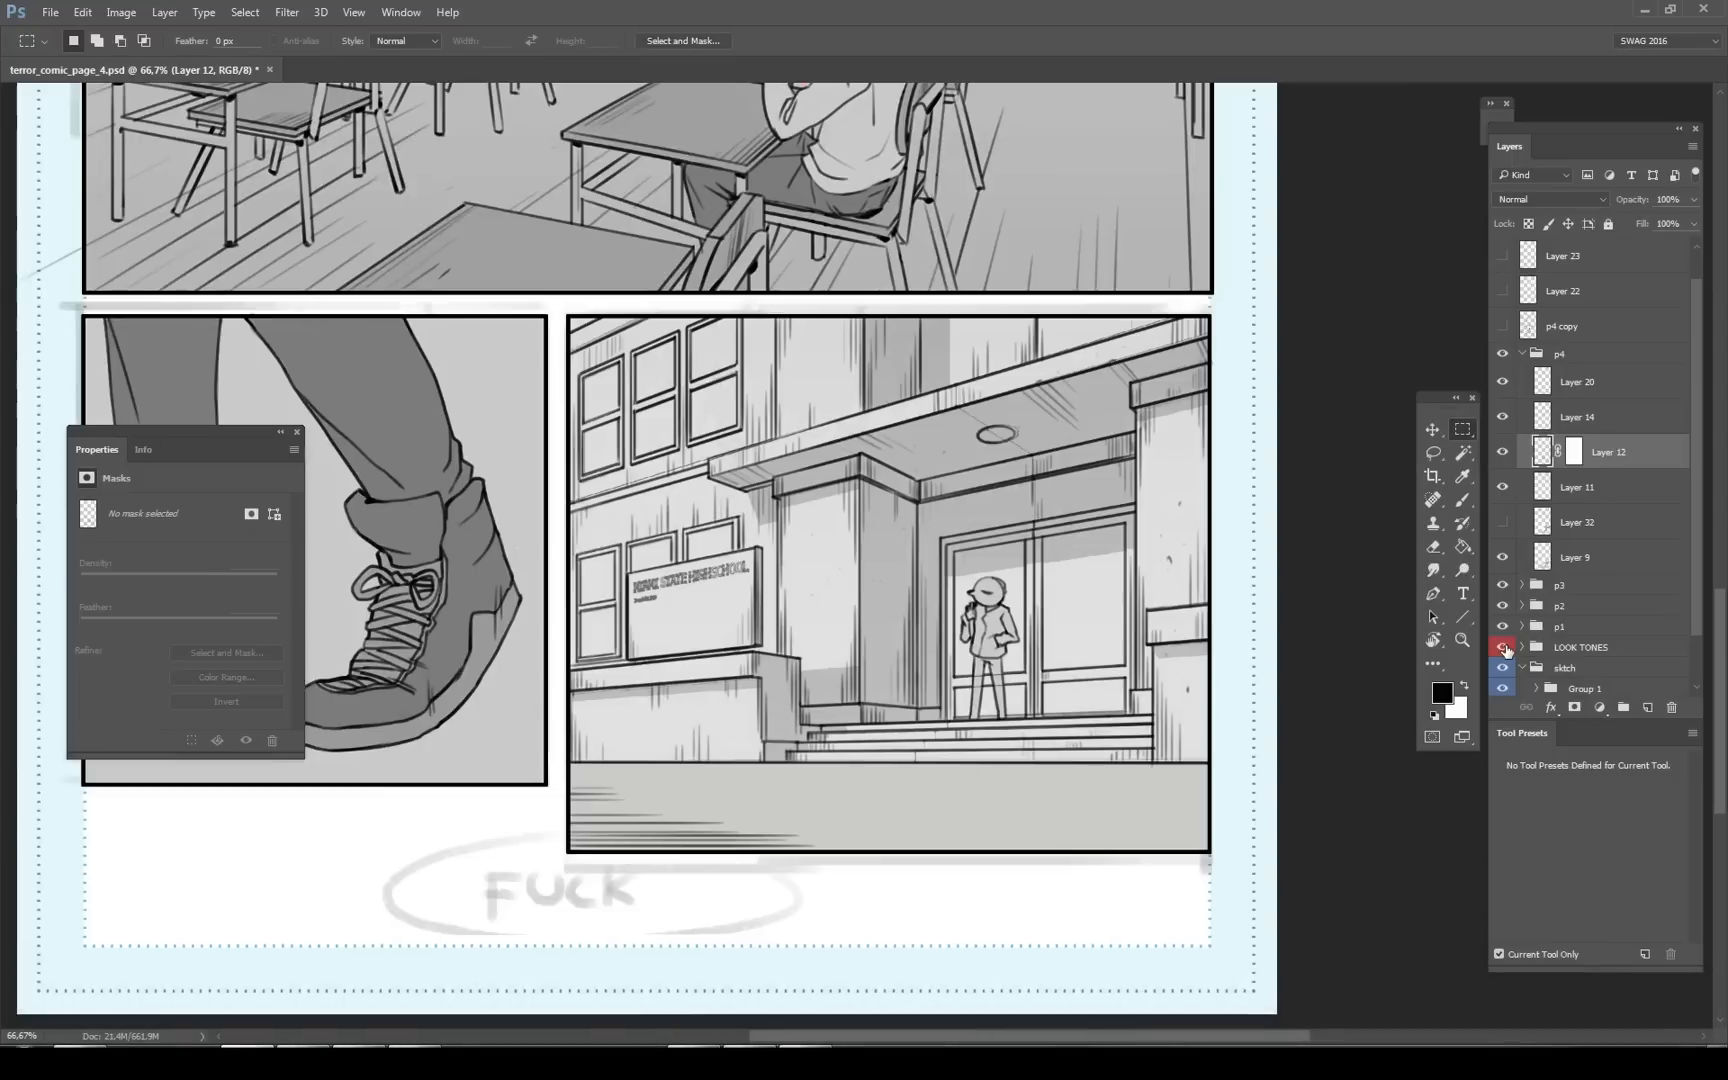
click(1502, 646)
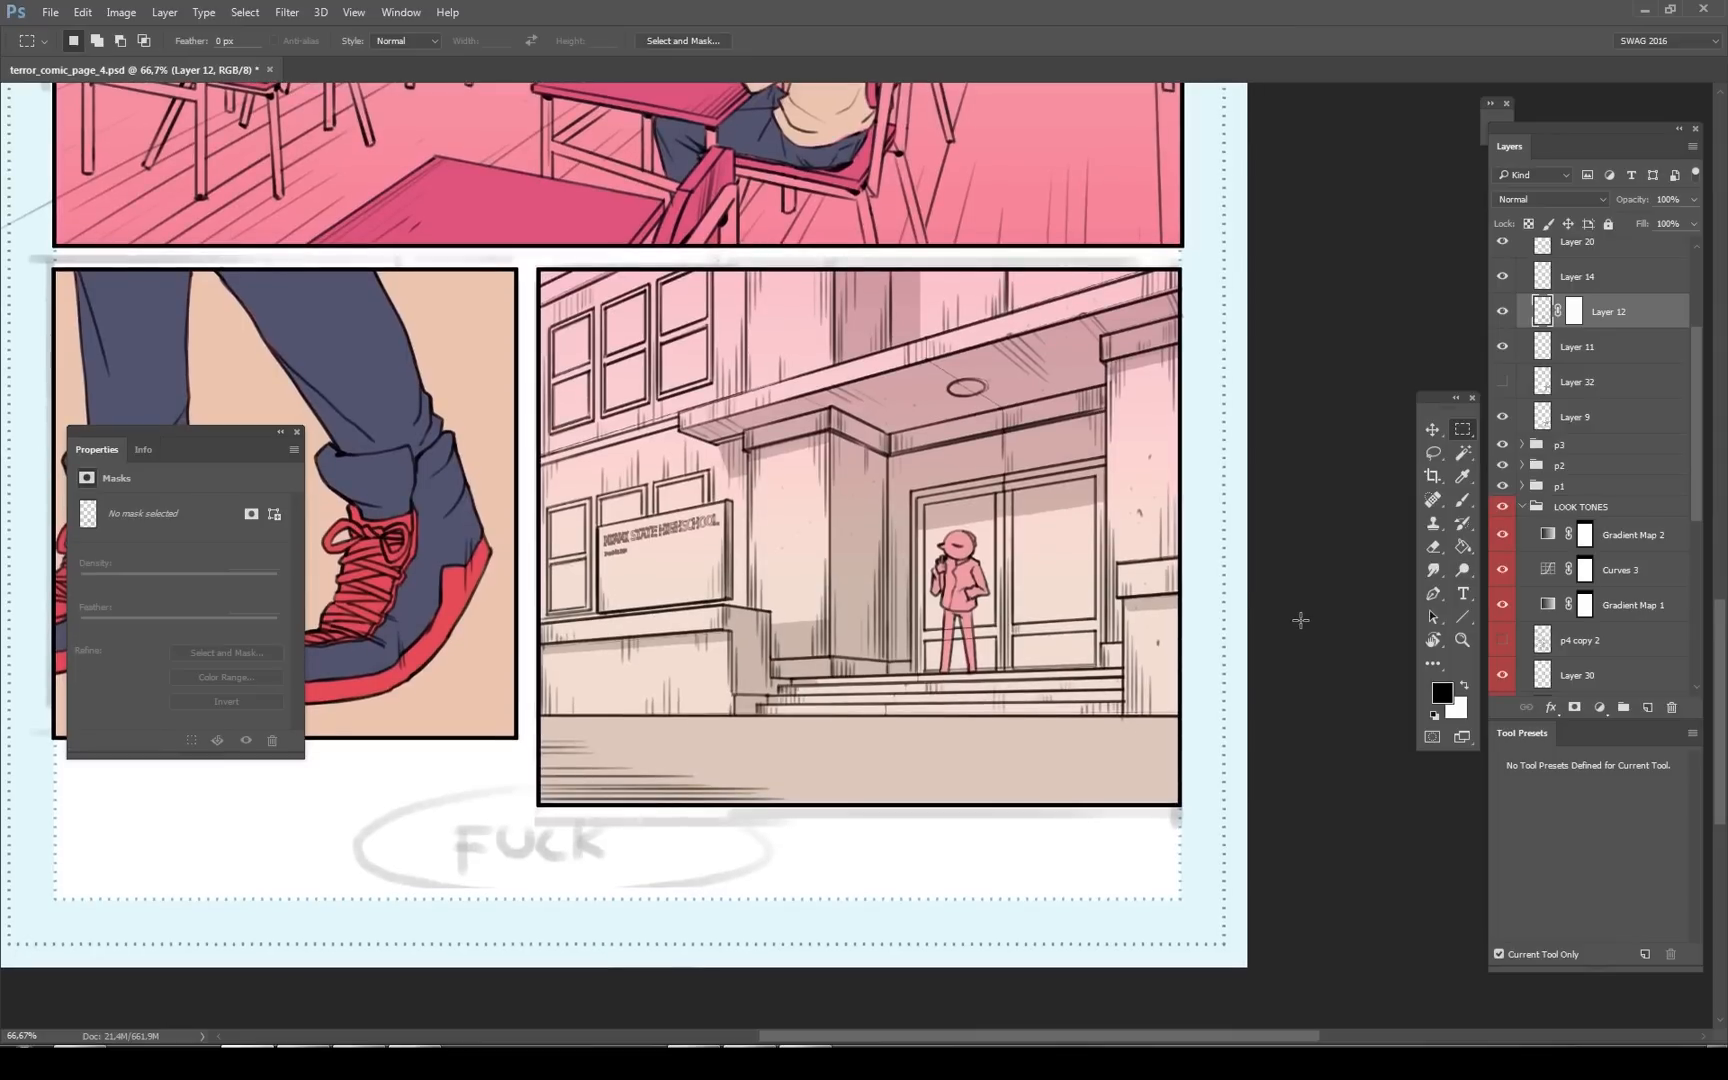
click(1500, 642)
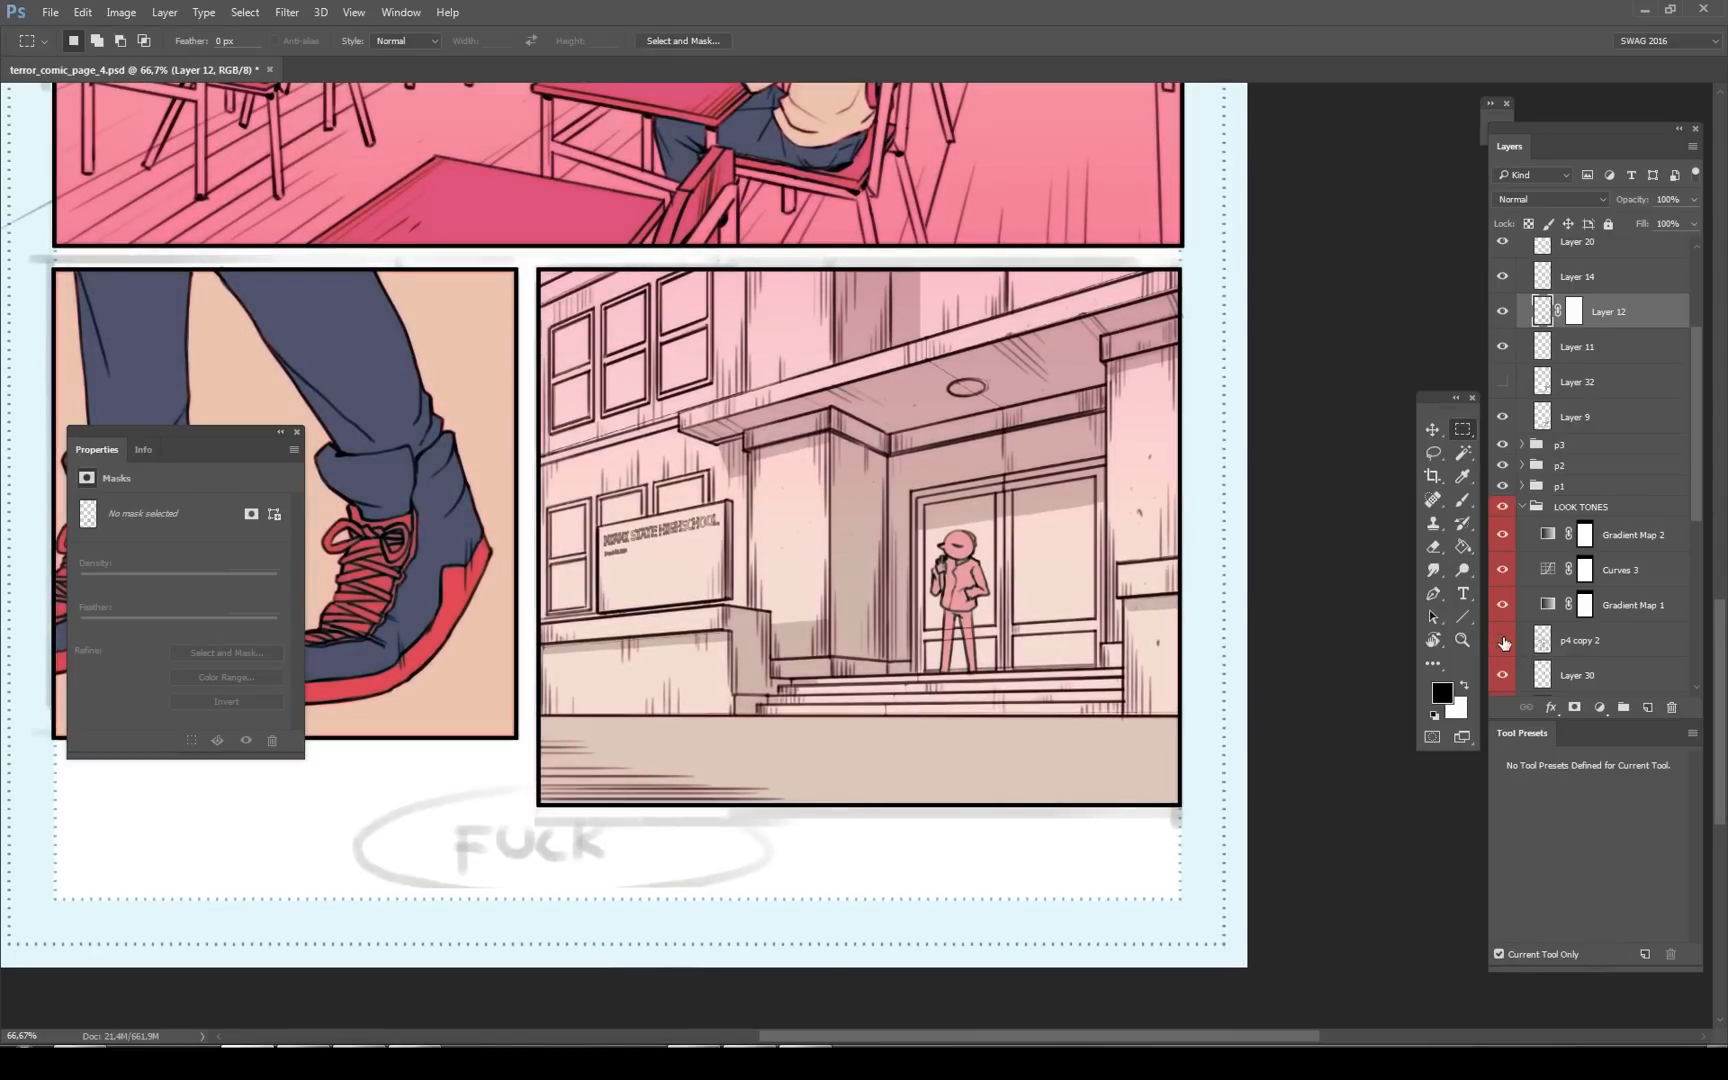
click(1500, 644)
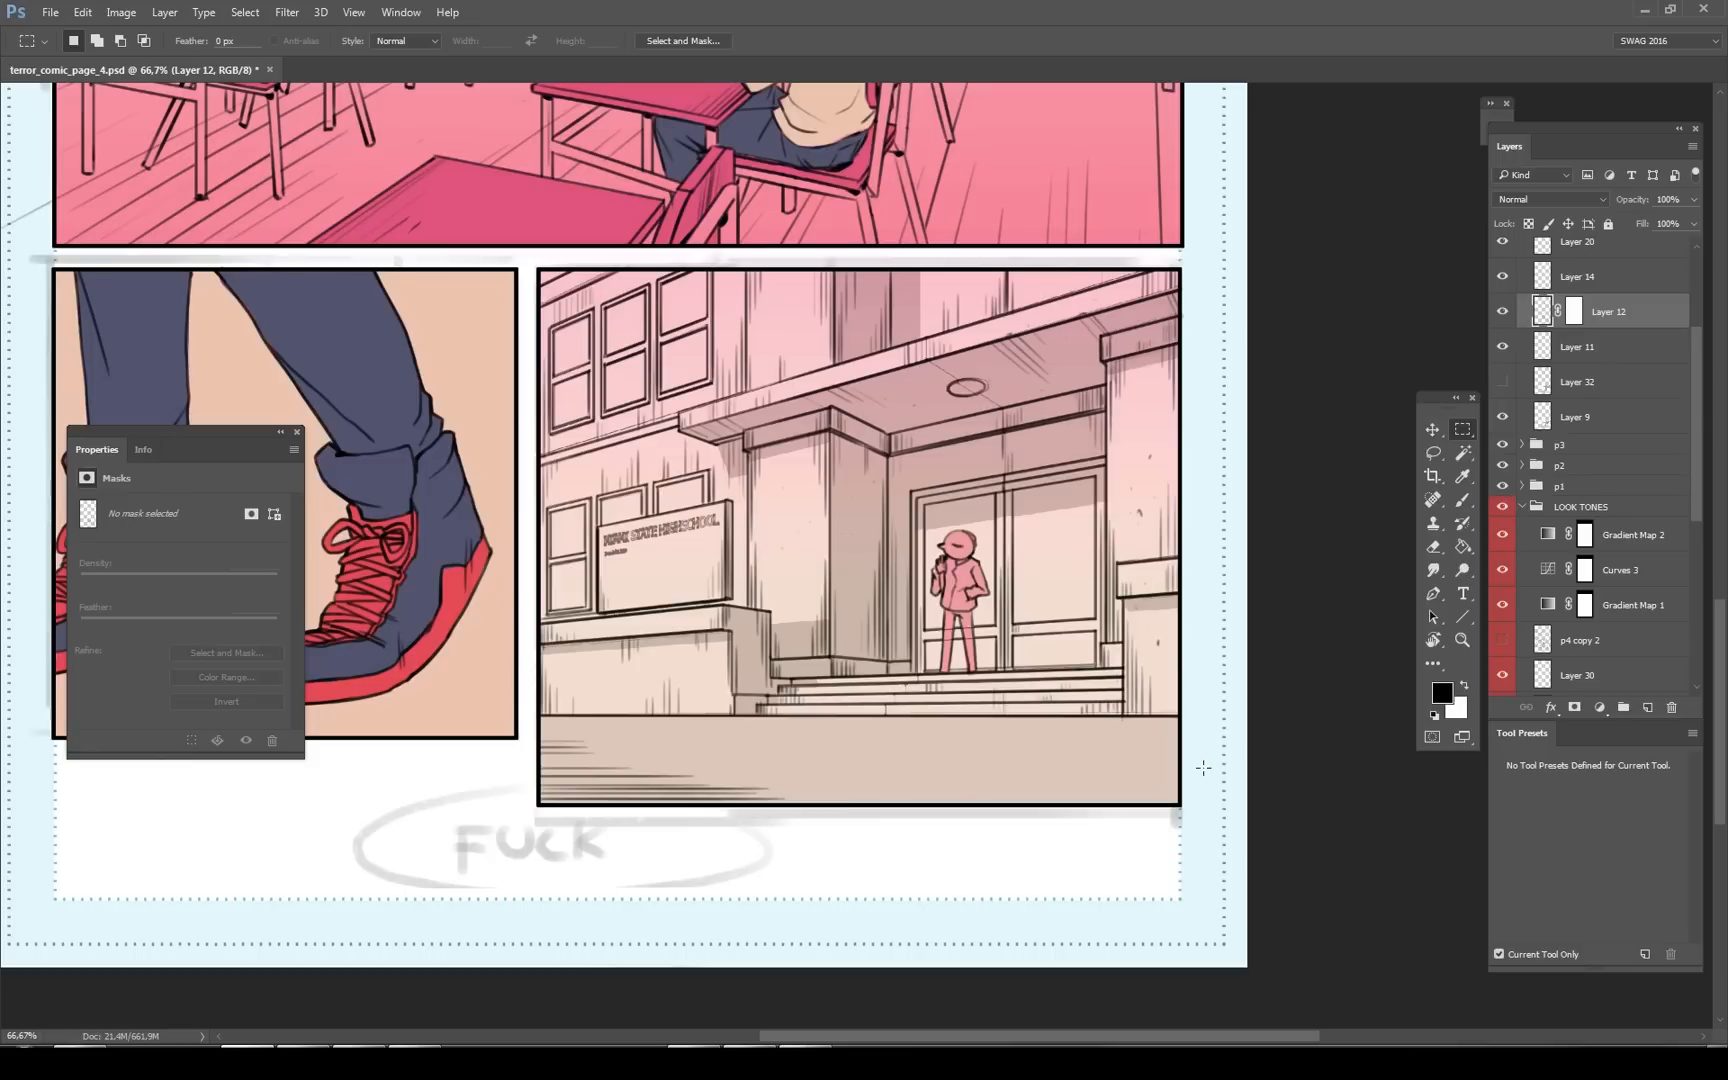
mouse_move(574, 438)
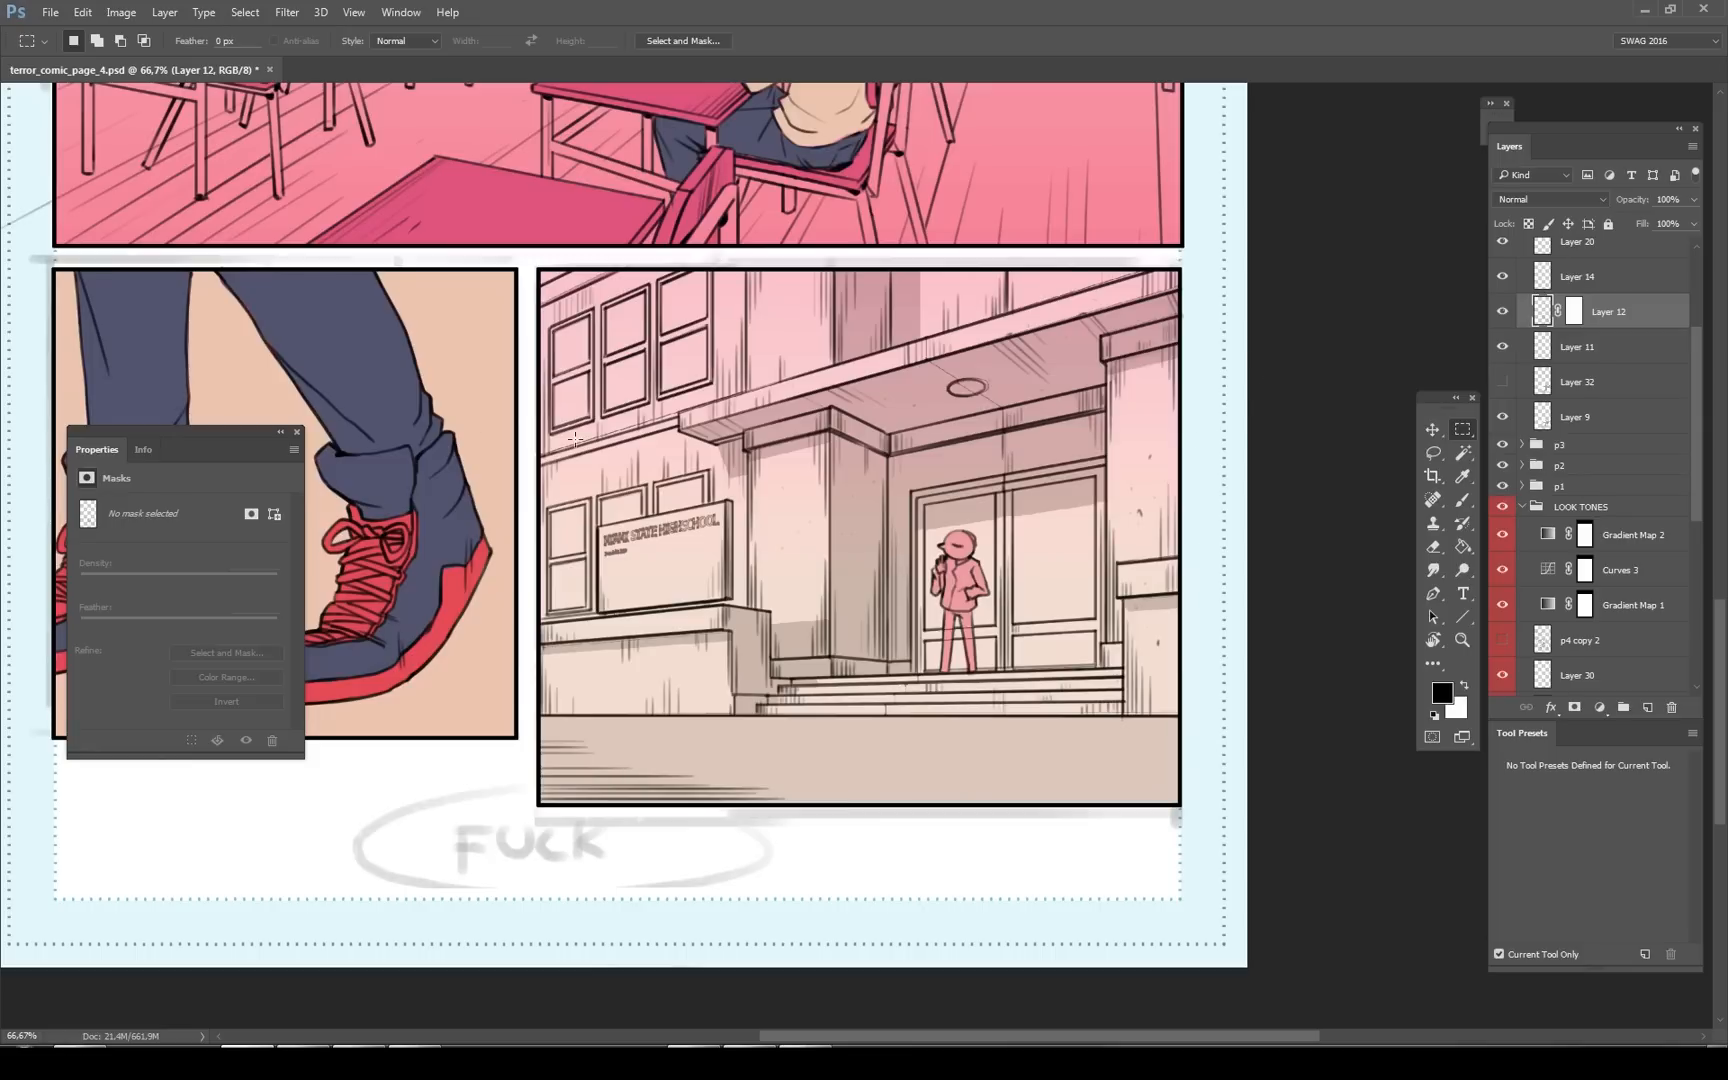
mouse_move(474, 768)
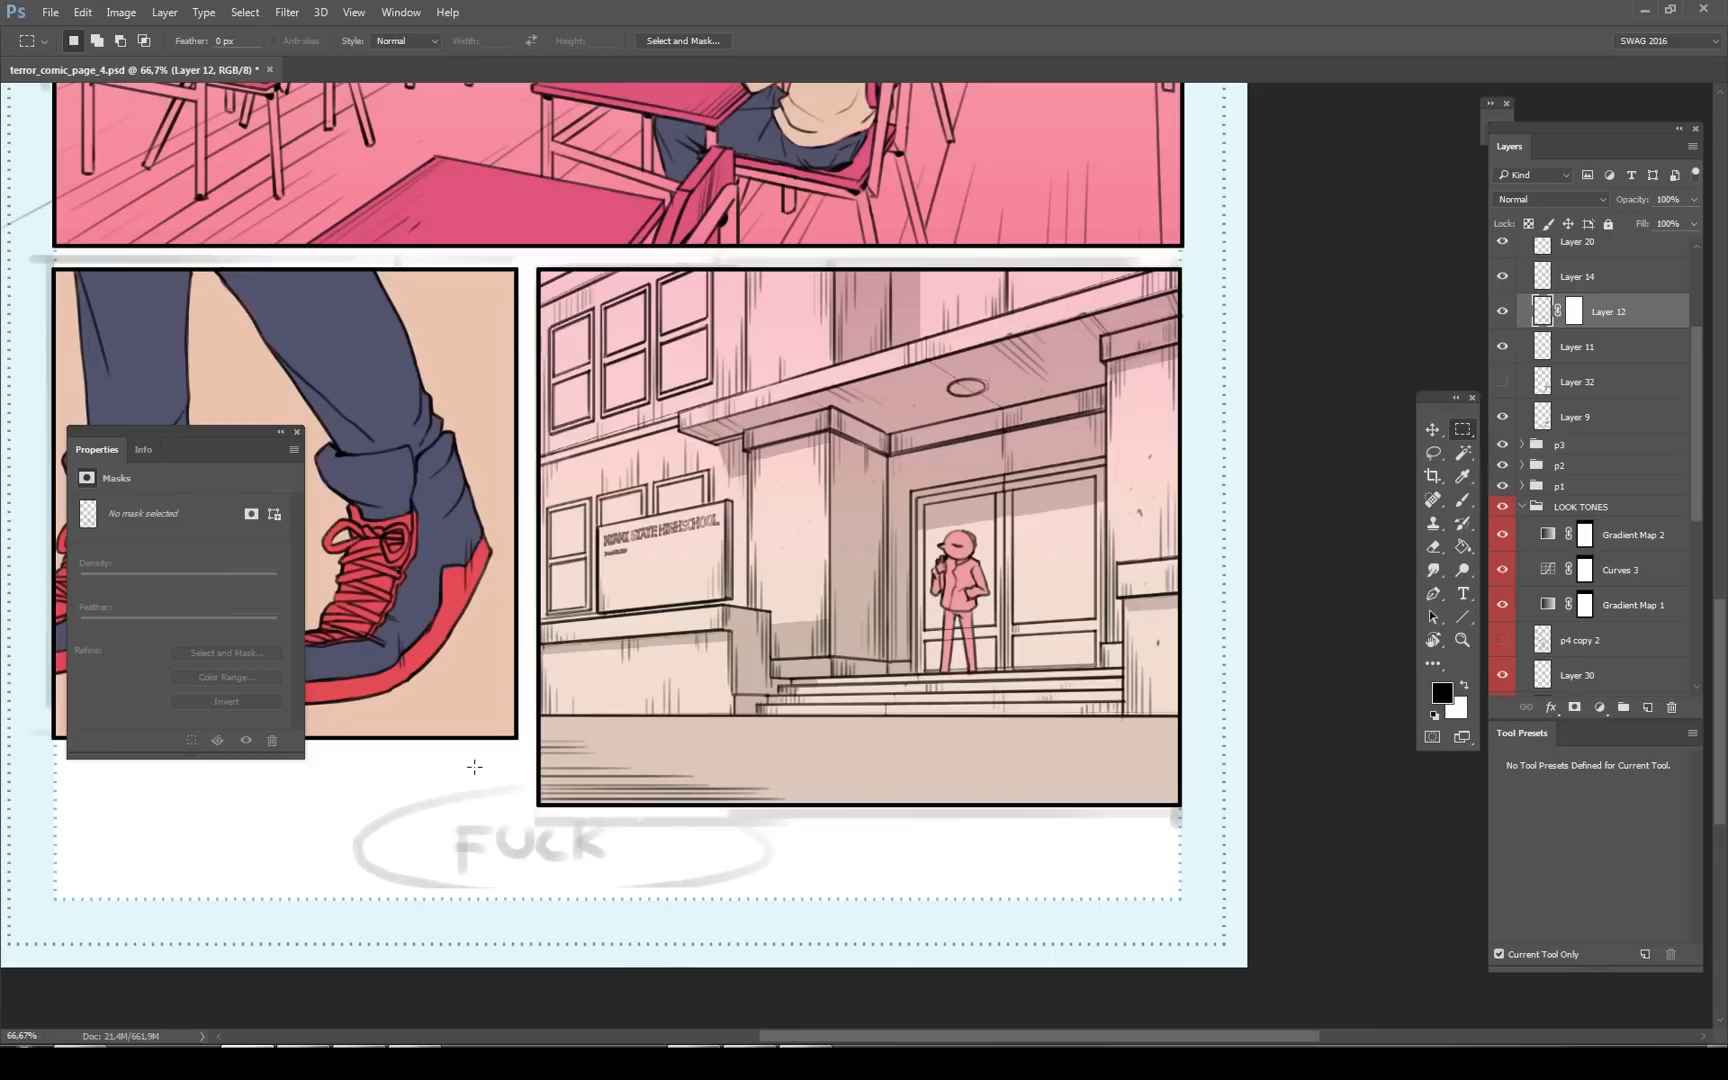
mouse_move(1322, 780)
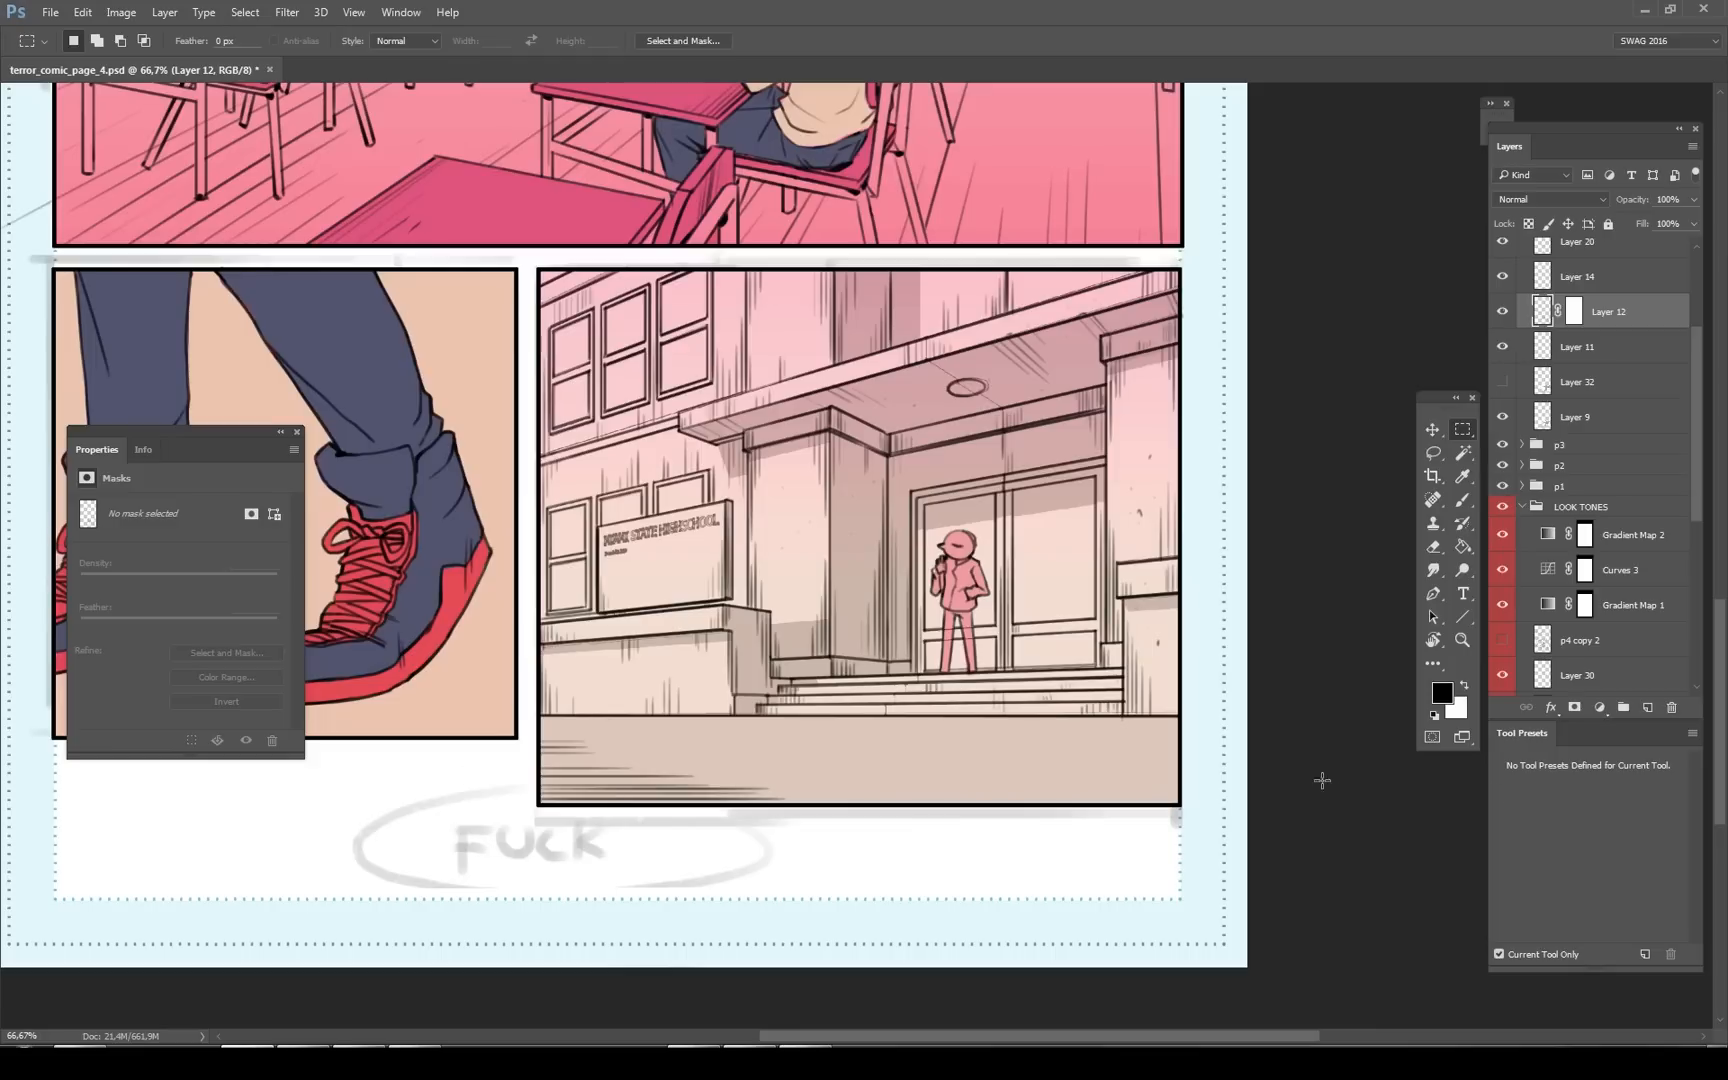
mouse_move(1288, 742)
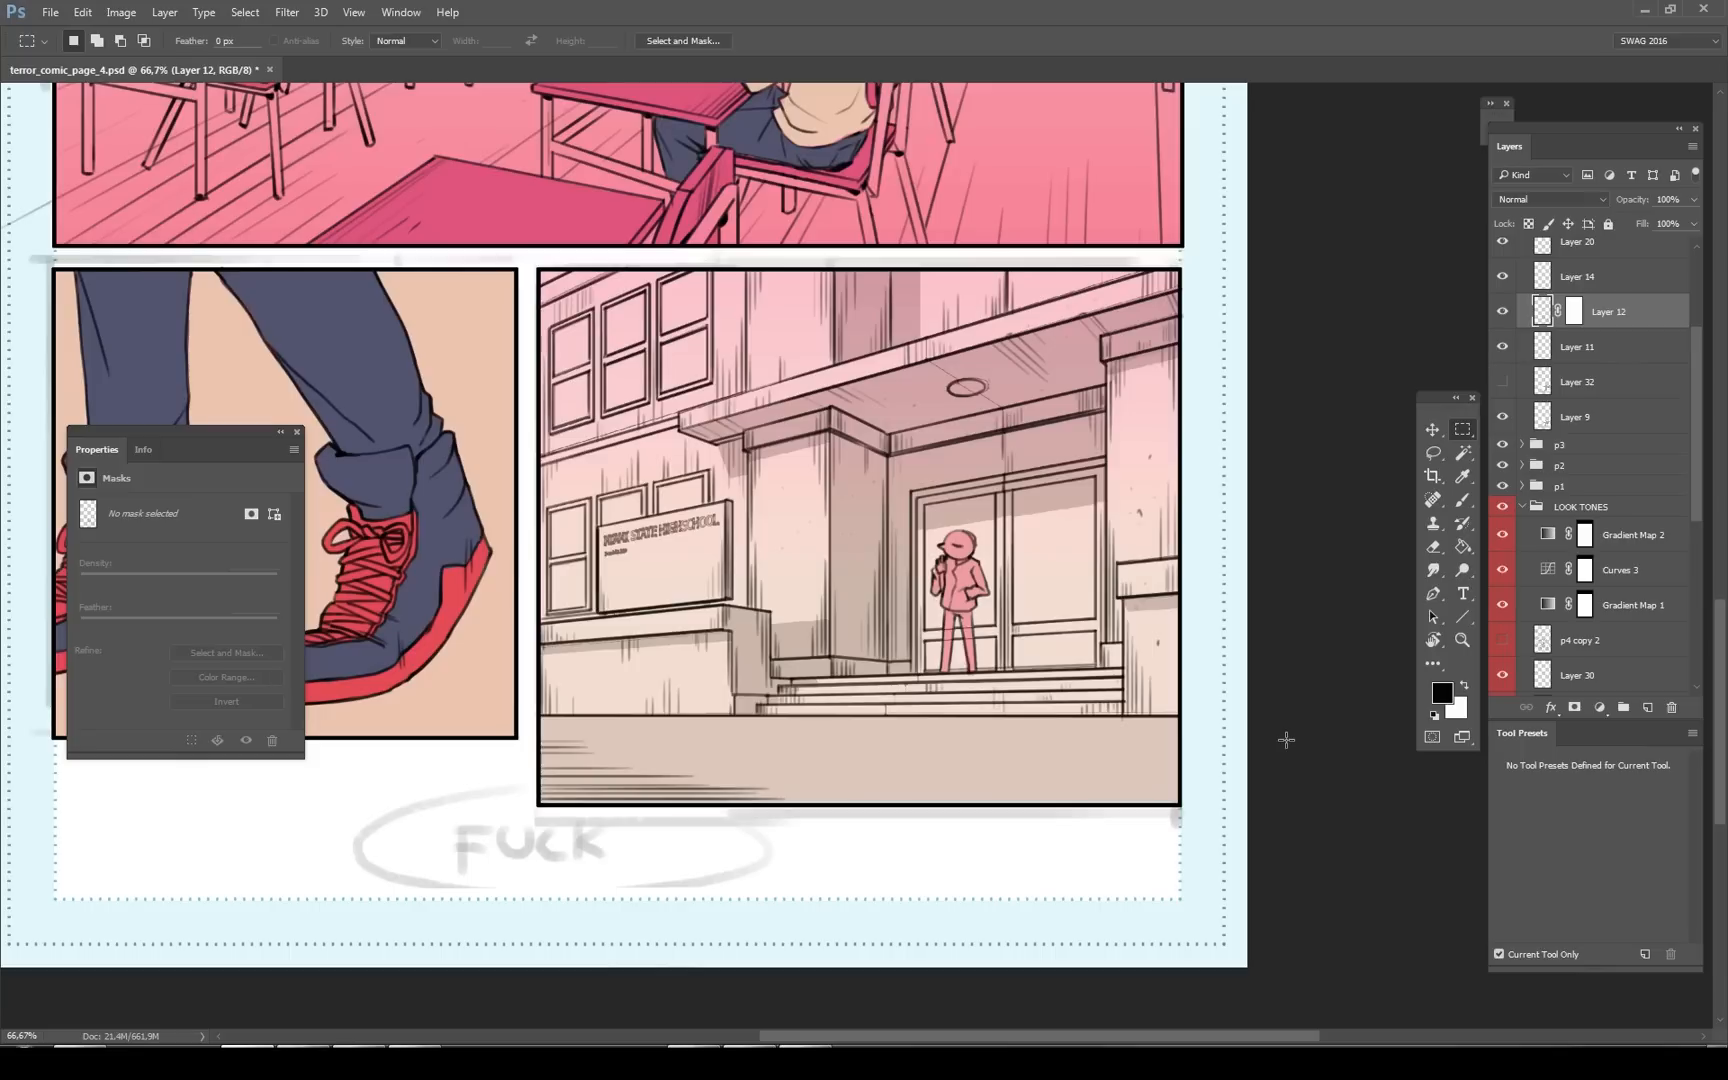
mouse_move(1406, 470)
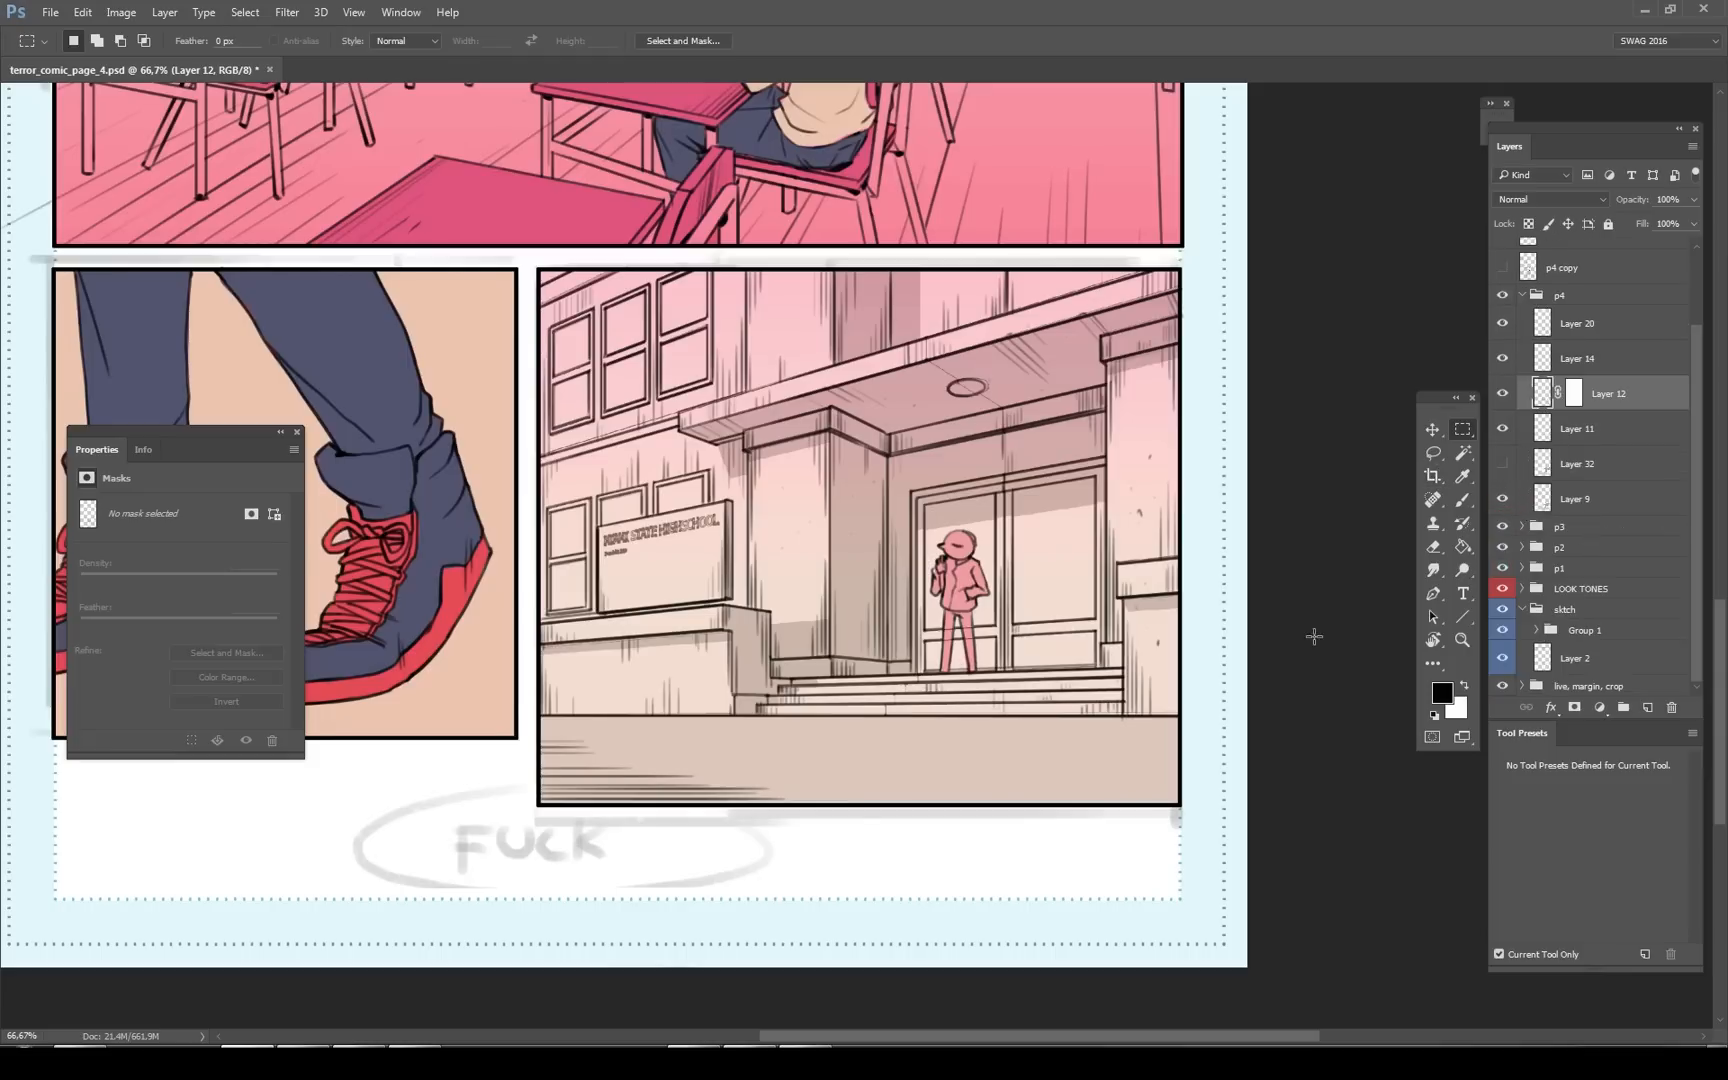
click(1502, 588)
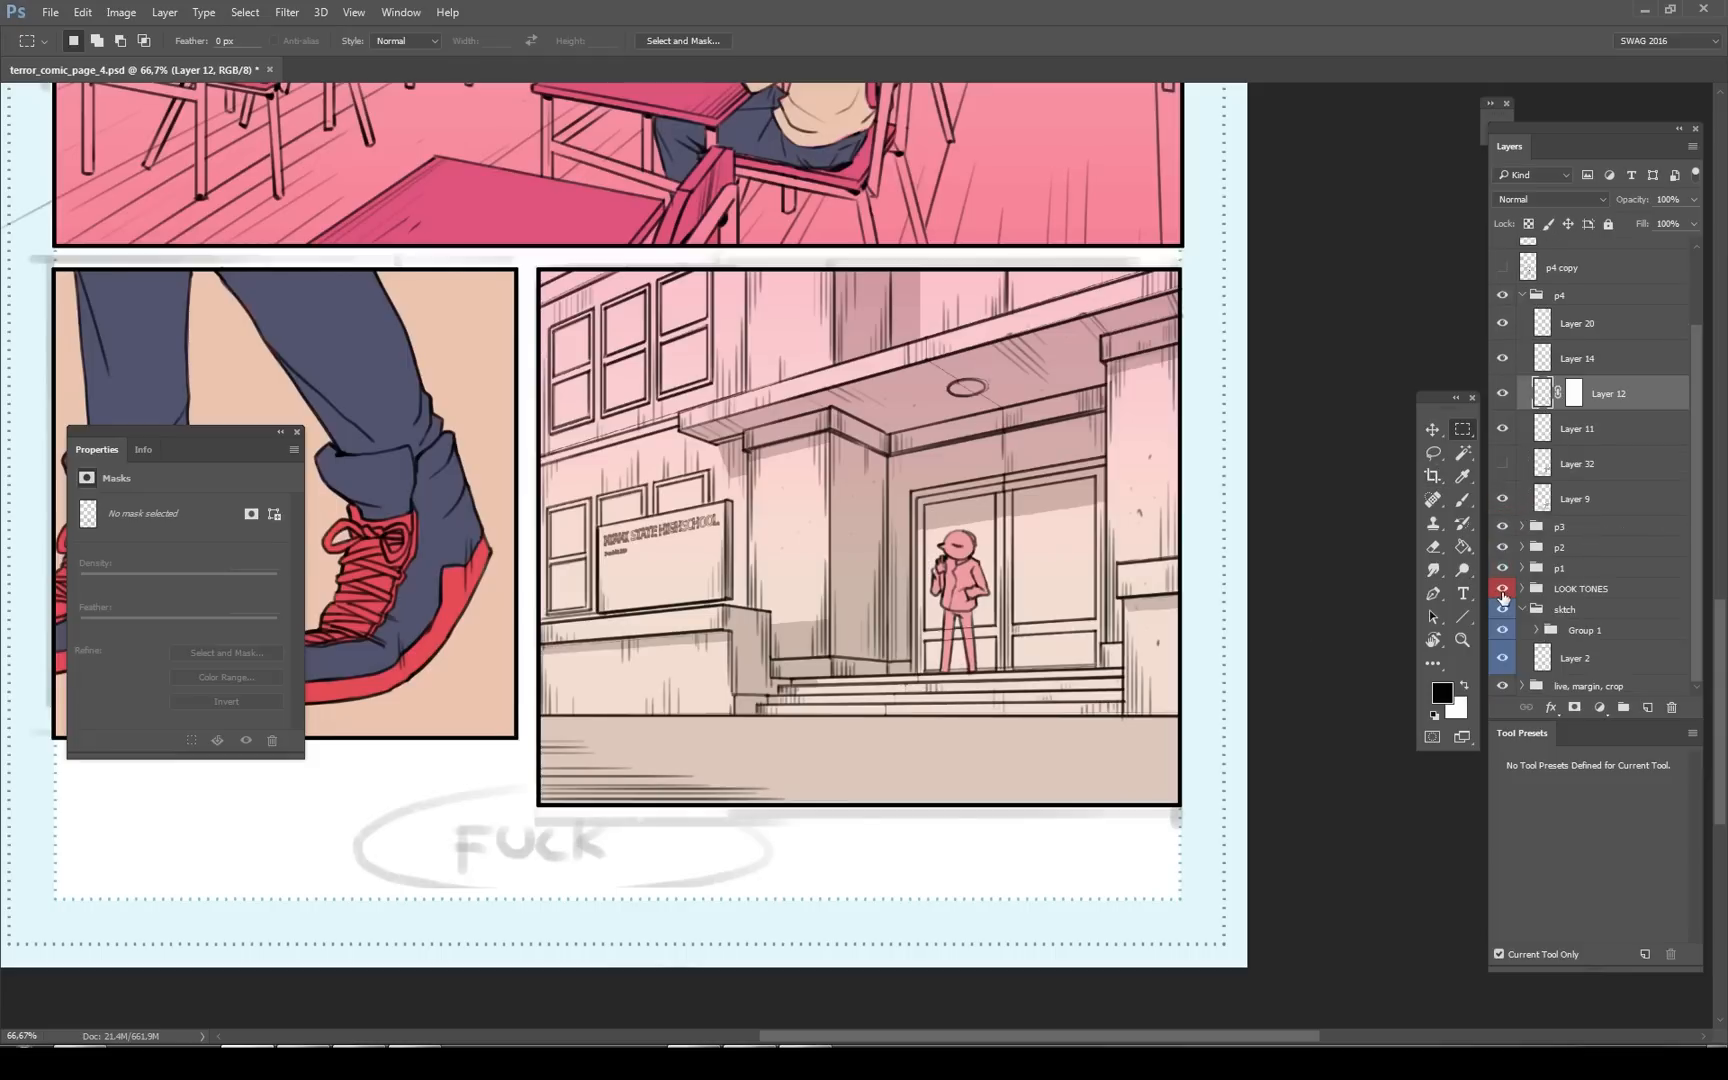
mouse_move(1502, 588)
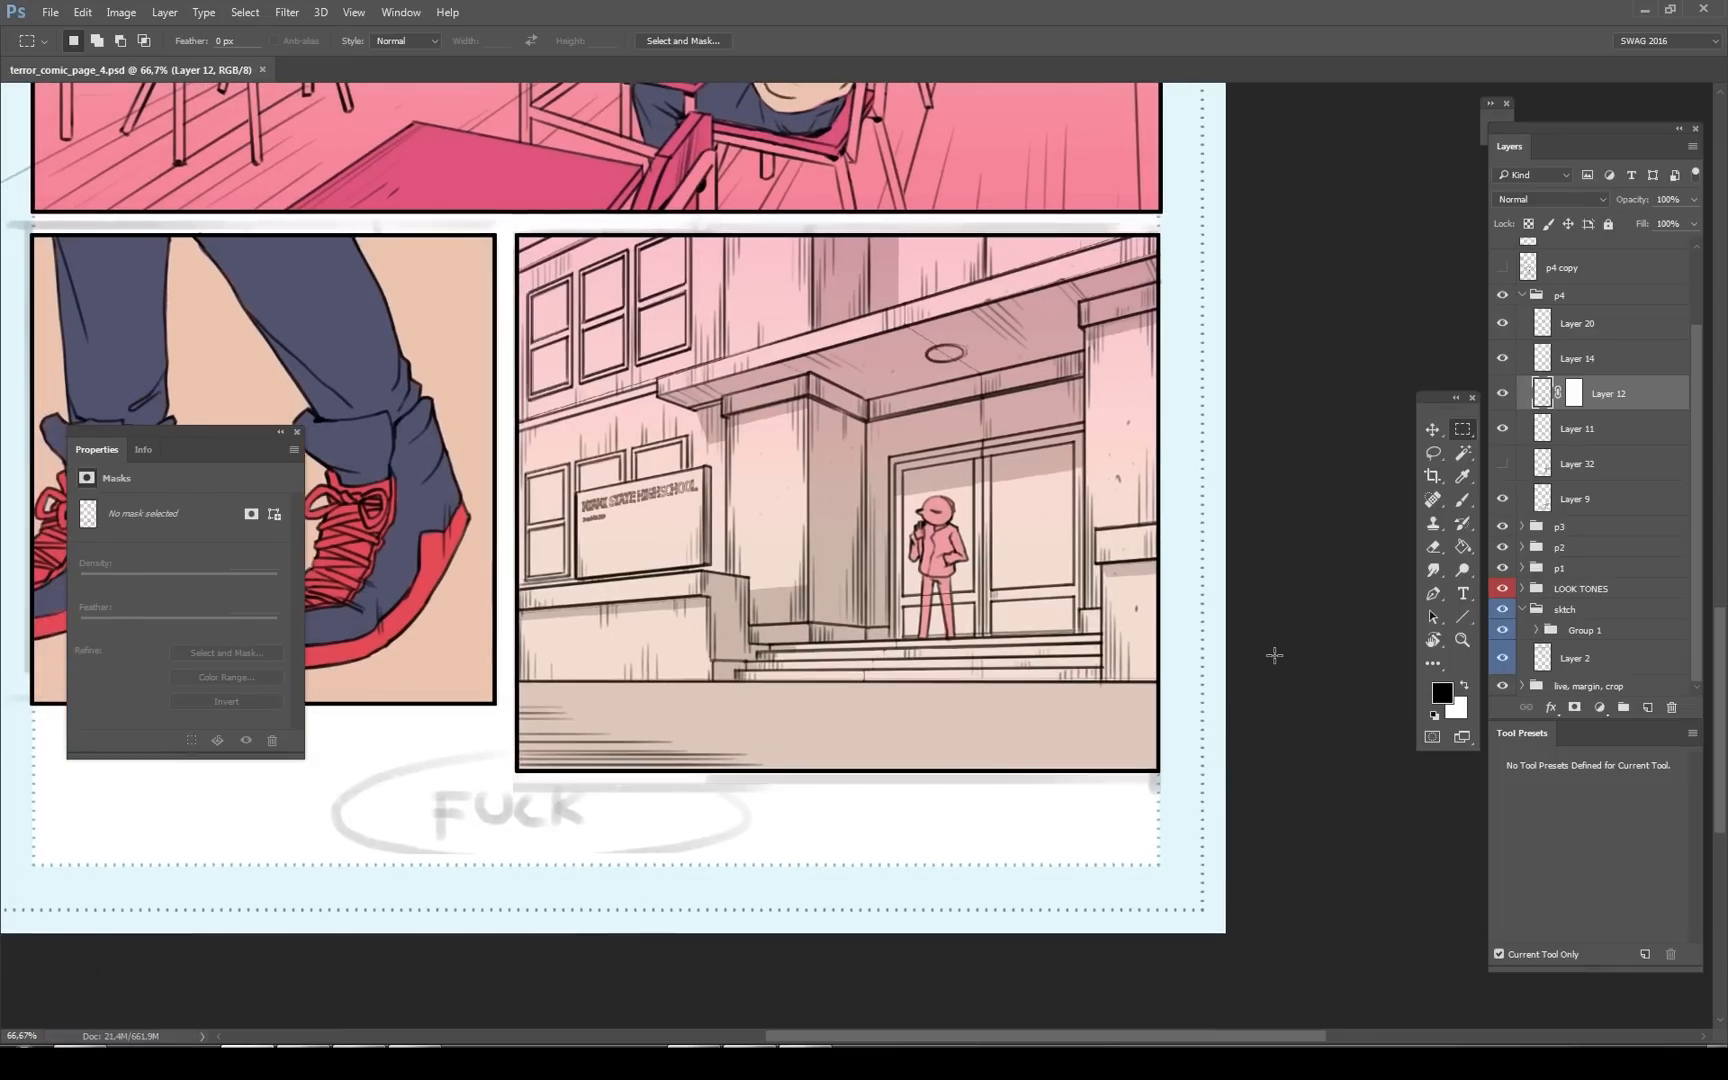
mouse_move(1234, 680)
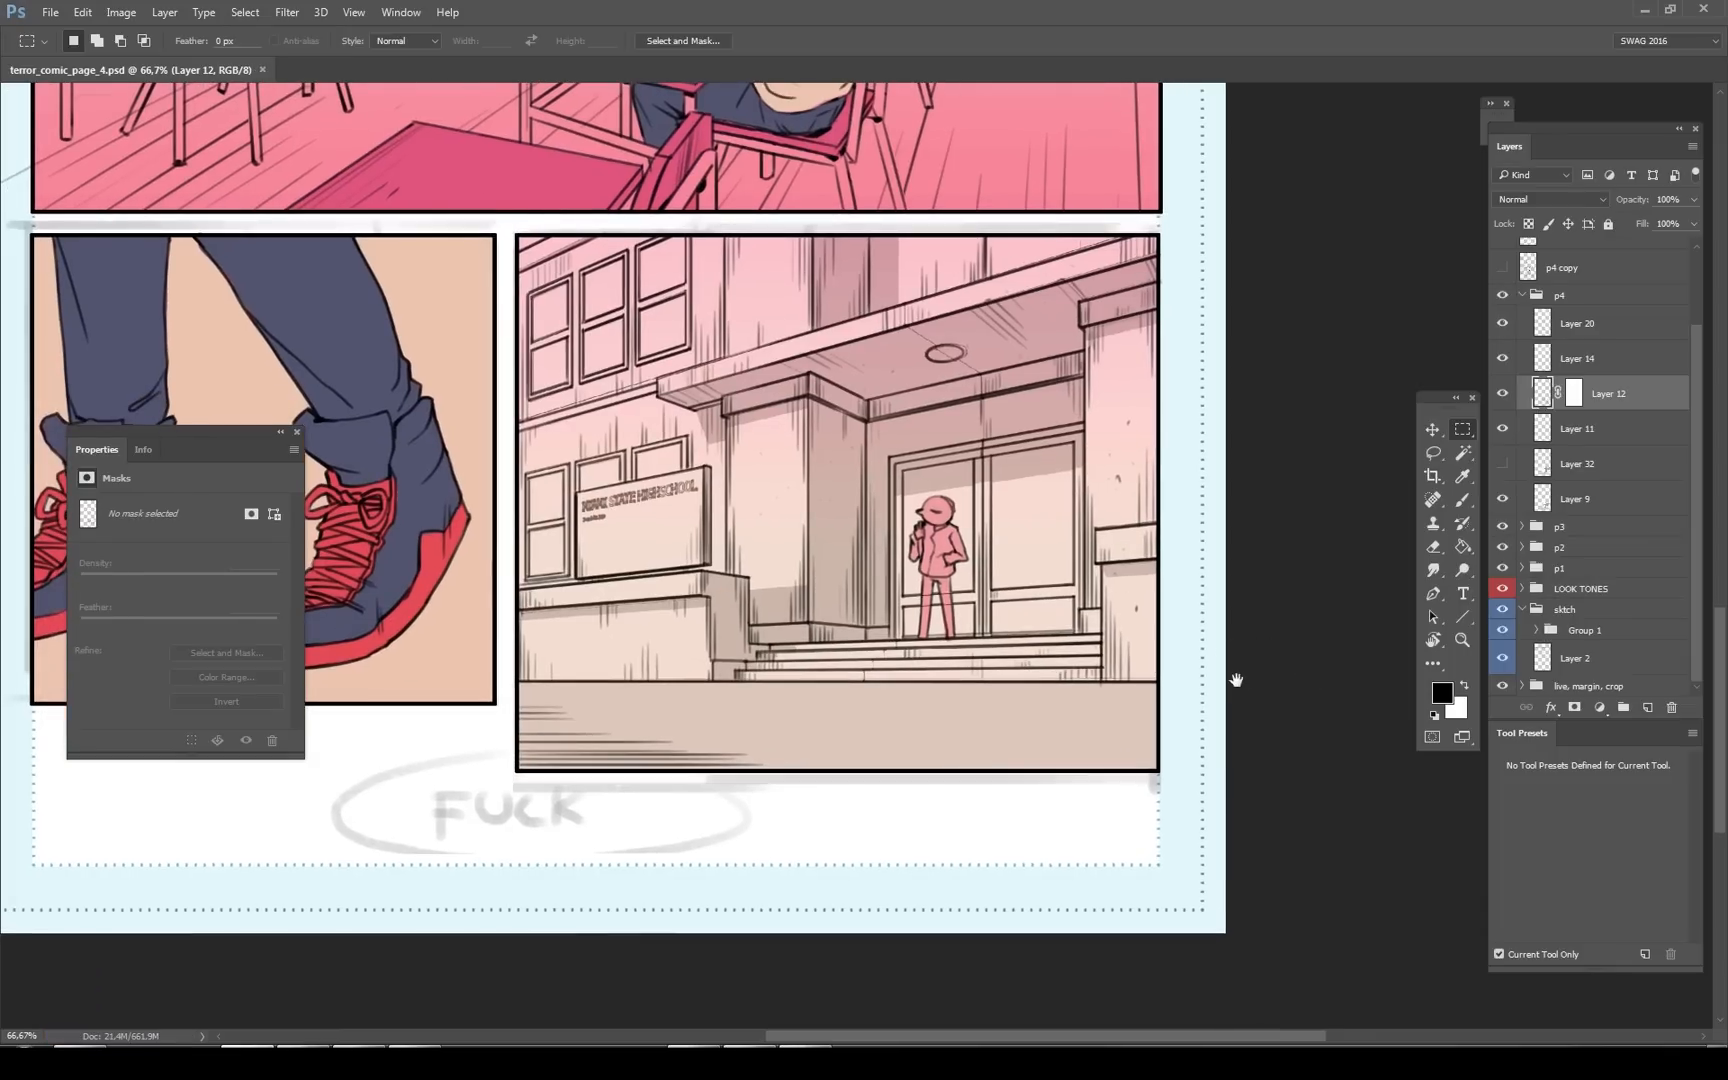